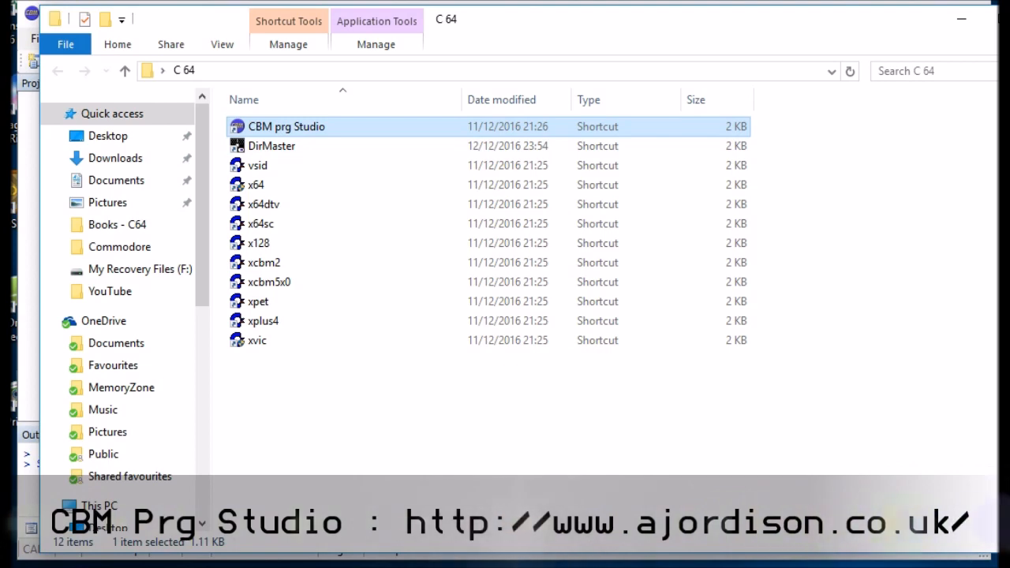
# Step: Launch CBM prg Studio from its shortcut in the C 64 folder
pyautogui.doubleClick(286, 127)
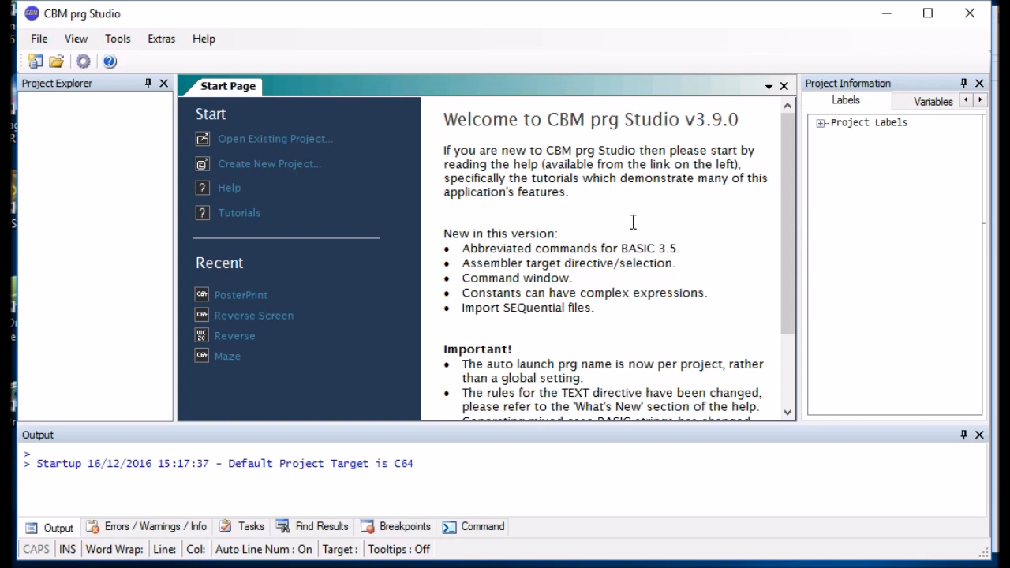
pyautogui.moveTo(514, 285)
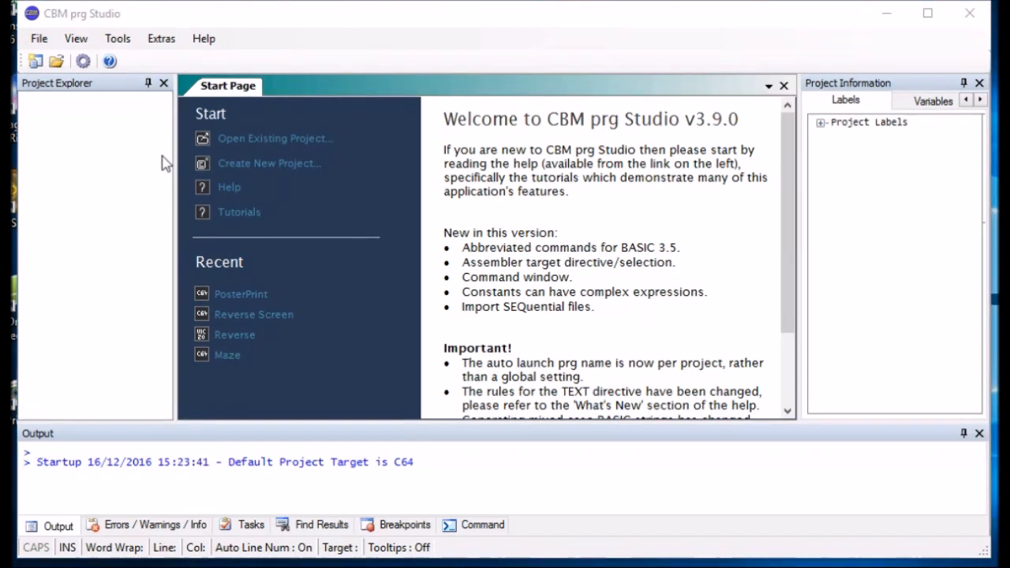
pyautogui.moveTo(108, 211)
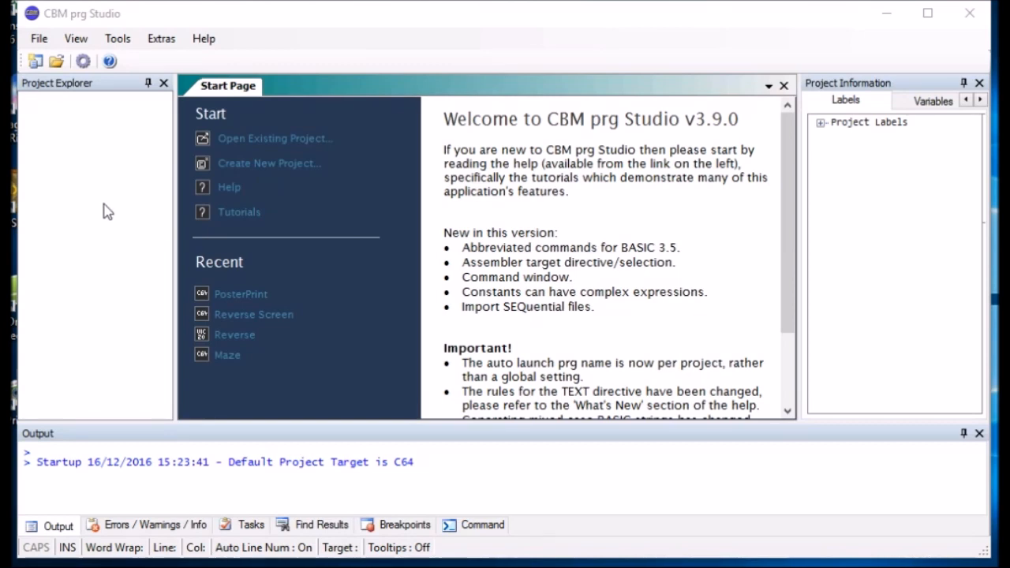
pyautogui.moveTo(326, 235)
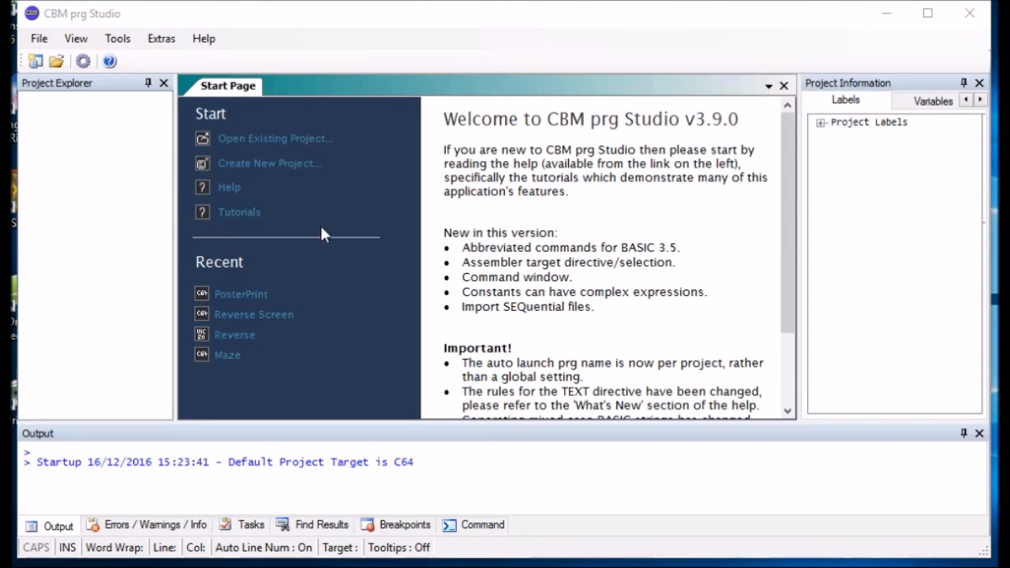
pyautogui.moveTo(271, 174)
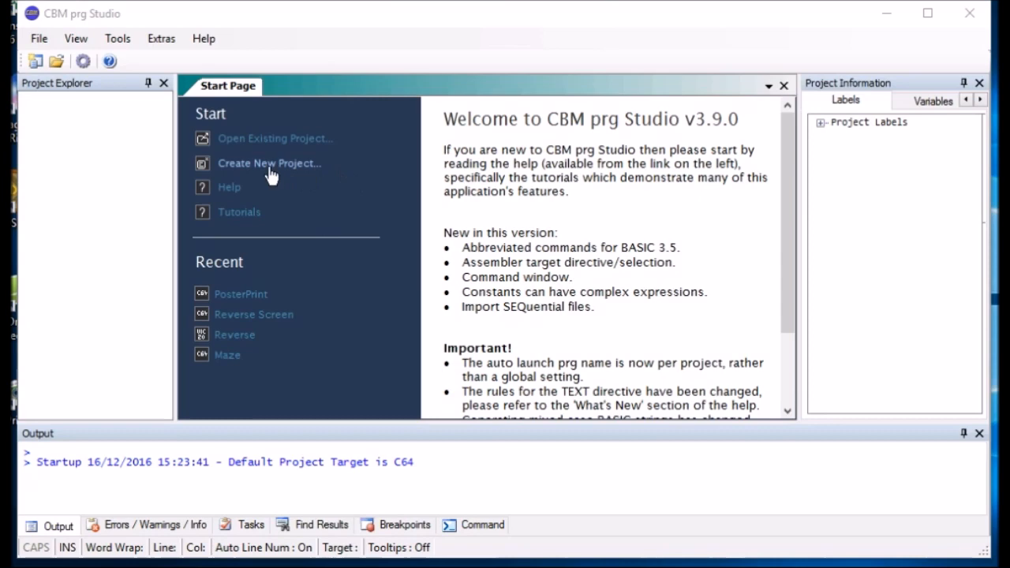
# Step: Run the New Project wizard with target C 64 and project name HelloWorld
pyautogui.click(270, 164)
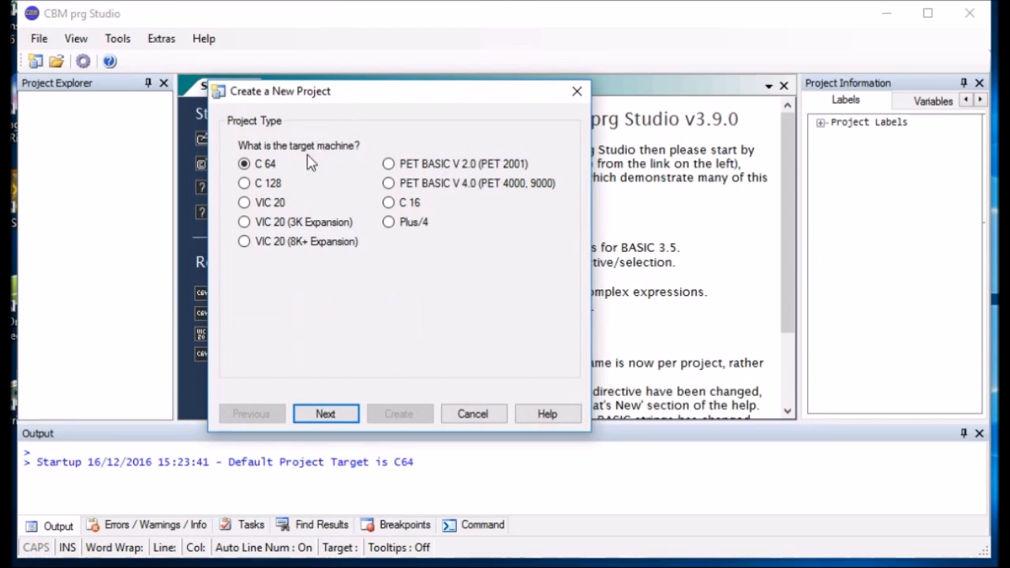
pyautogui.moveTo(286, 275)
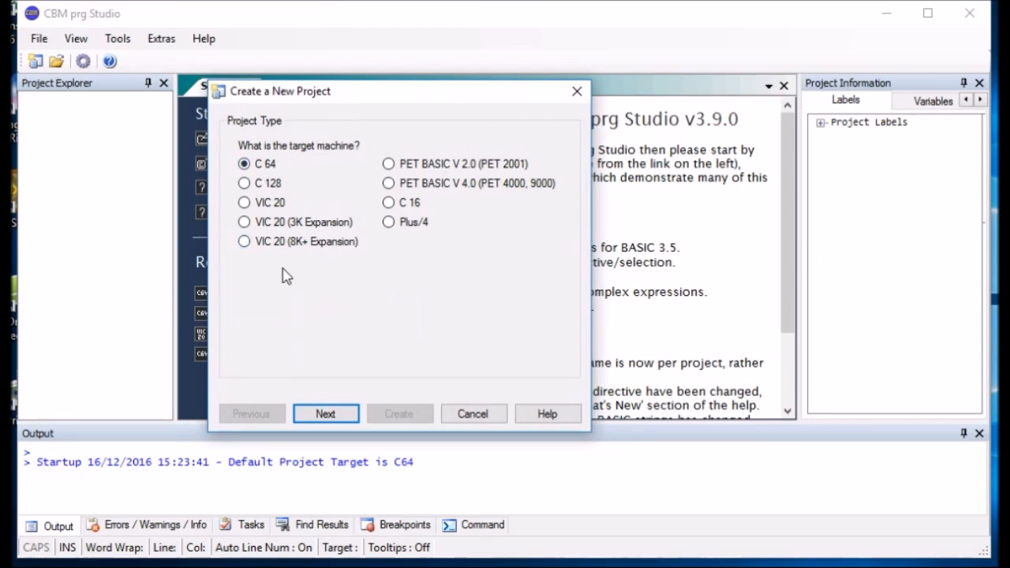
pyautogui.moveTo(354, 174)
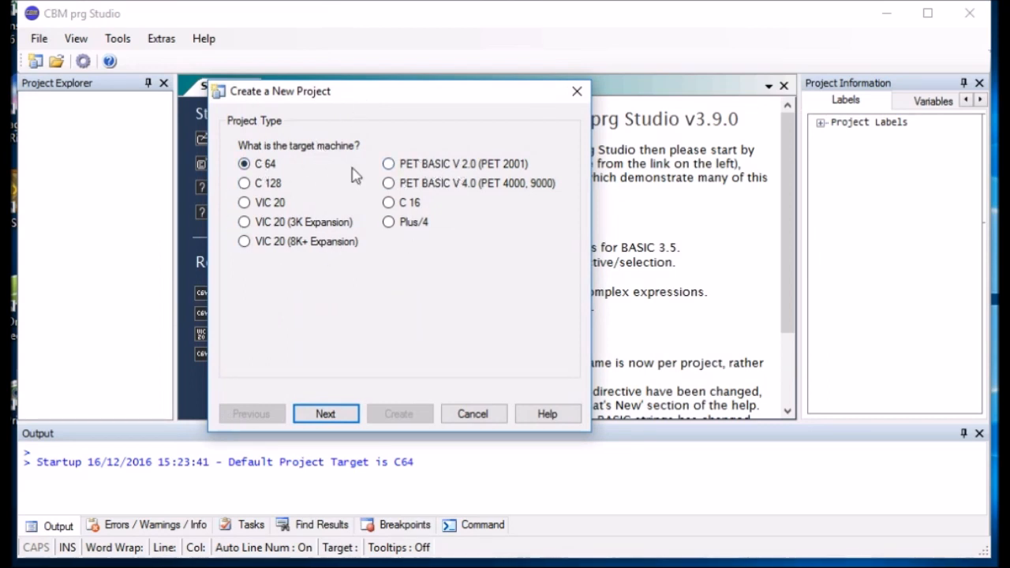
pyautogui.moveTo(359, 354)
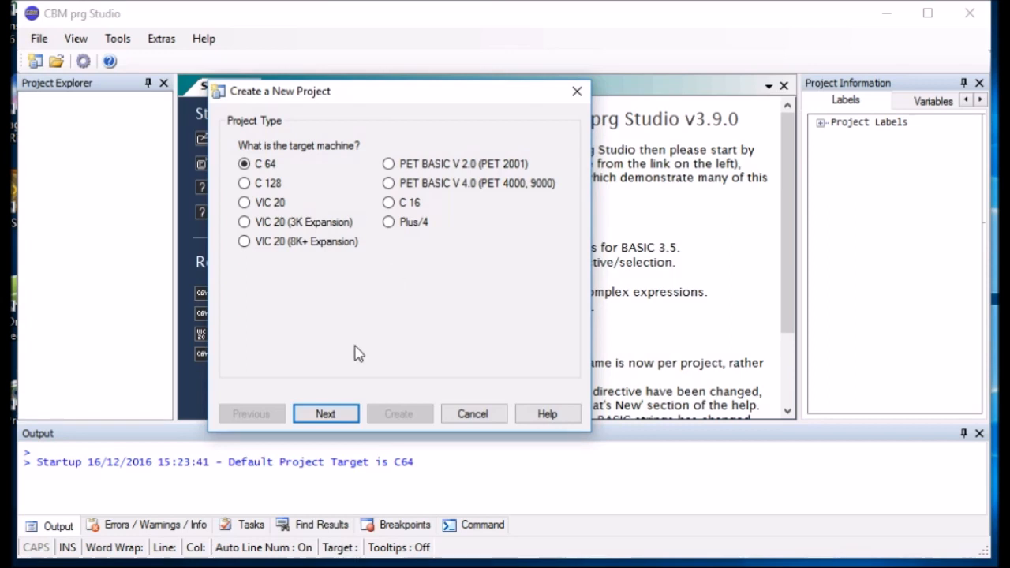
pyautogui.click(325, 414)
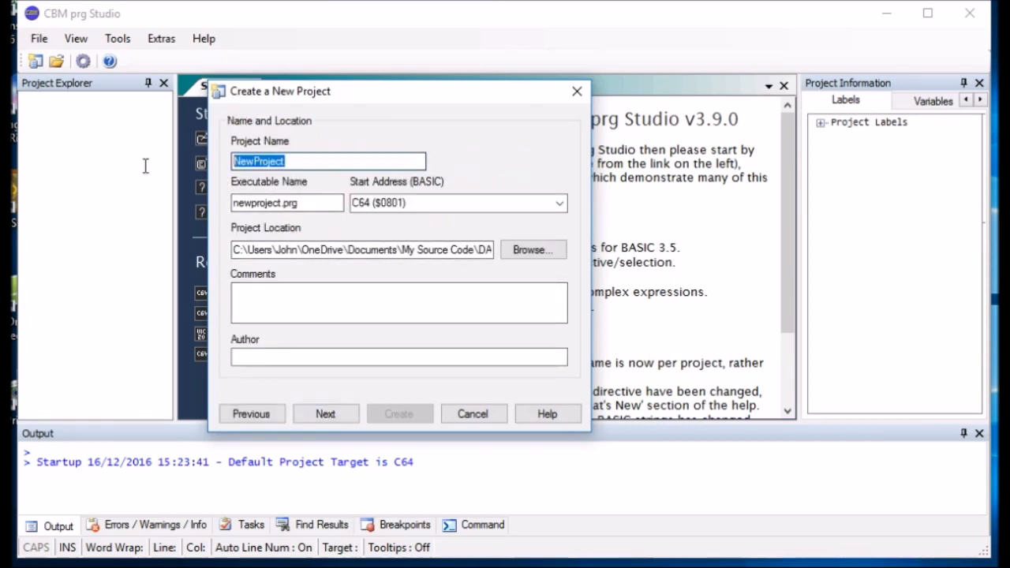
pyautogui.write('He')
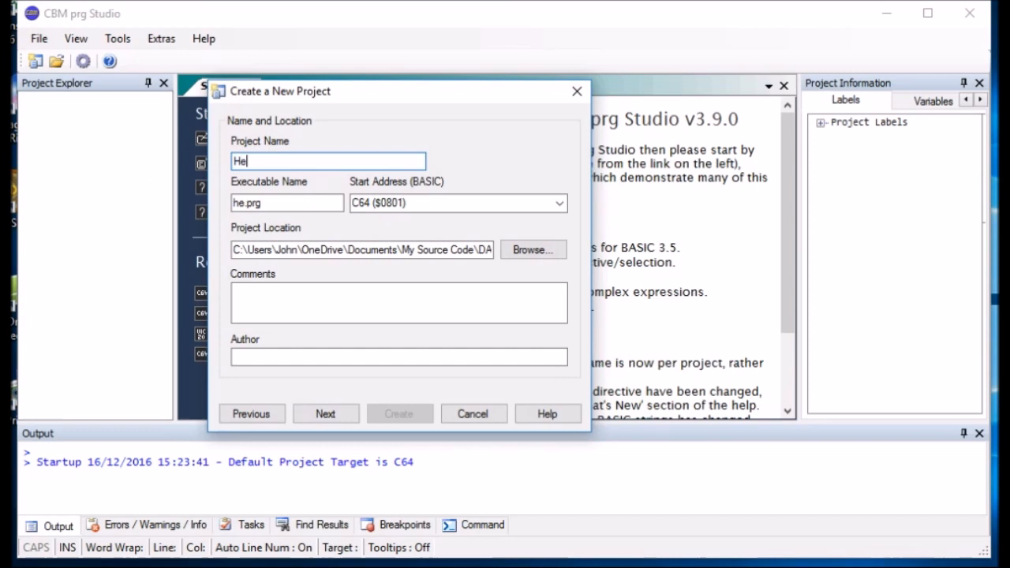
pyautogui.write('lloW')
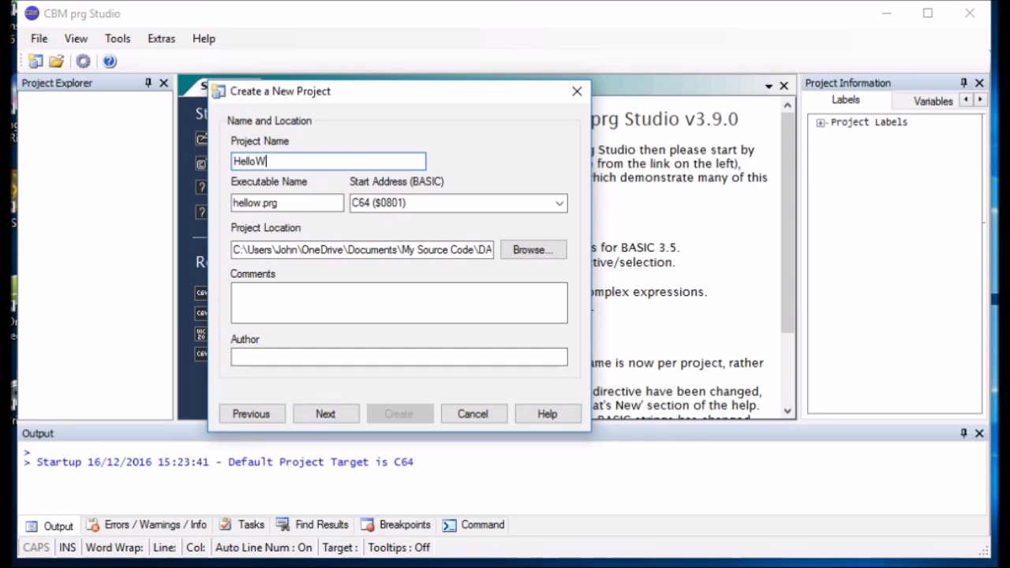
pyautogui.write('or')
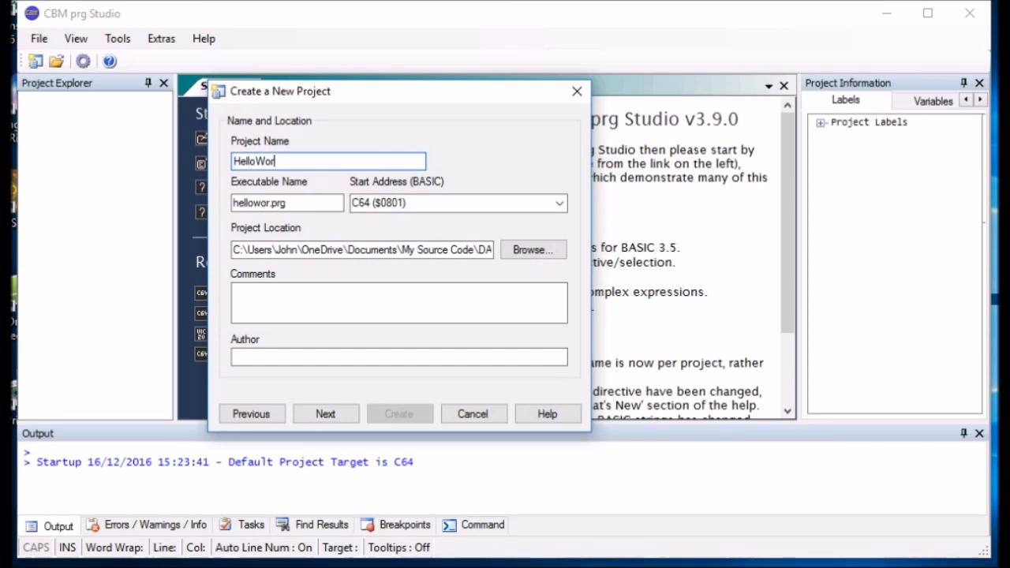
pyautogui.write('ld')
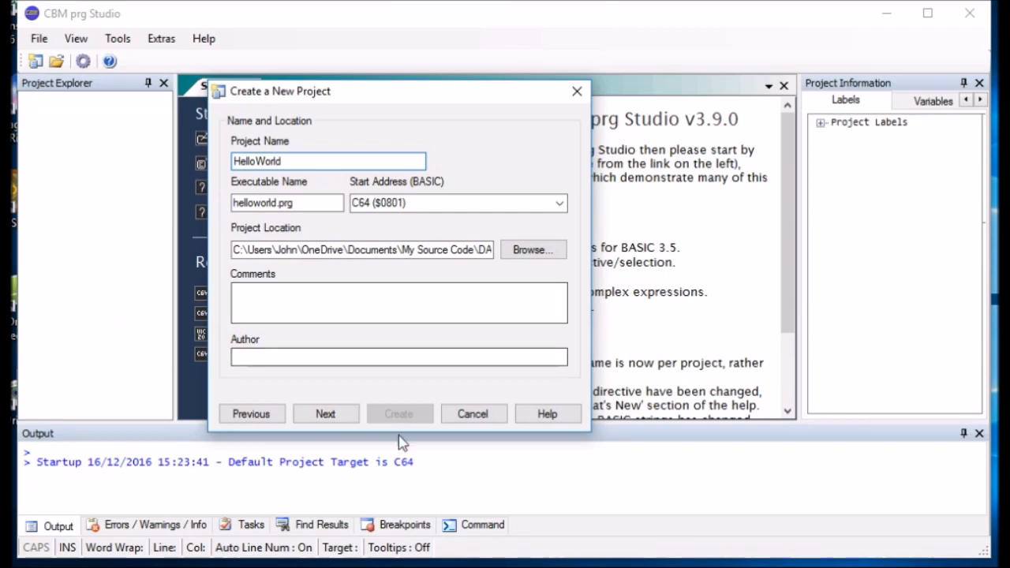
pyautogui.click(325, 413)
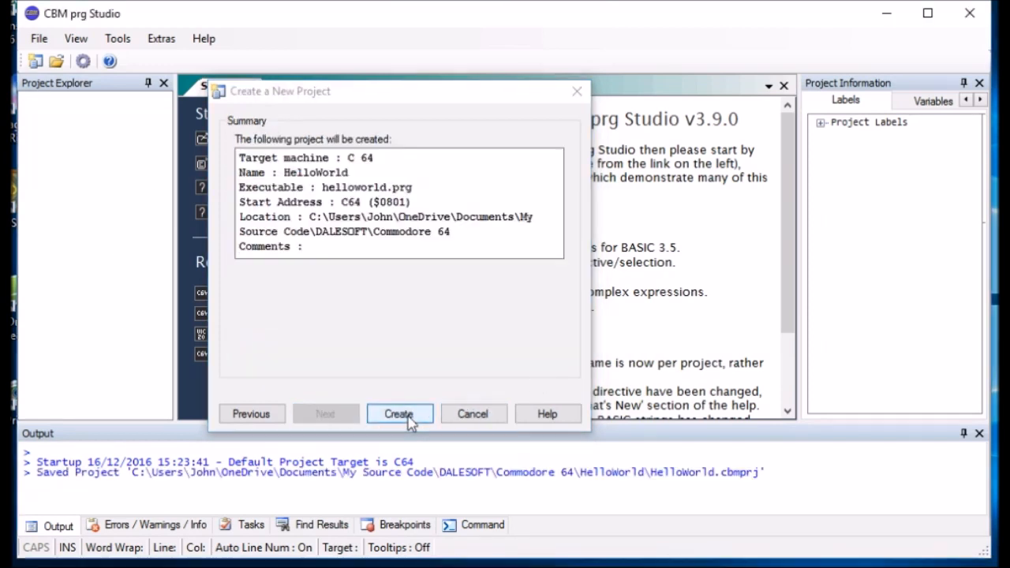
pyautogui.click(398, 414)
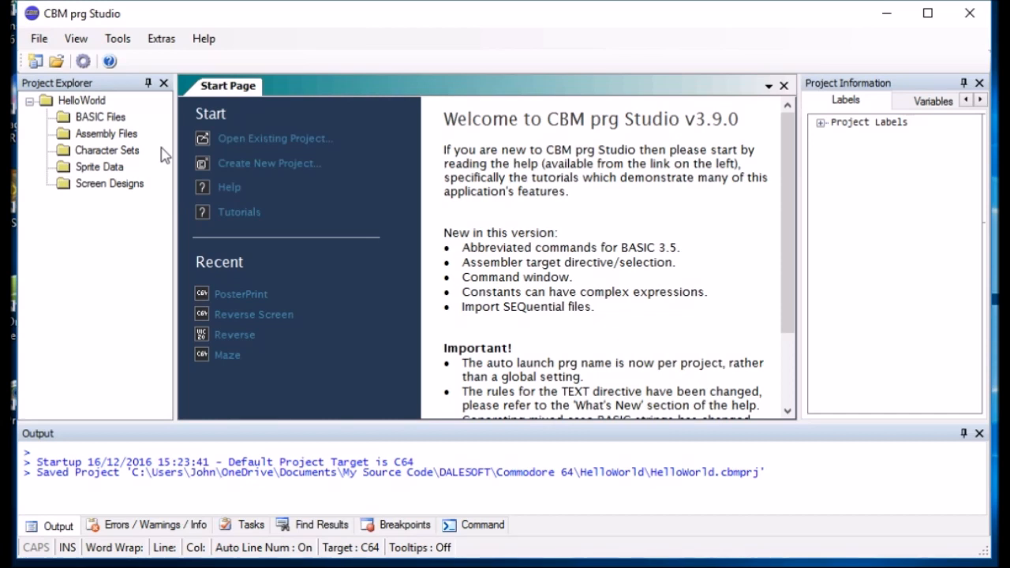
pyautogui.moveTo(132, 254)
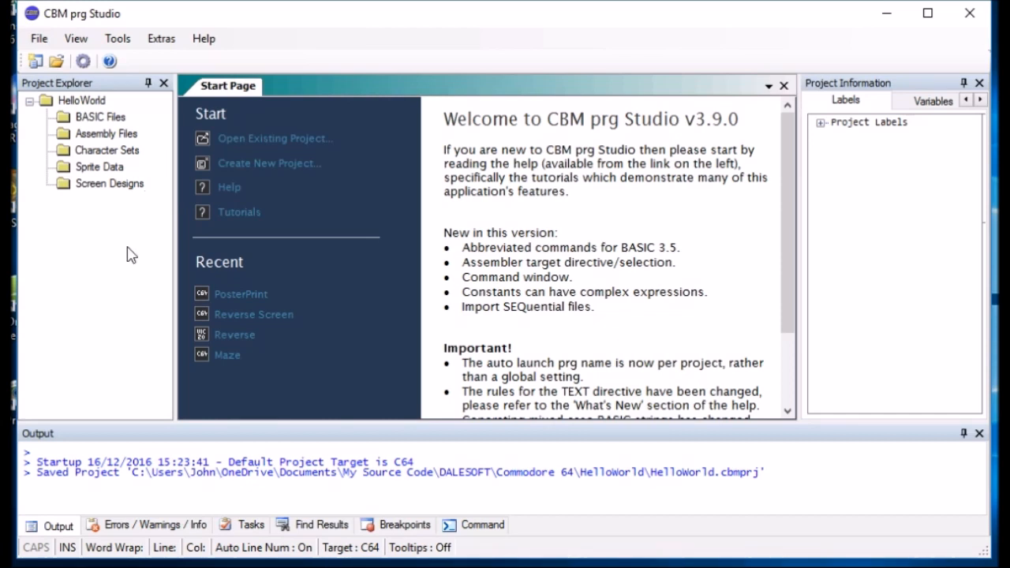
# Step: Add a new file HelloWorld.bas under BASIC Files
pyautogui.rightClick(100, 117)
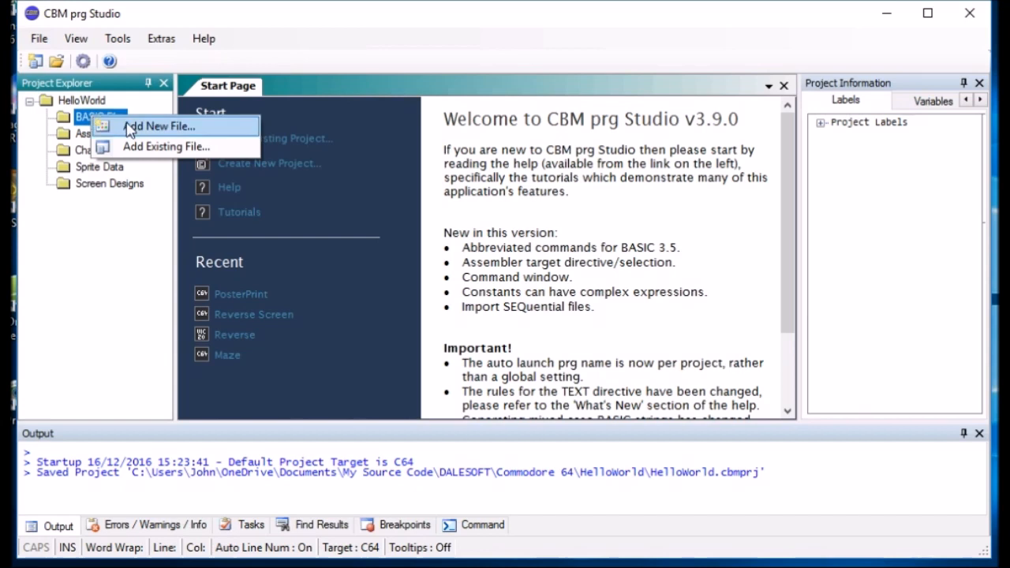
pyautogui.click(162, 126)
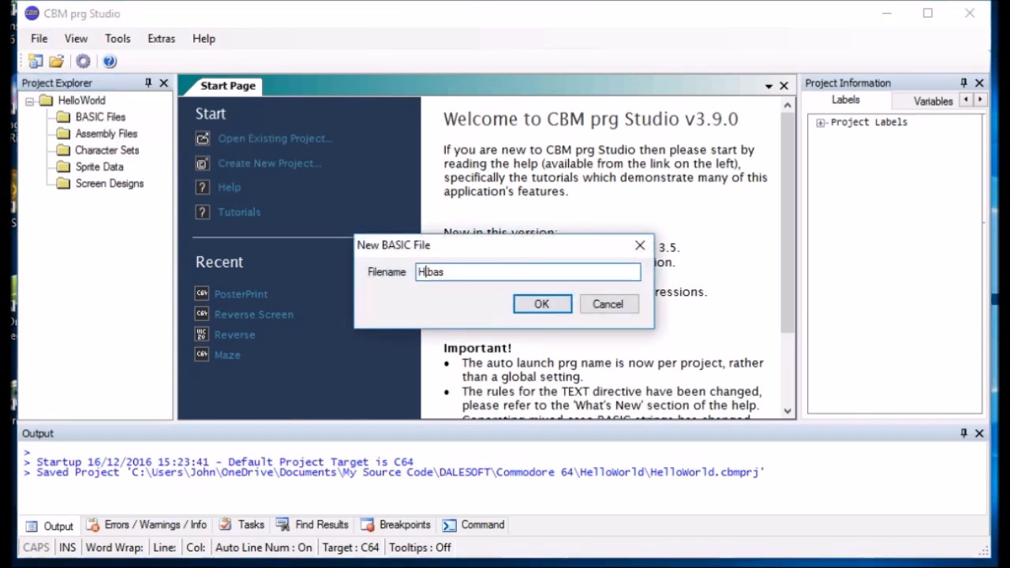
pyautogui.write('elloWorld')
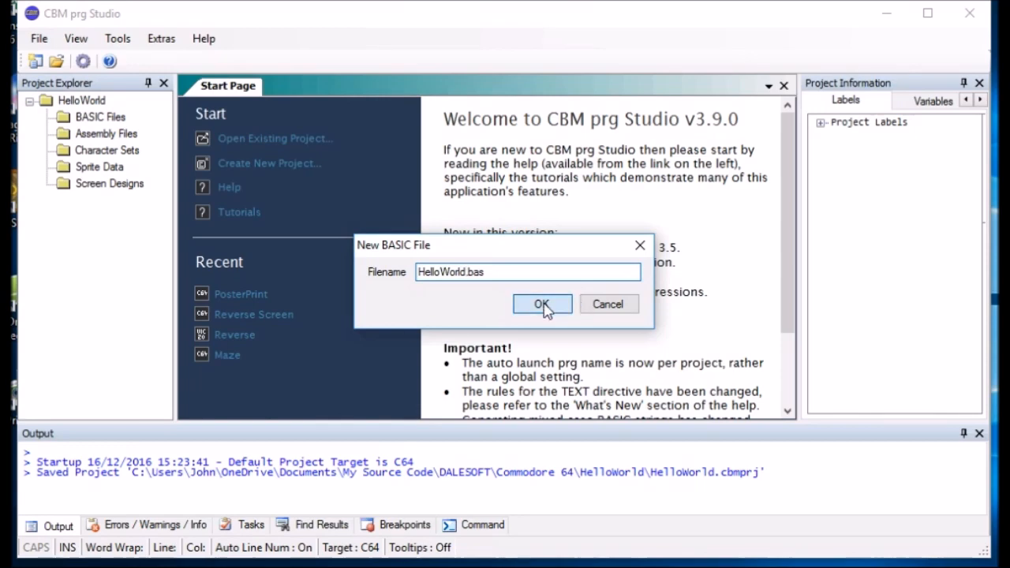
pyautogui.click(542, 305)
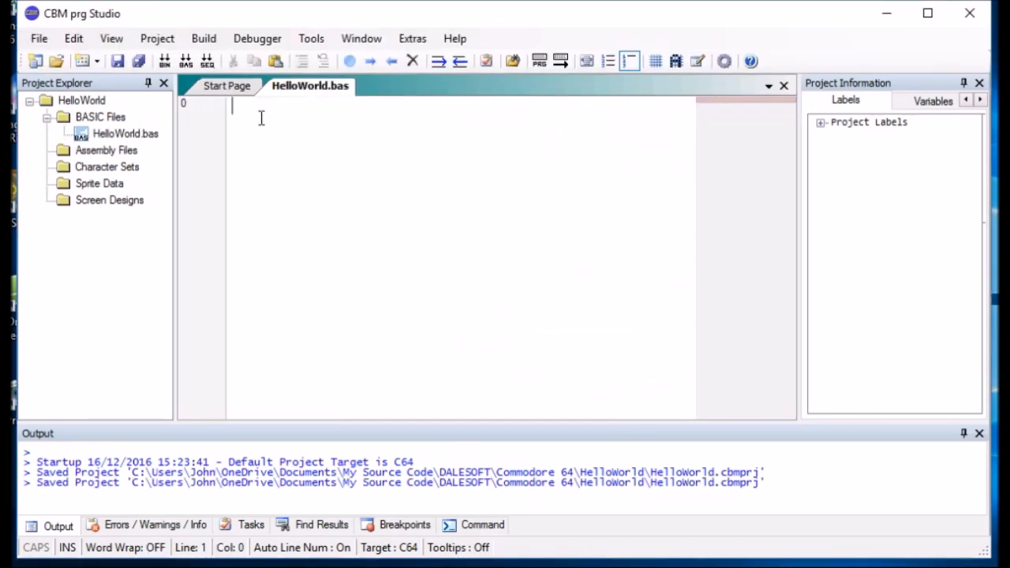
pyautogui.moveTo(247, 112)
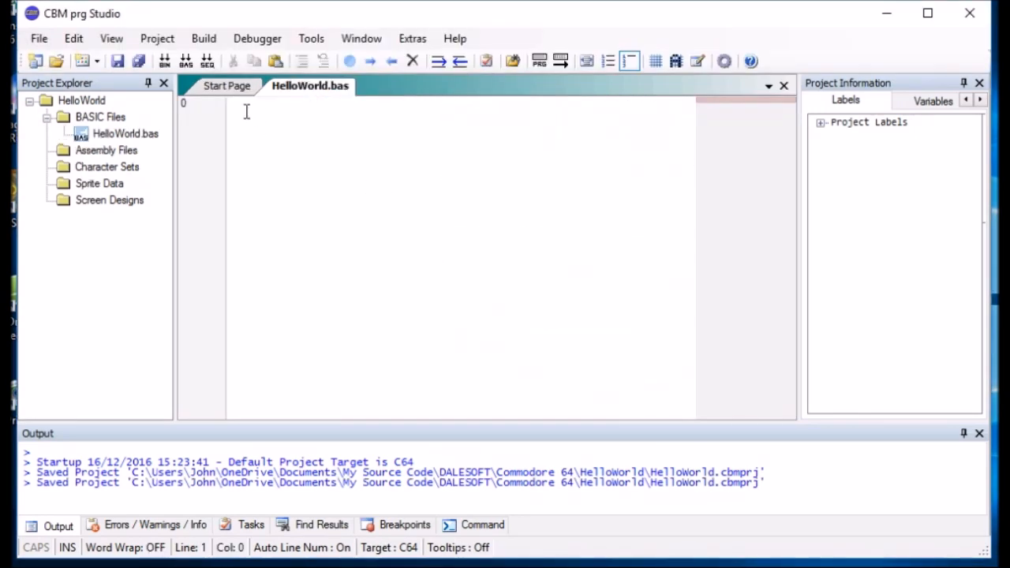
# Step: Enter the program: 10 print"hello world" and 20 goto 10
pyautogui.write('10 print "')
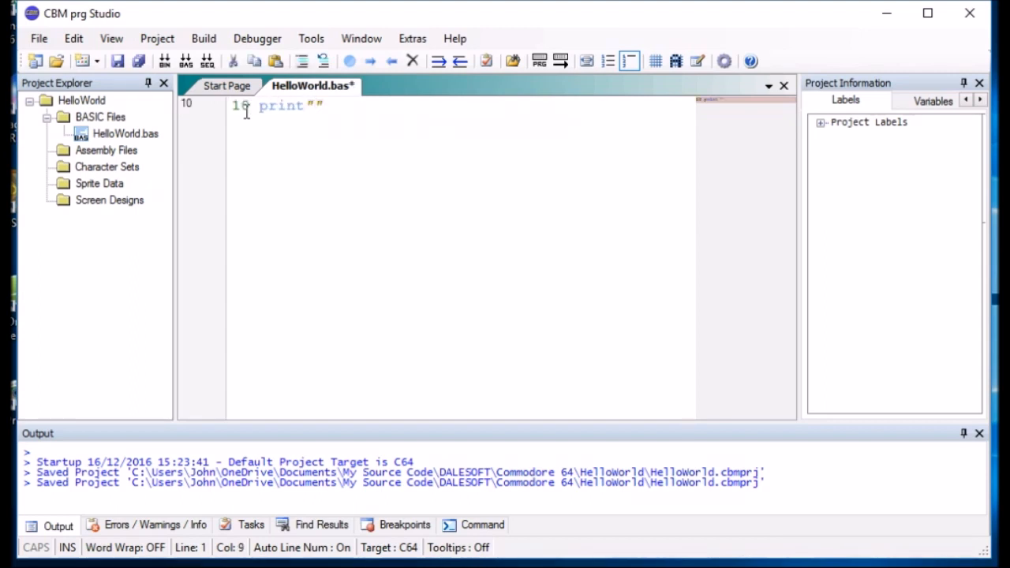
pyautogui.write('hellow')
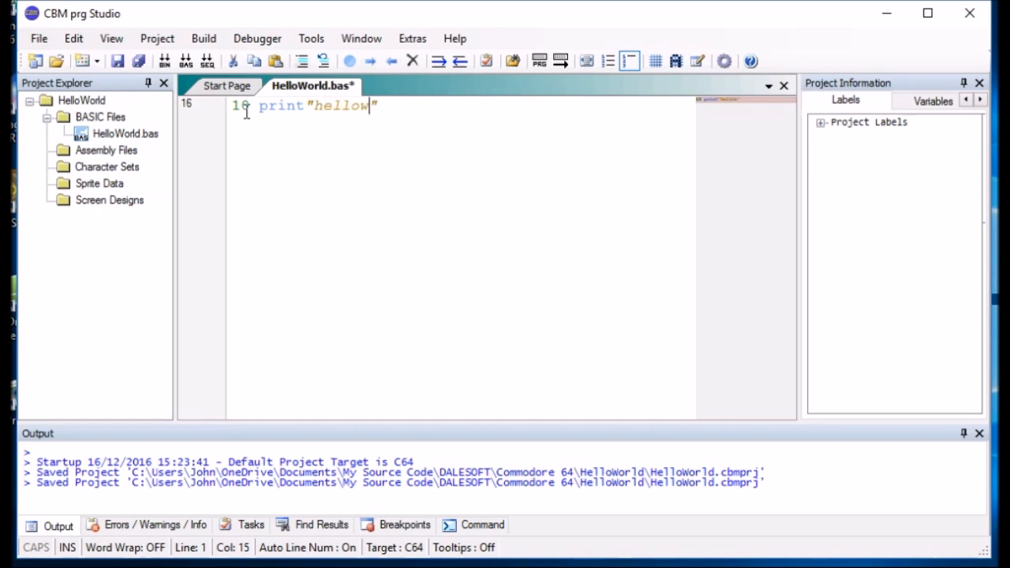
pyautogui.write('world')
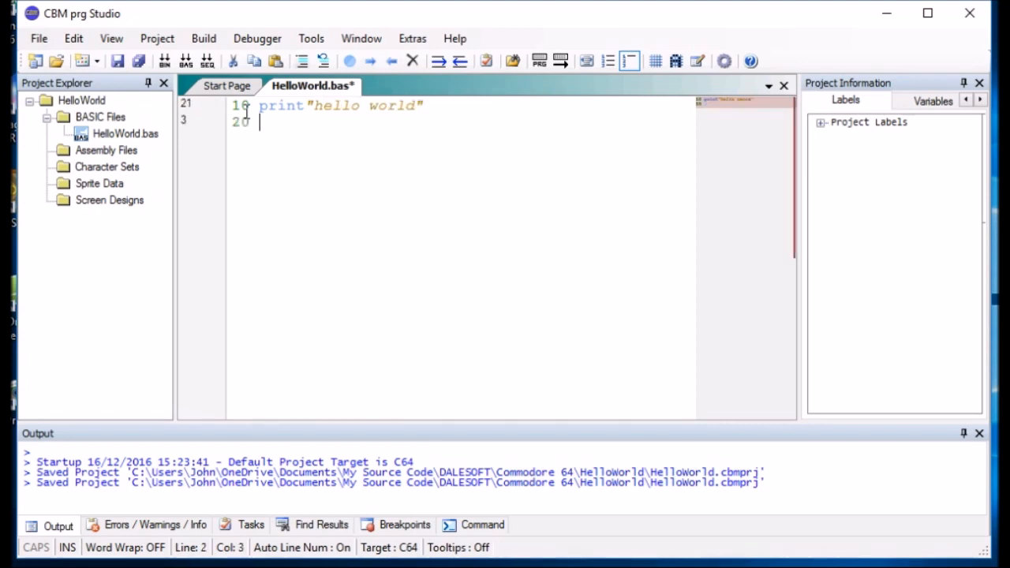
pyautogui.write('goto')
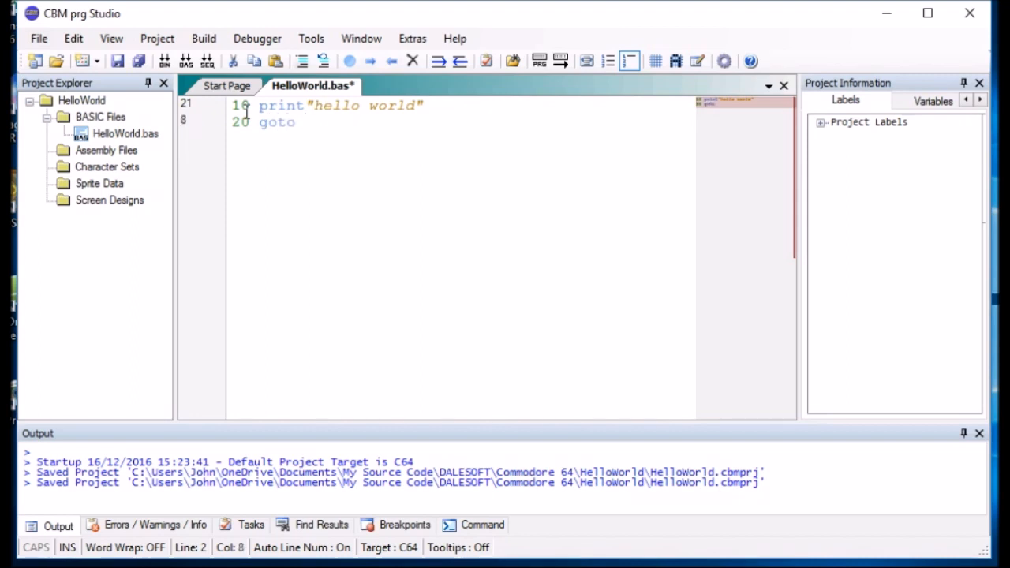
pyautogui.write('10')
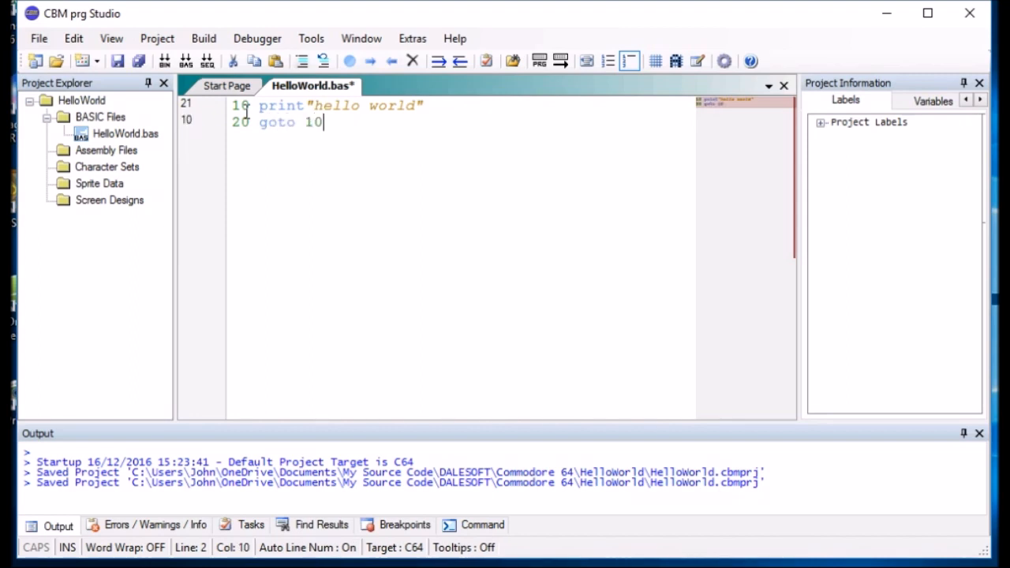
pyautogui.press('enter')
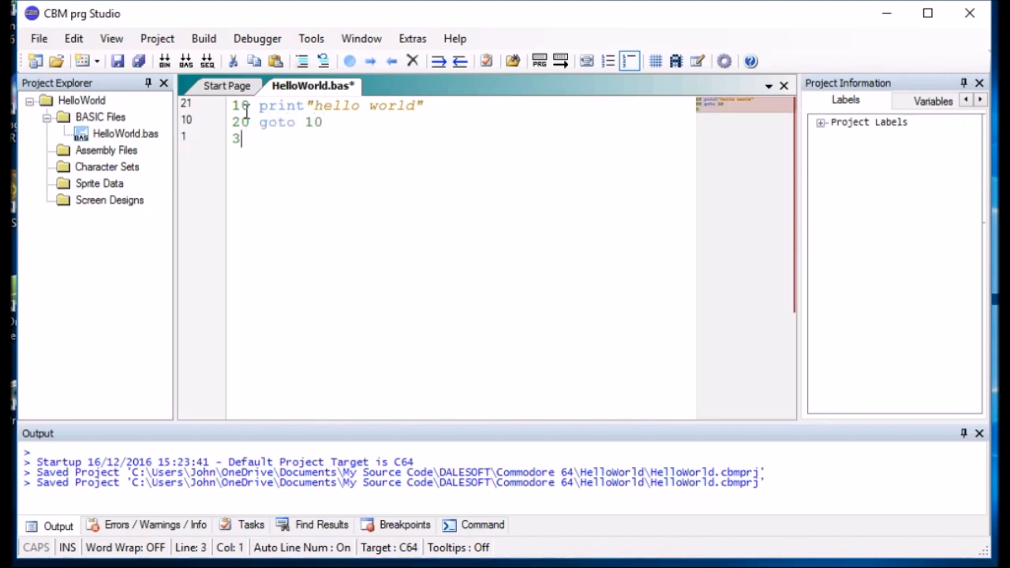
pyautogui.press('Backspace')
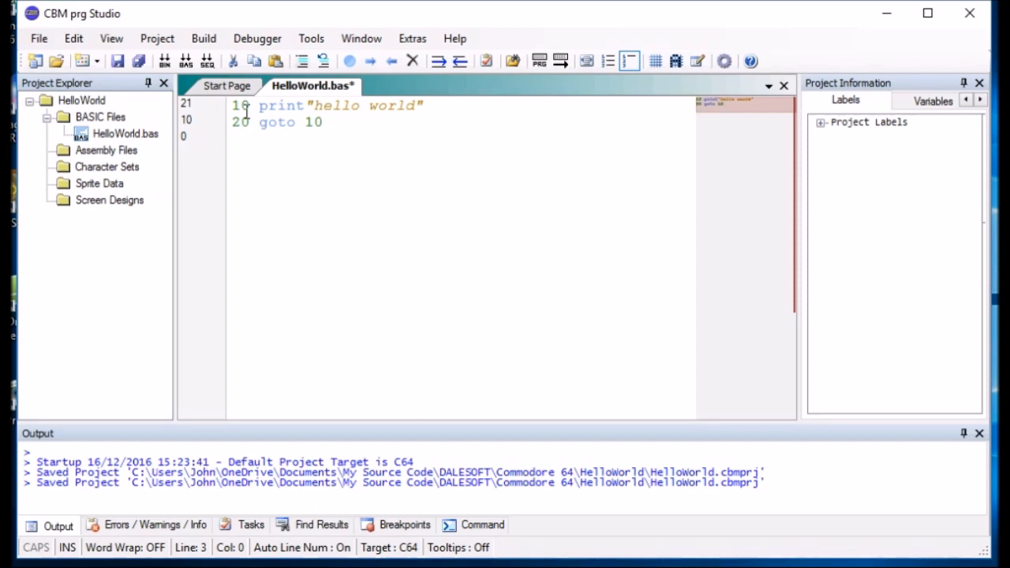
# Step: Save HelloWorld.bas and launch it in VICE, printing HELLO WORLD repeatedly
pyautogui.click(117, 61)
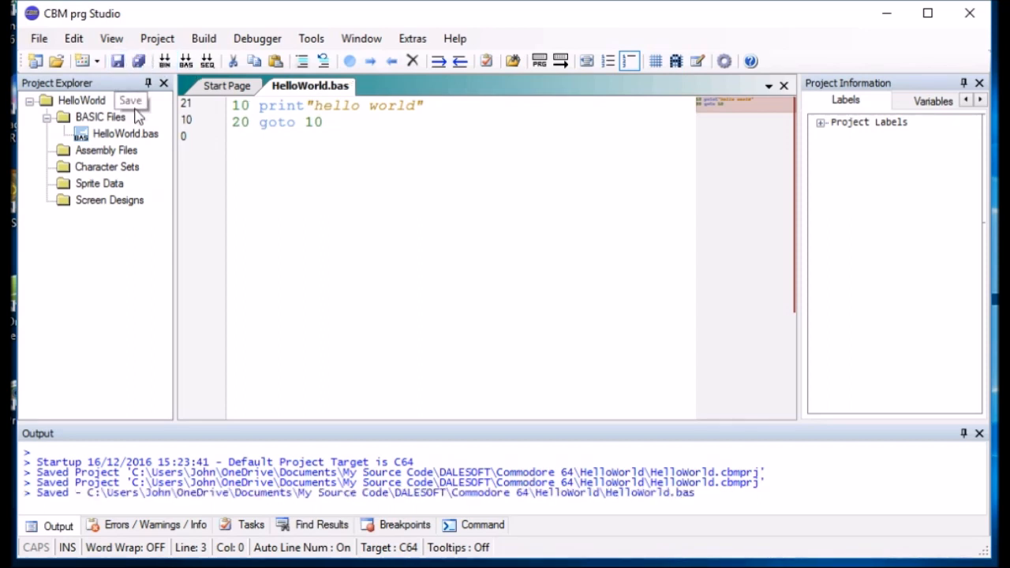
pyautogui.moveTo(560, 61)
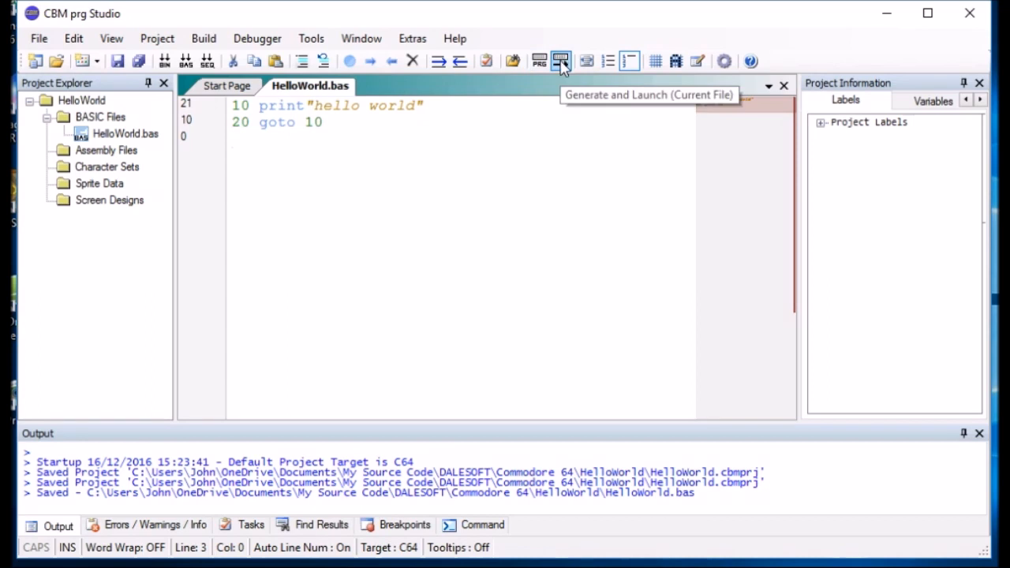
pyautogui.click(561, 60)
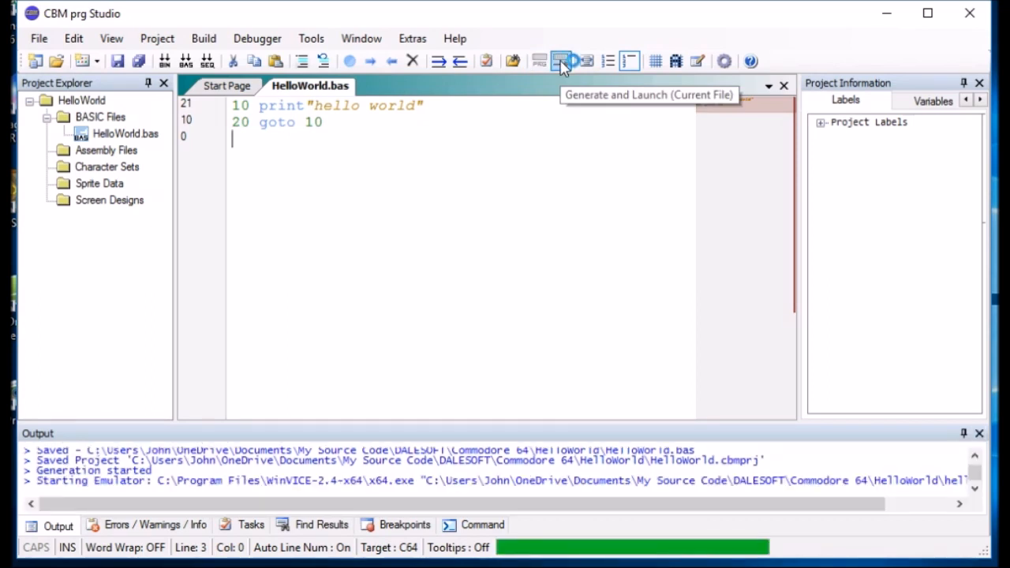
pyautogui.click(561, 61)
pyautogui.write('LIST')
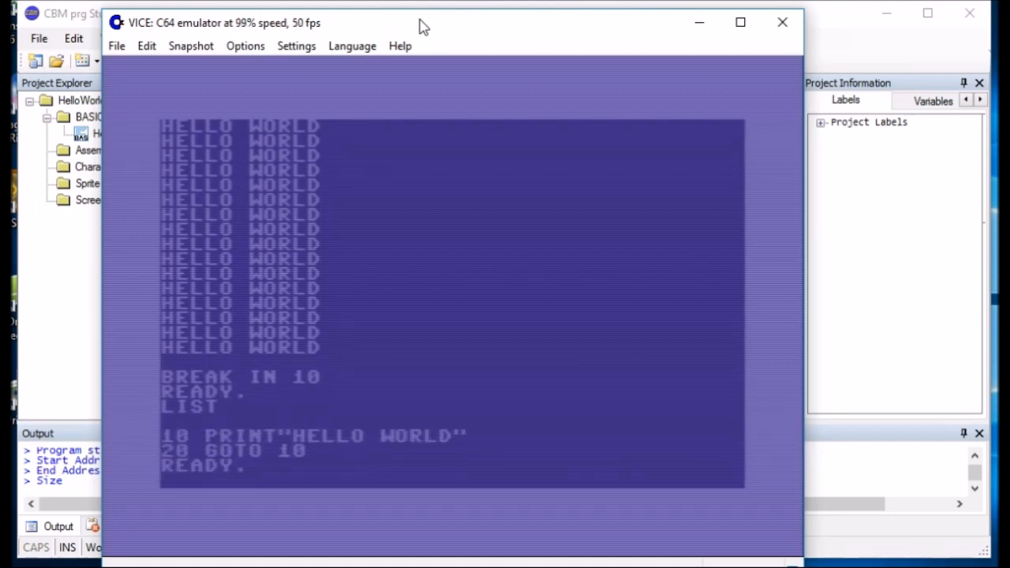
pyautogui.click(782, 21)
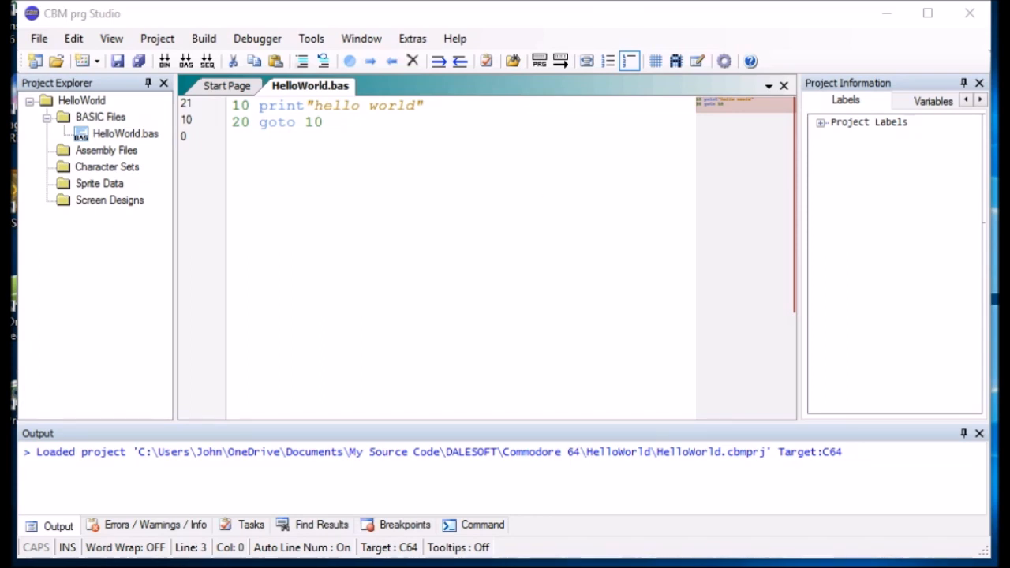
# Step: Add a new file HelloWorld.asm under Assembly Files and open it
pyautogui.rightClick(106, 150)
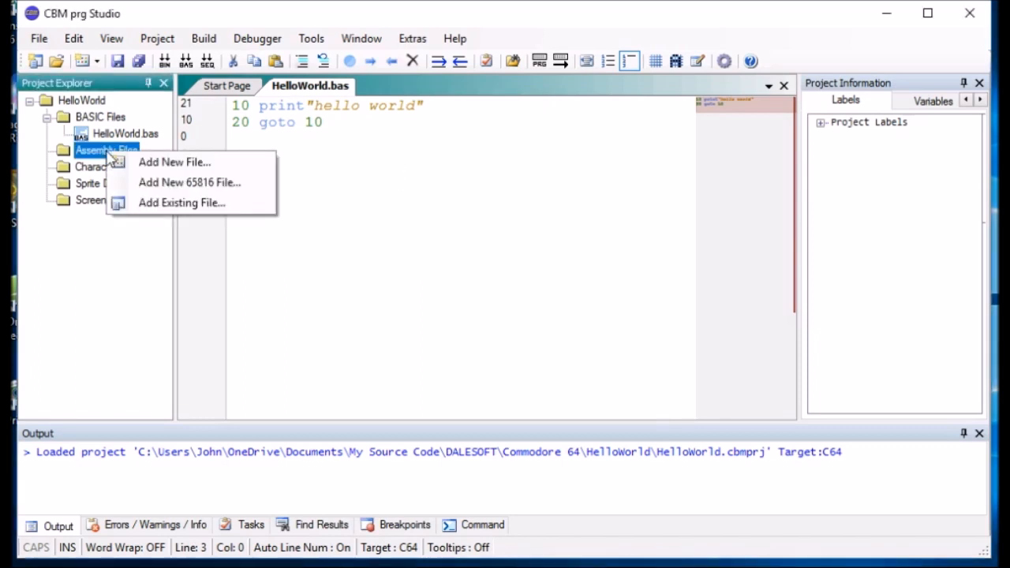
pyautogui.click(174, 162)
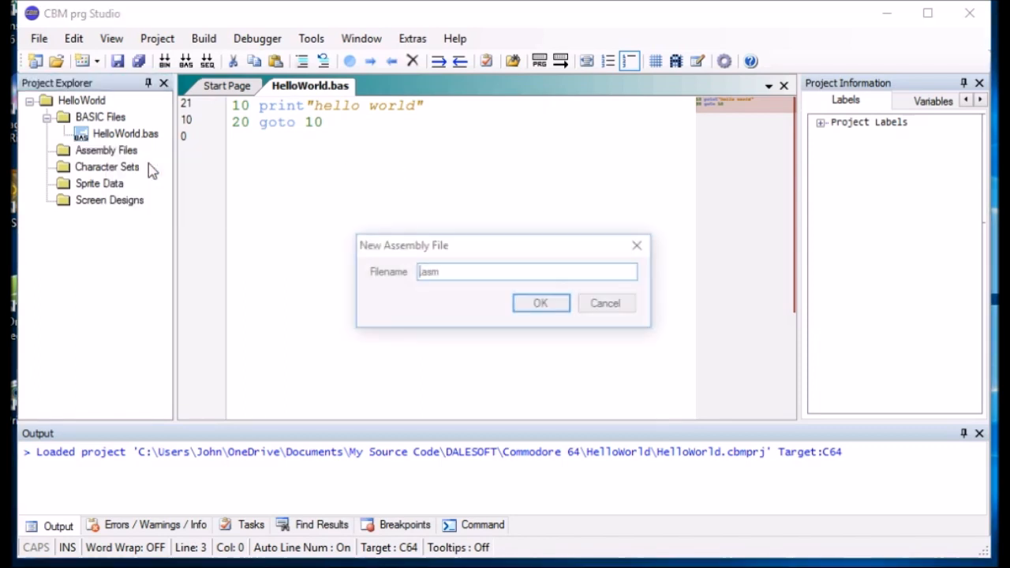
pyautogui.write('H')
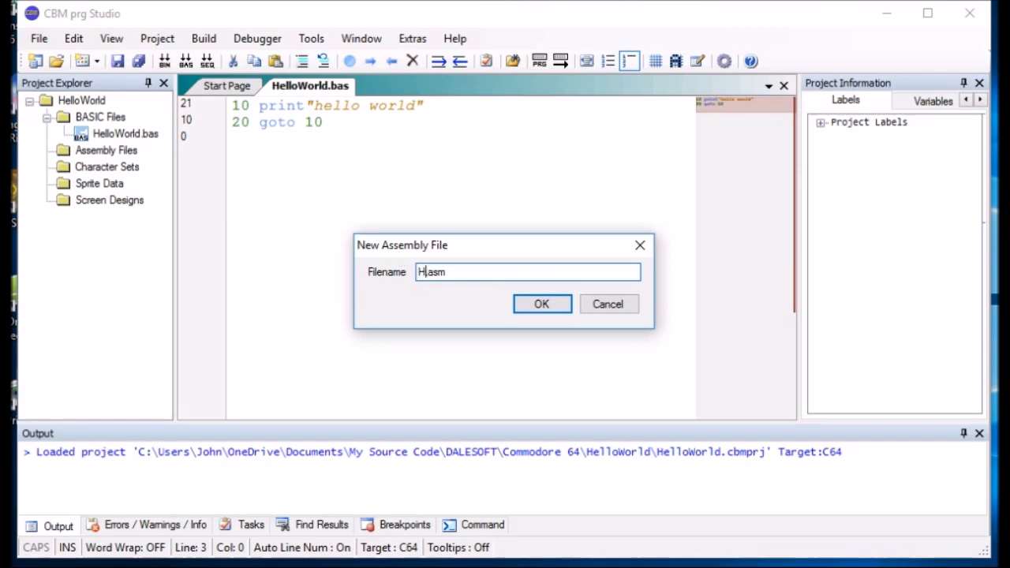
pyautogui.write('elloWo')
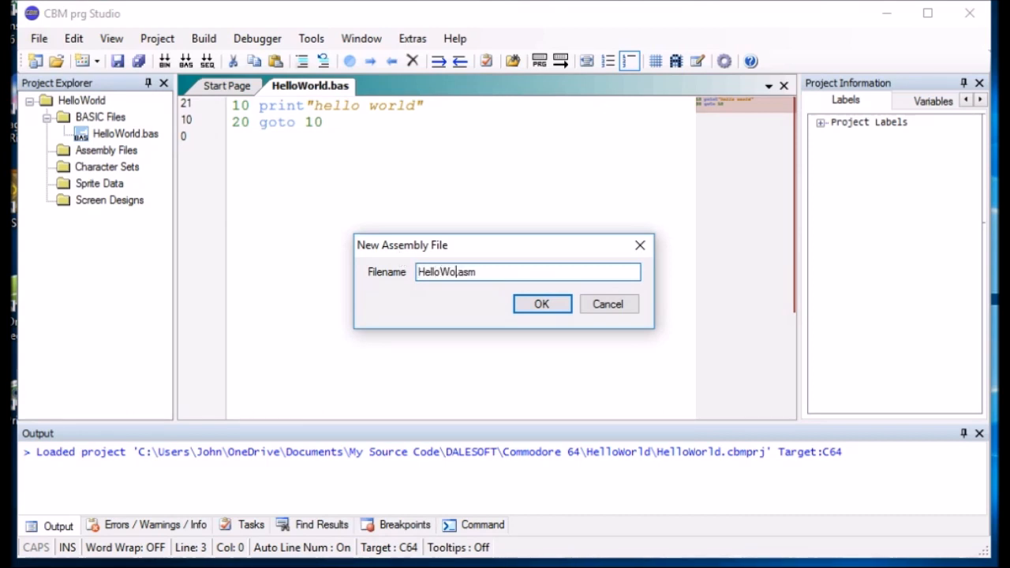
pyautogui.click(541, 304)
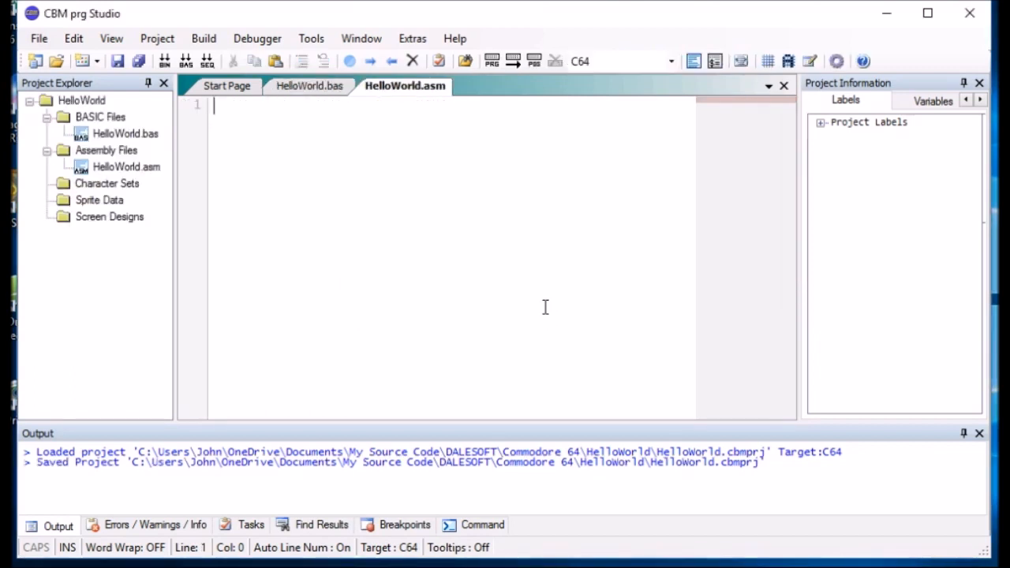
# Step: Type the origin directive *=$0900 on line 3, below the blank lines
pyautogui.press('Return')
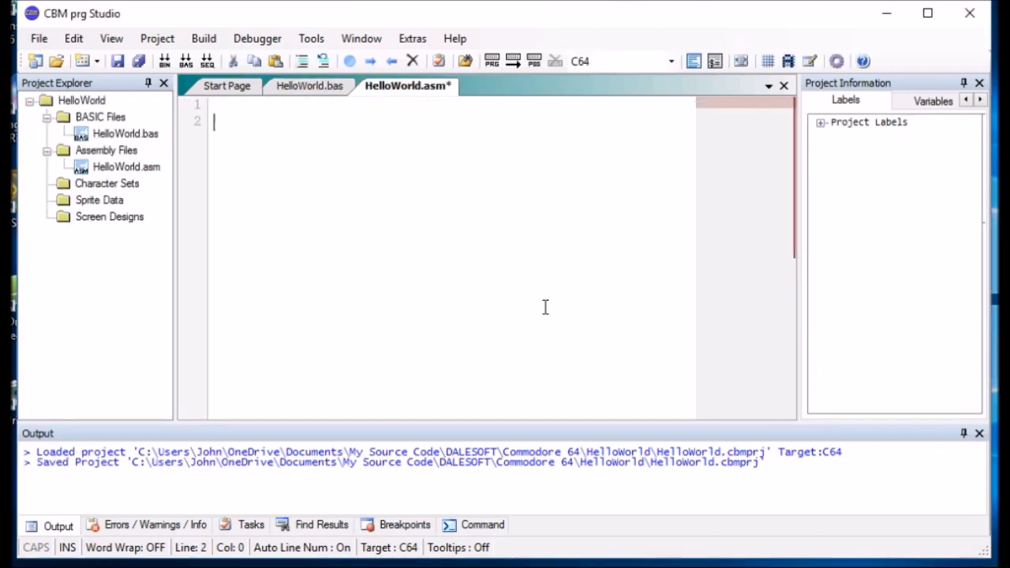
pyautogui.write('*')
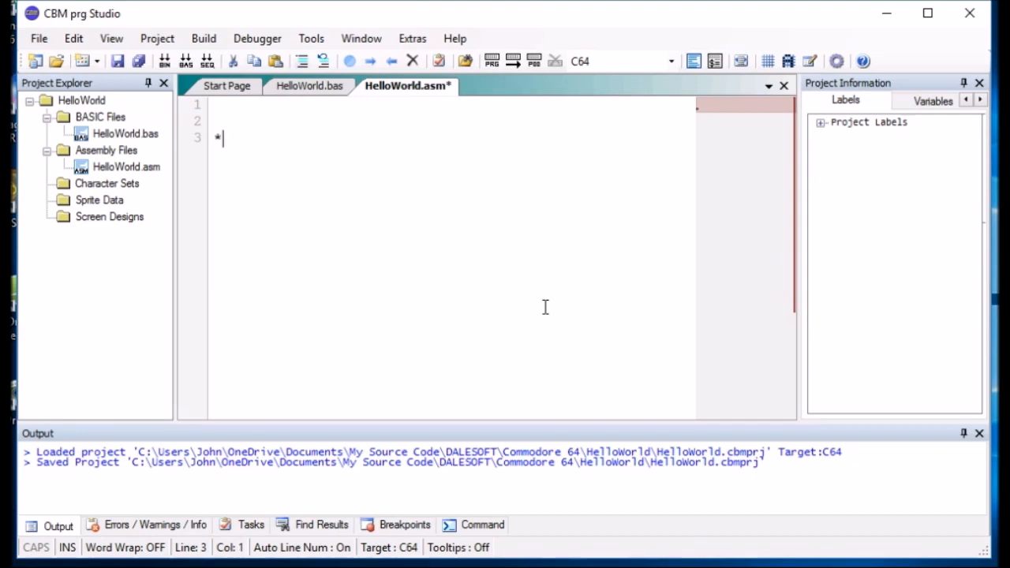
pyautogui.write('=$90')
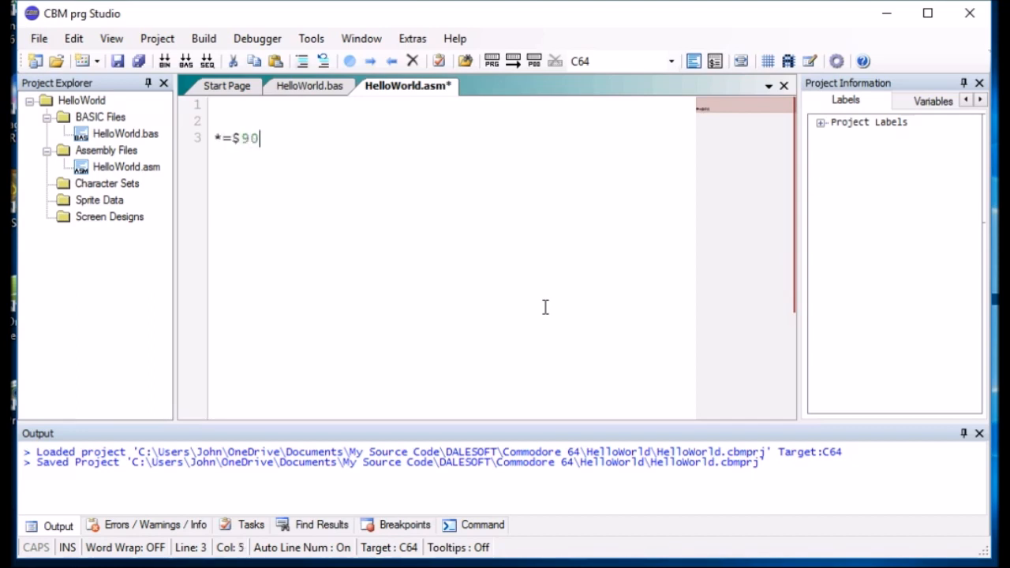
pyautogui.write('00')
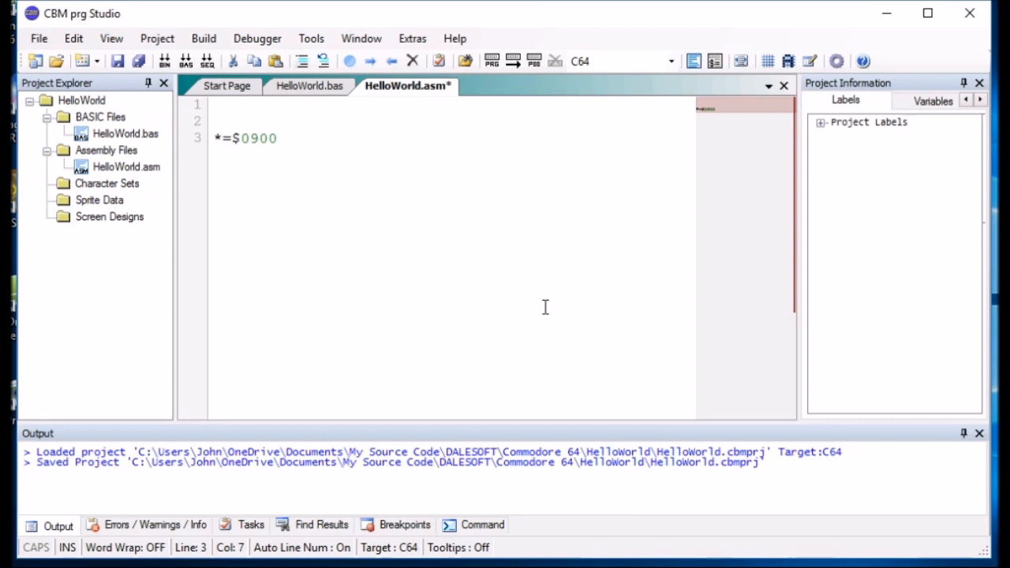
pyautogui.click(225, 104)
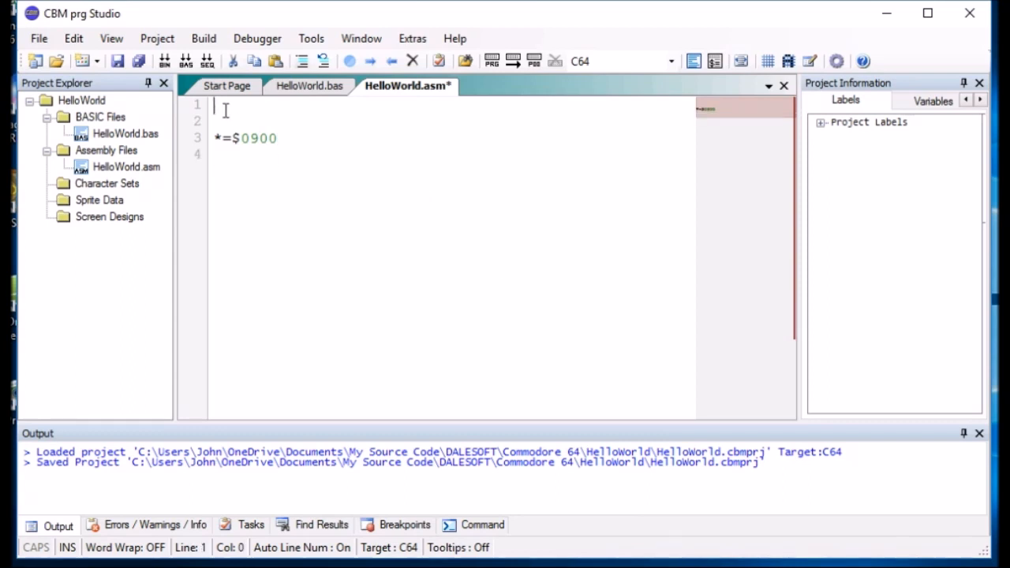
pyautogui.moveTo(257, 38)
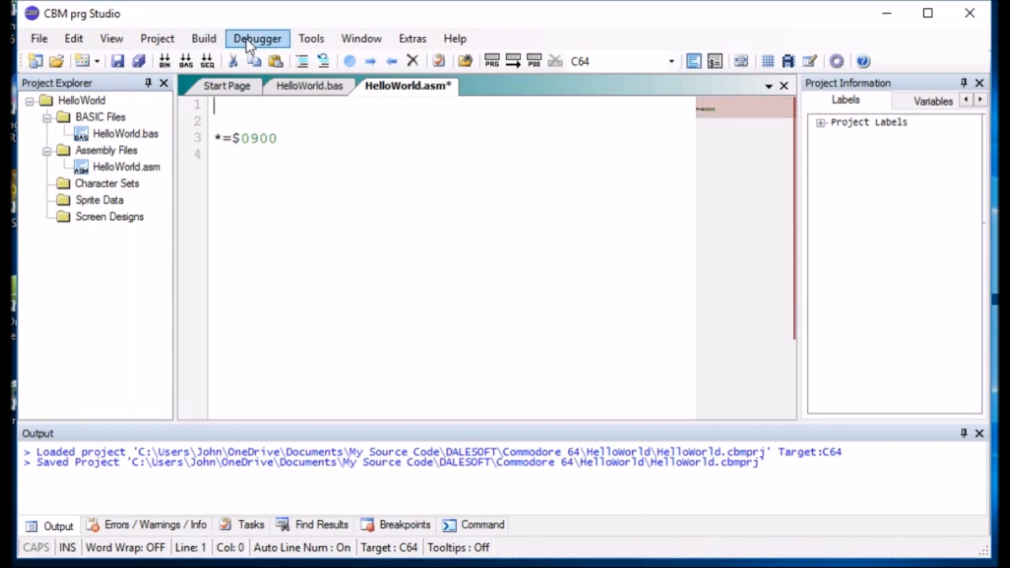
# Step: Generate a SYS (2304) loader for $0900 and prefix line 6 with BYTE
pyautogui.click(311, 38)
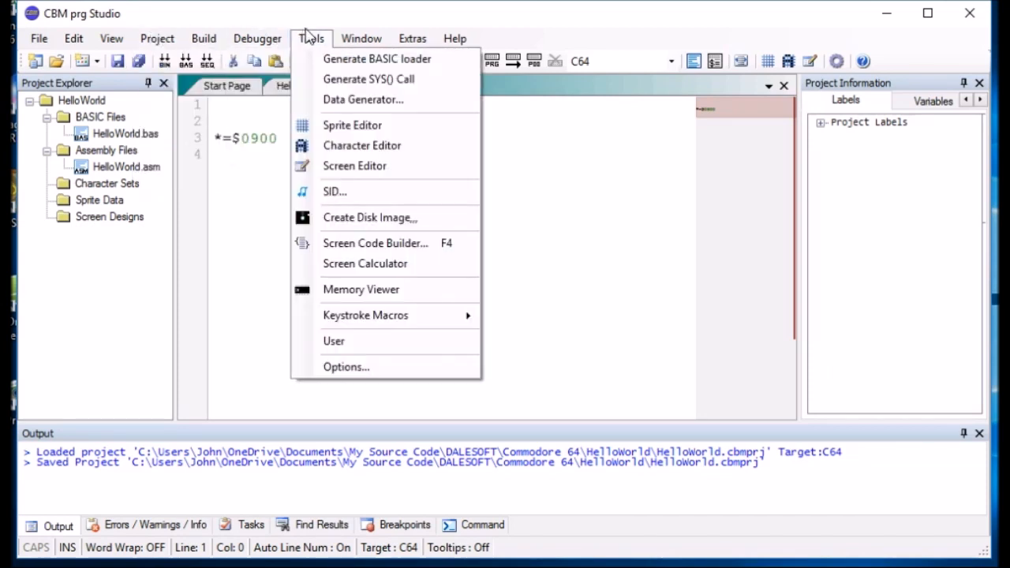
pyautogui.moveTo(369, 79)
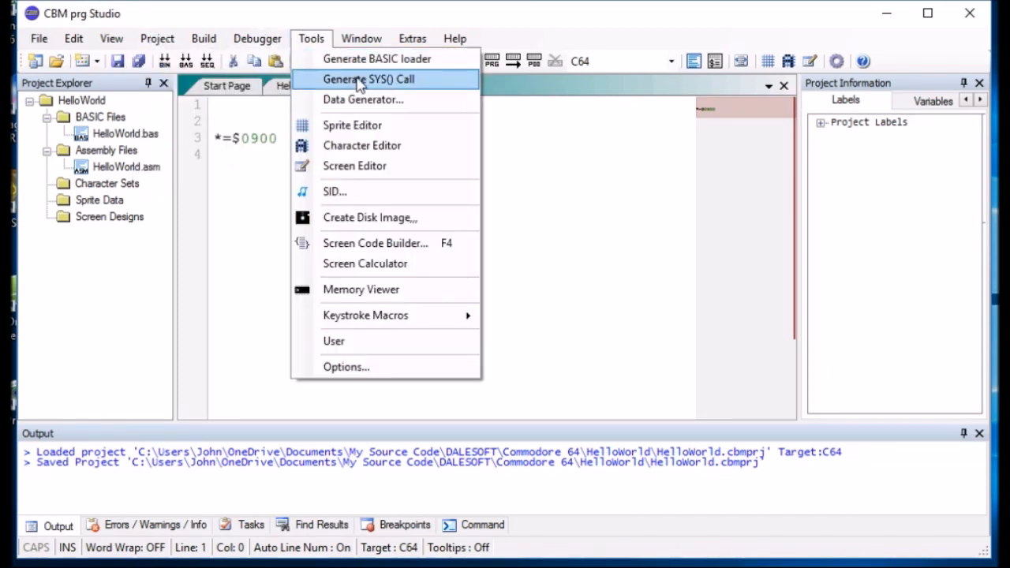
pyautogui.click(369, 79)
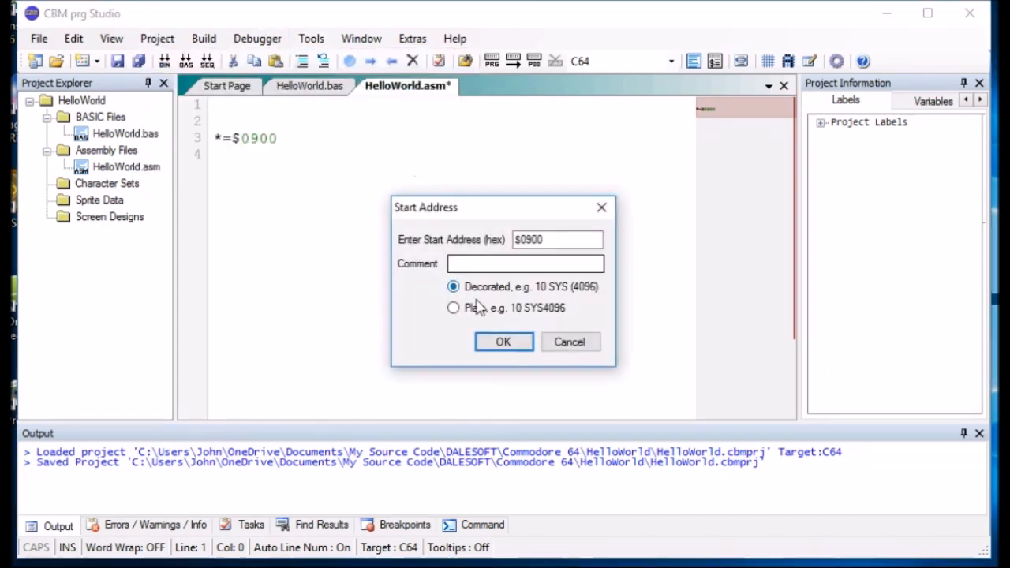
pyautogui.click(504, 342)
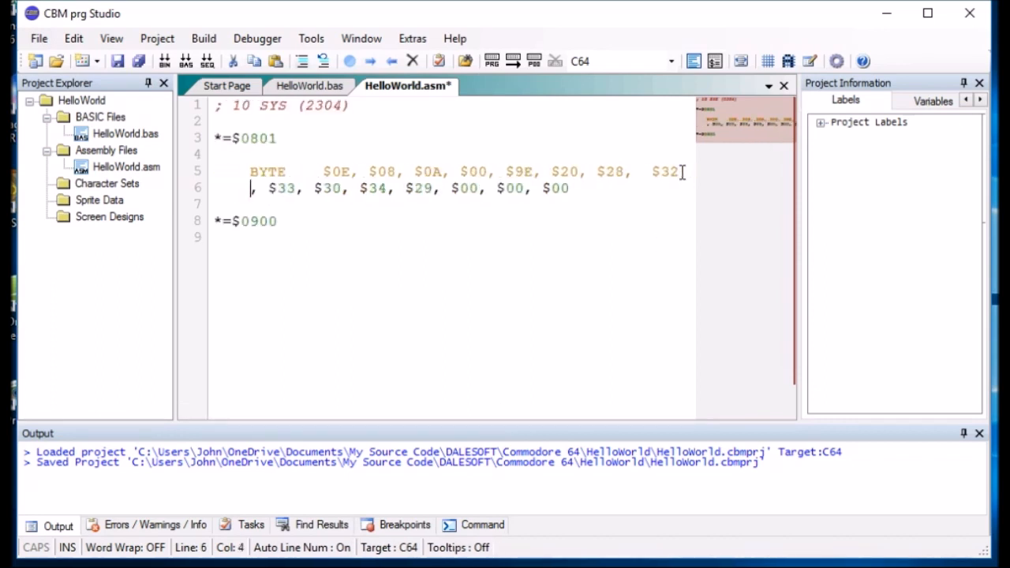
pyautogui.write('BY')
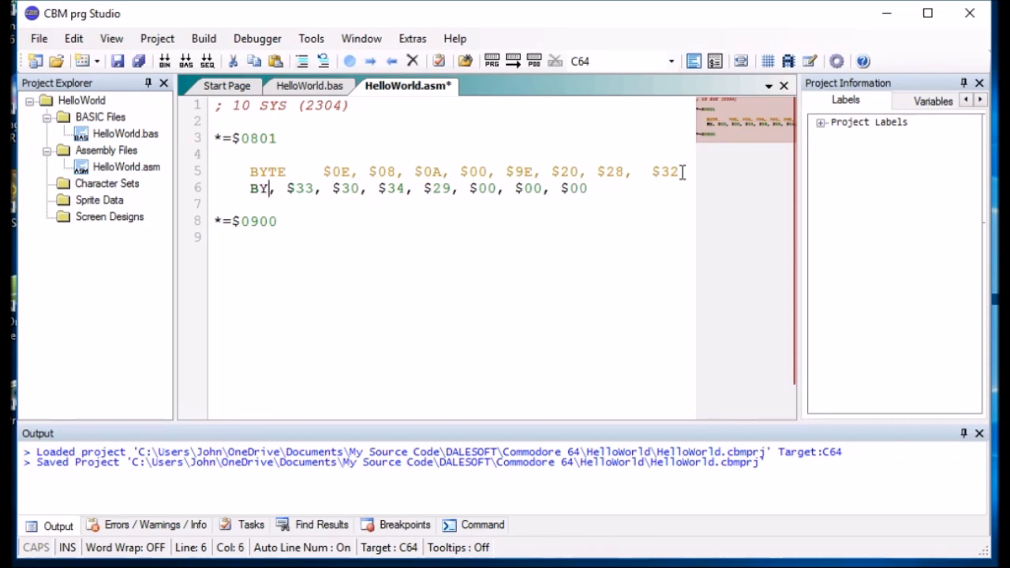
pyautogui.write('TE')
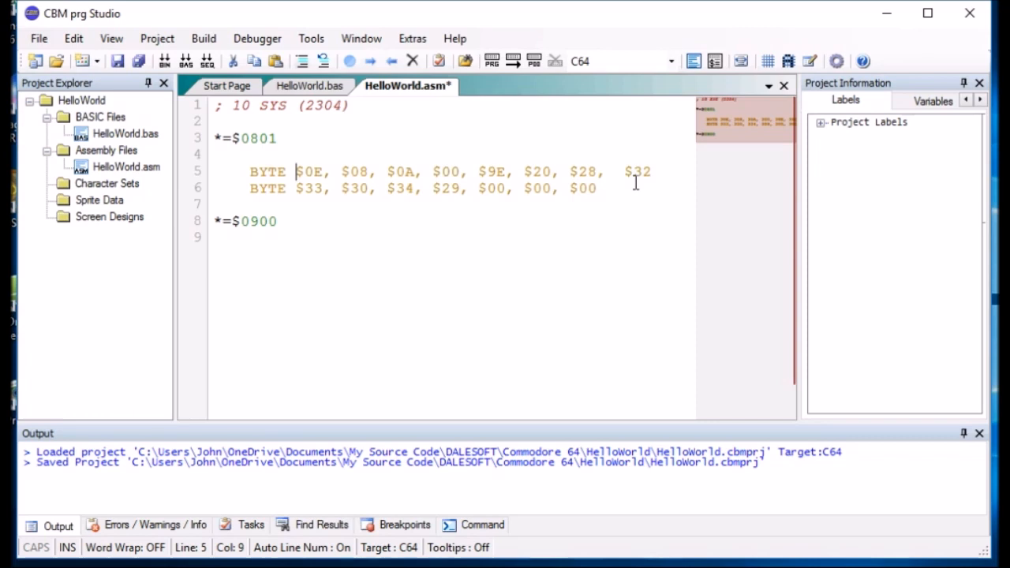
# Step: Inspect the SYS (2304) comment and BYTE data lines by selecting parts, without editing
pyautogui.click(233, 105)
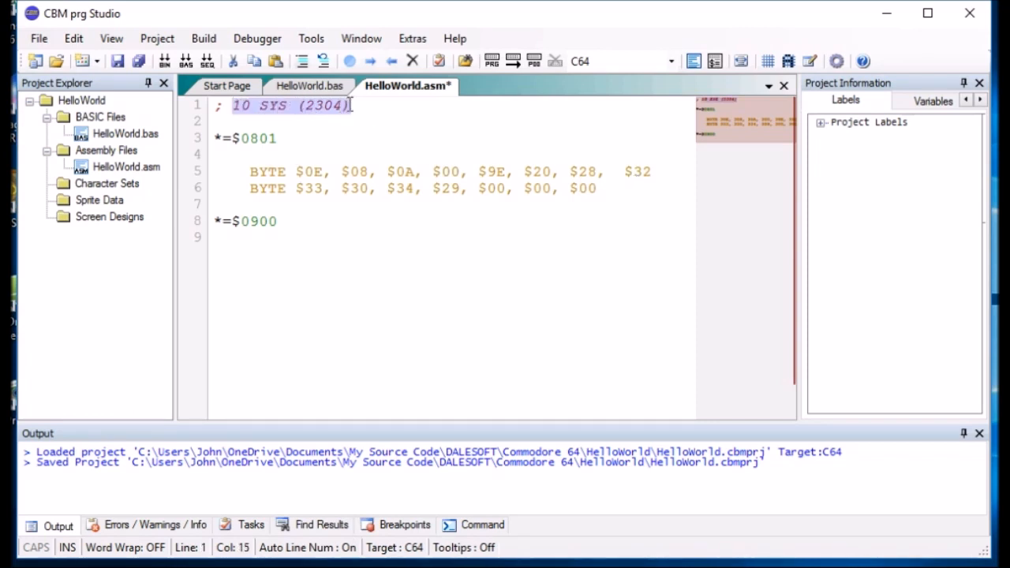
pyautogui.moveTo(341, 251)
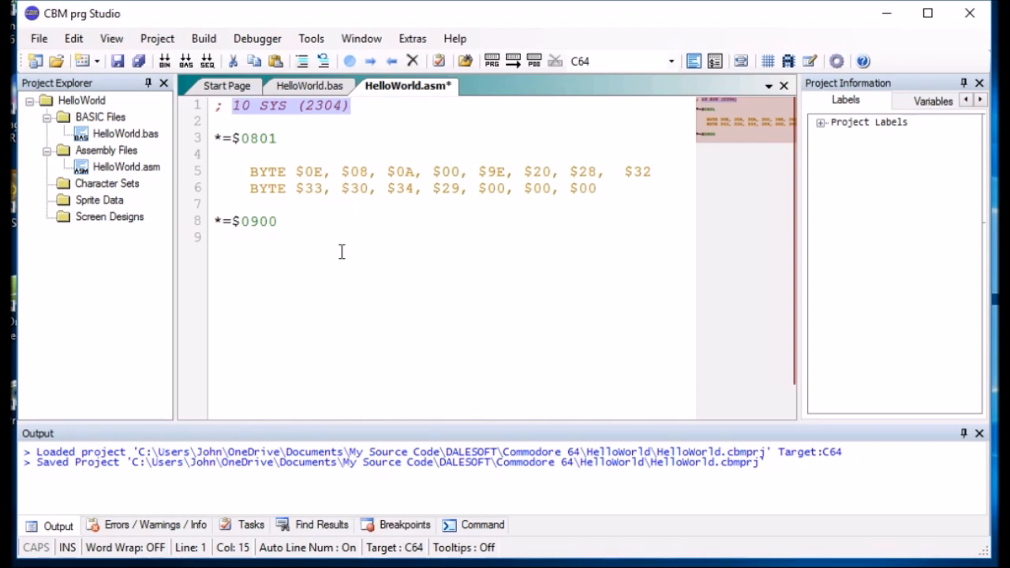
pyautogui.moveTo(315, 205)
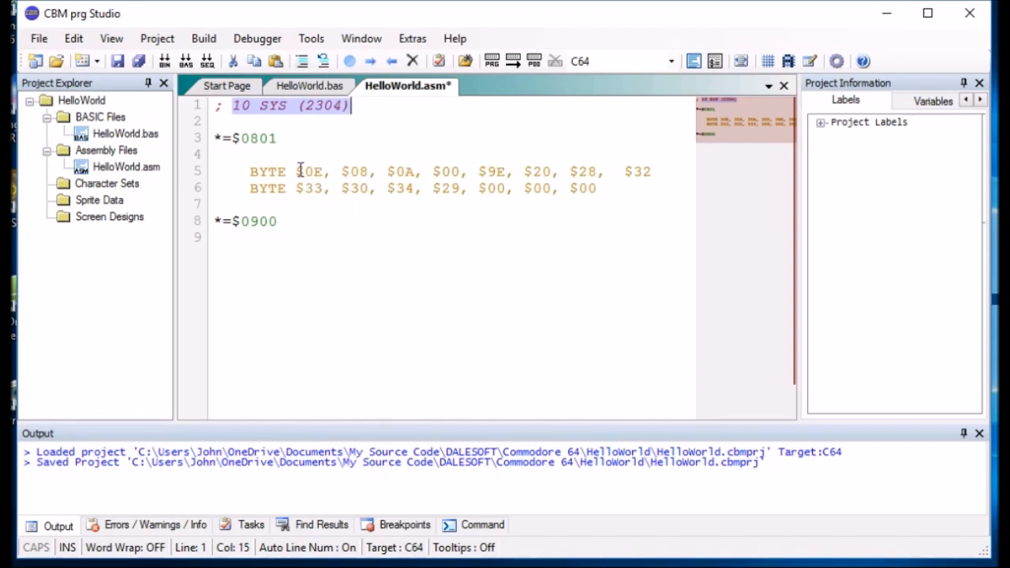
pyautogui.click(299, 171)
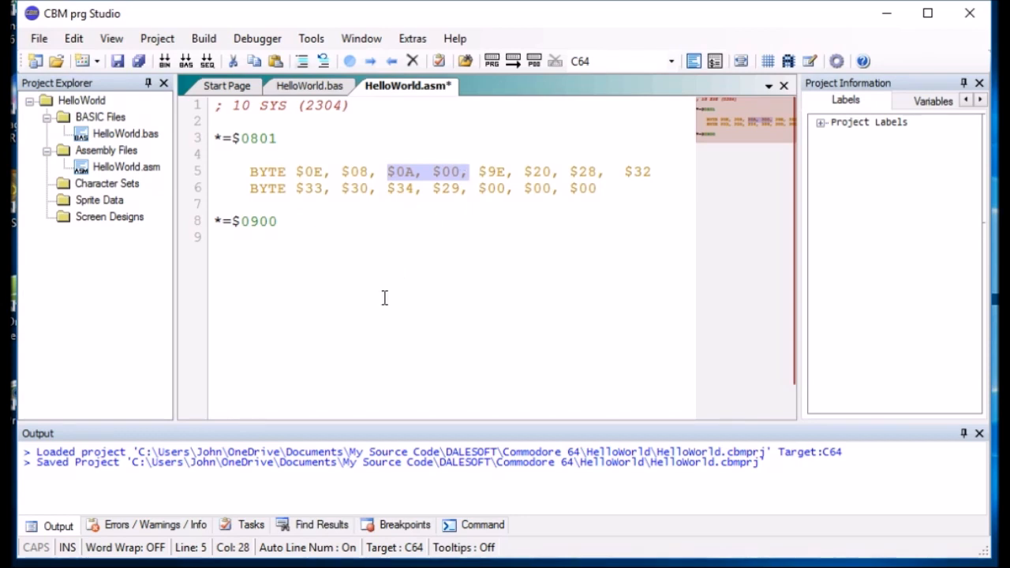
pyautogui.moveTo(483, 173)
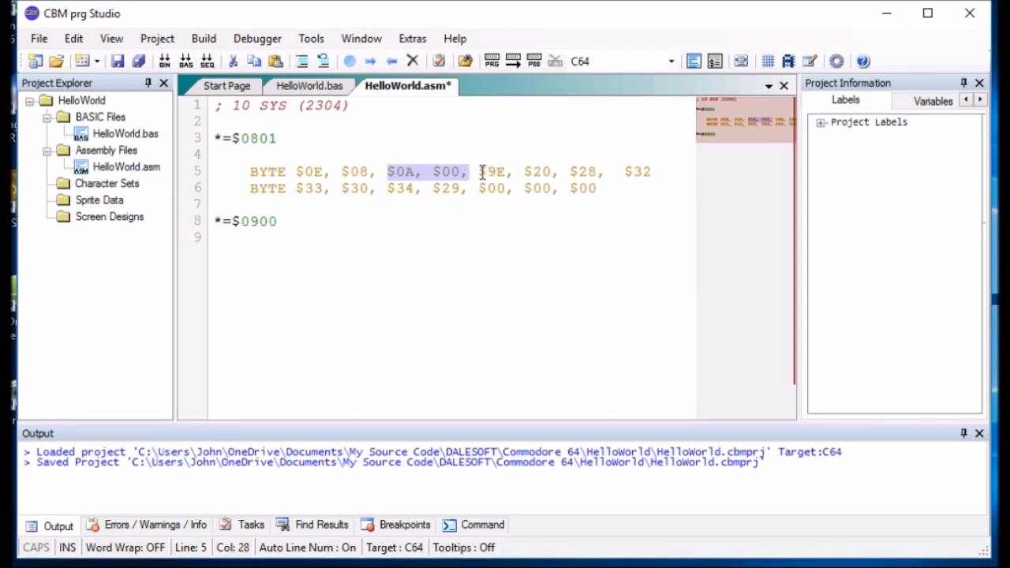
pyautogui.doubleClick(495, 171)
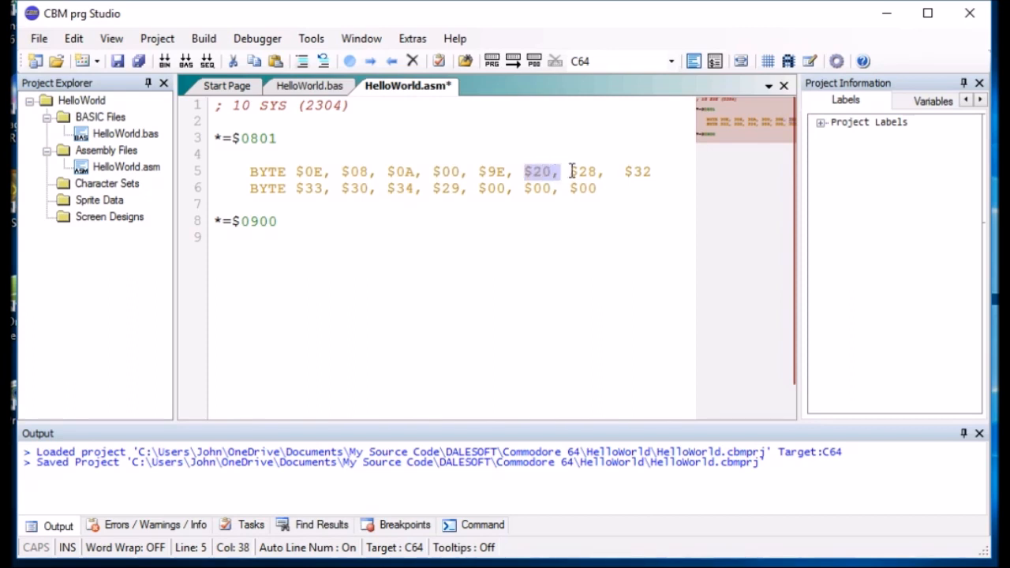
pyautogui.click(638, 171)
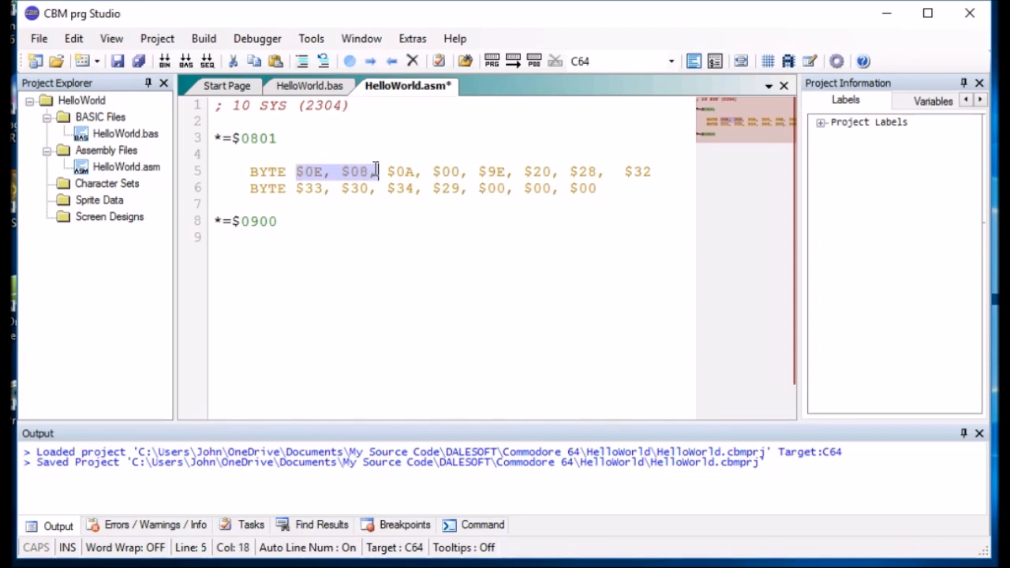
pyautogui.doubleClick(539, 188)
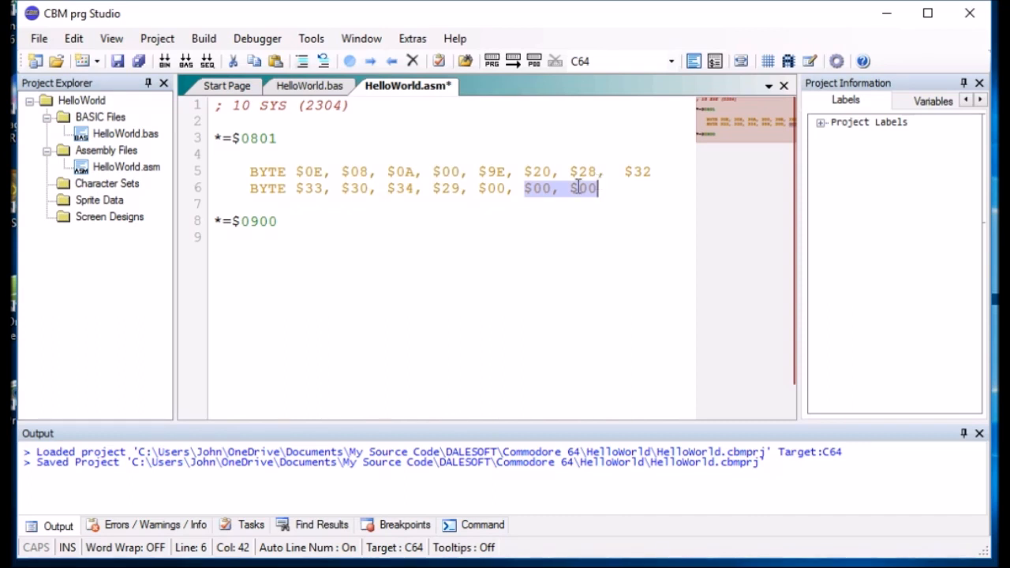
pyautogui.click(251, 171)
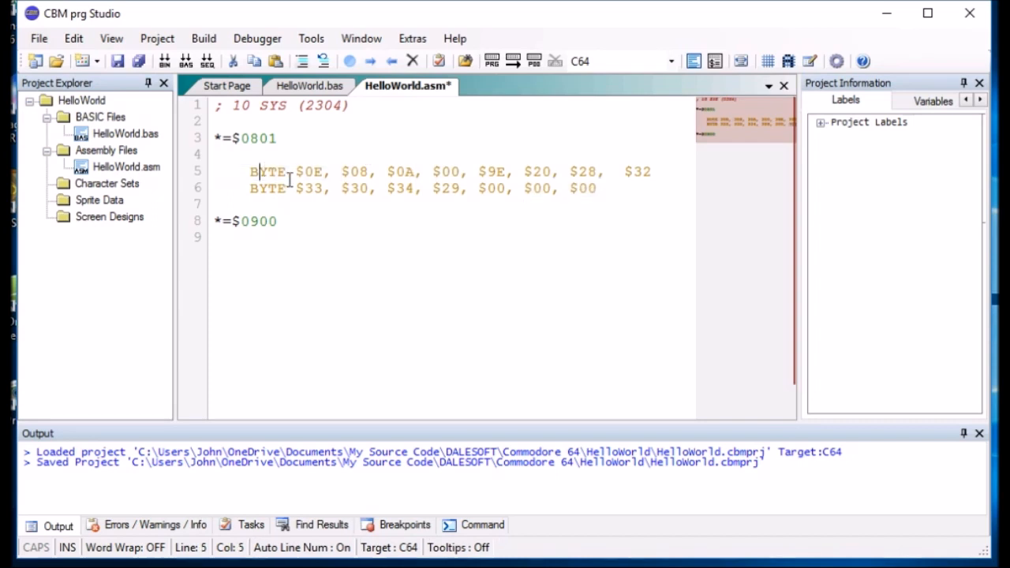
pyautogui.moveTo(250, 172); pyautogui.dragTo(213, 203)
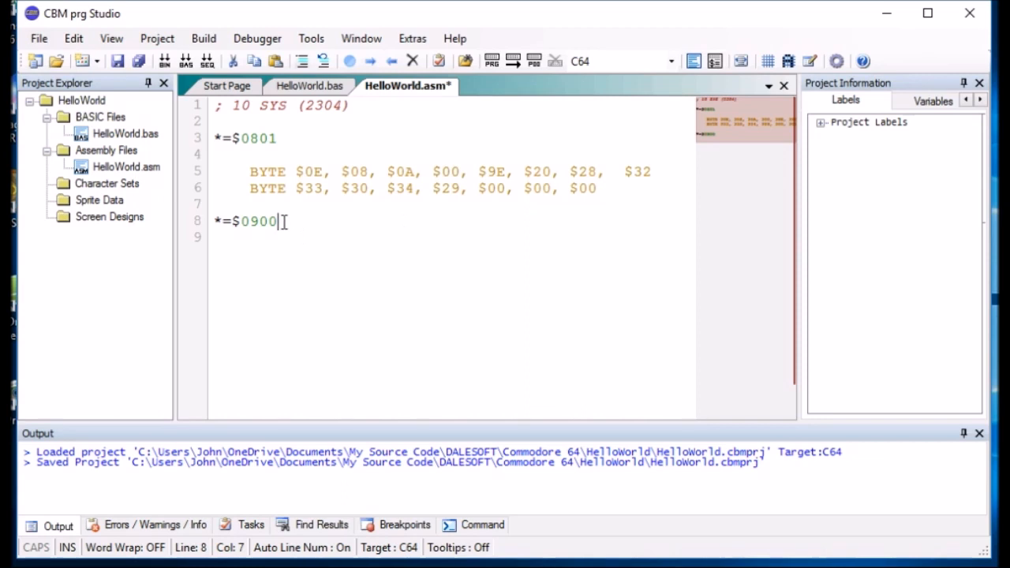
# Step: Insert two blank lines after *=$0900 for the program code
pyautogui.press('Return')
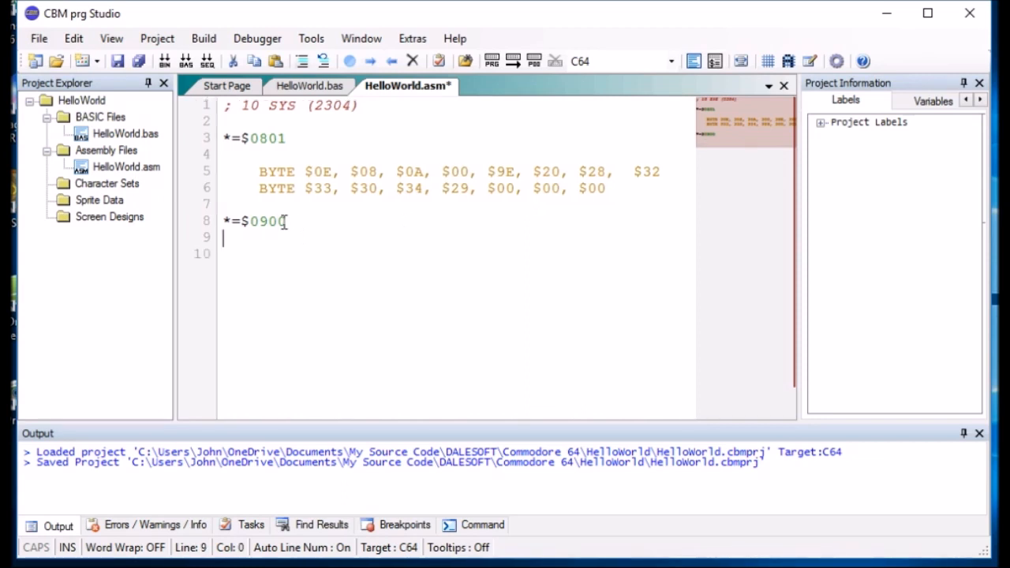
pyautogui.press('Return')
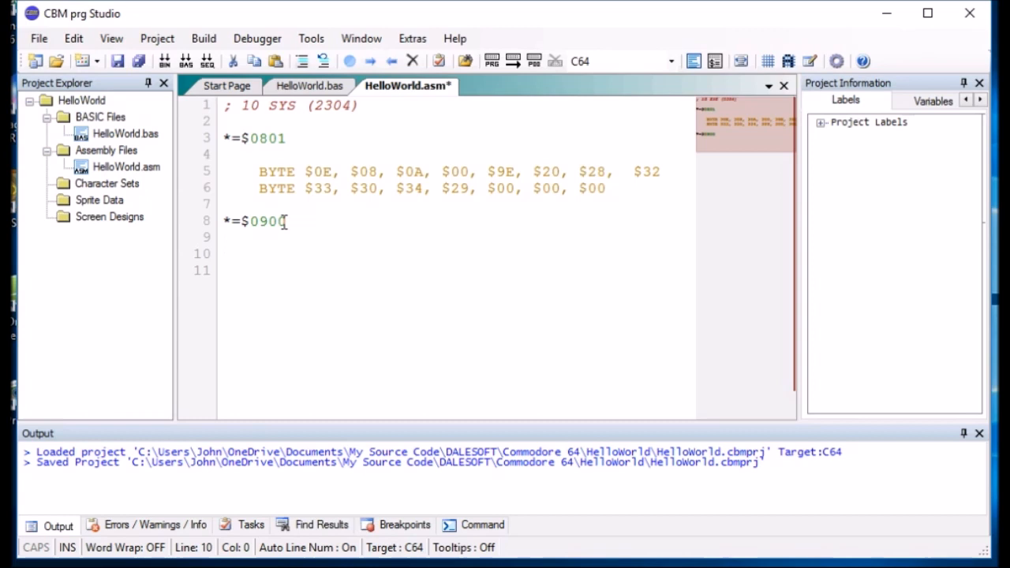
pyautogui.click(455, 38)
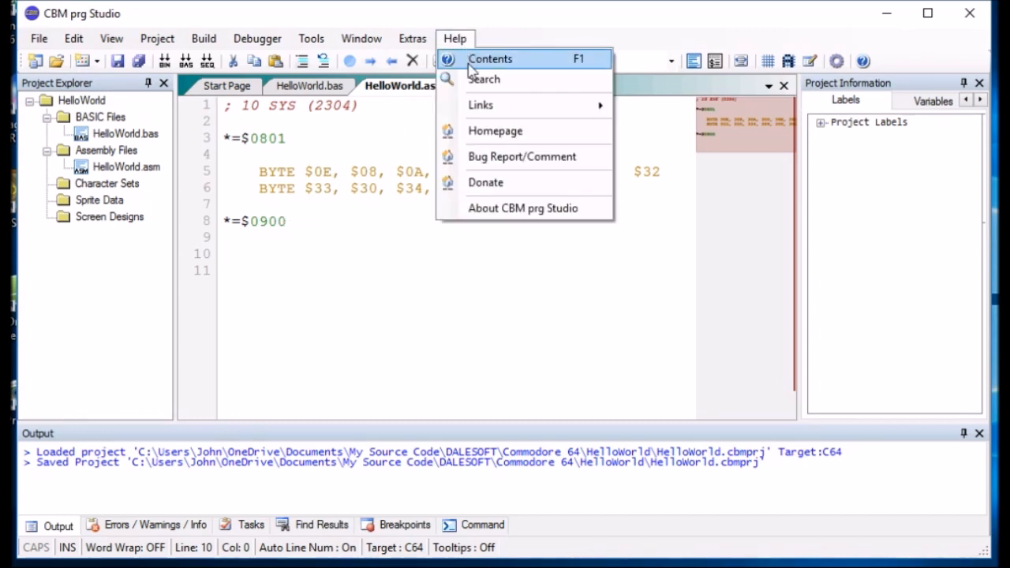
pyautogui.click(490, 58)
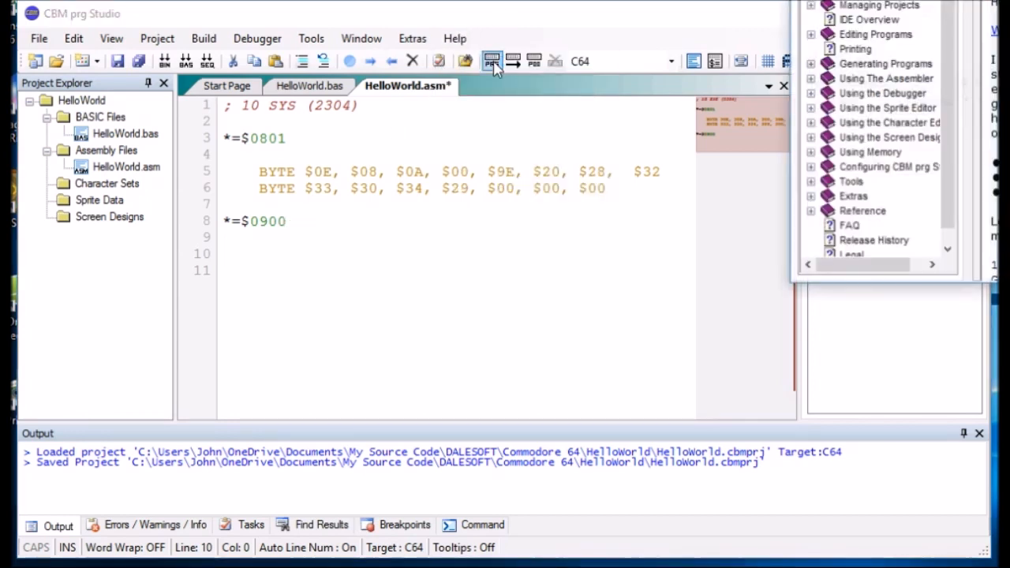
pyautogui.click(810, 78)
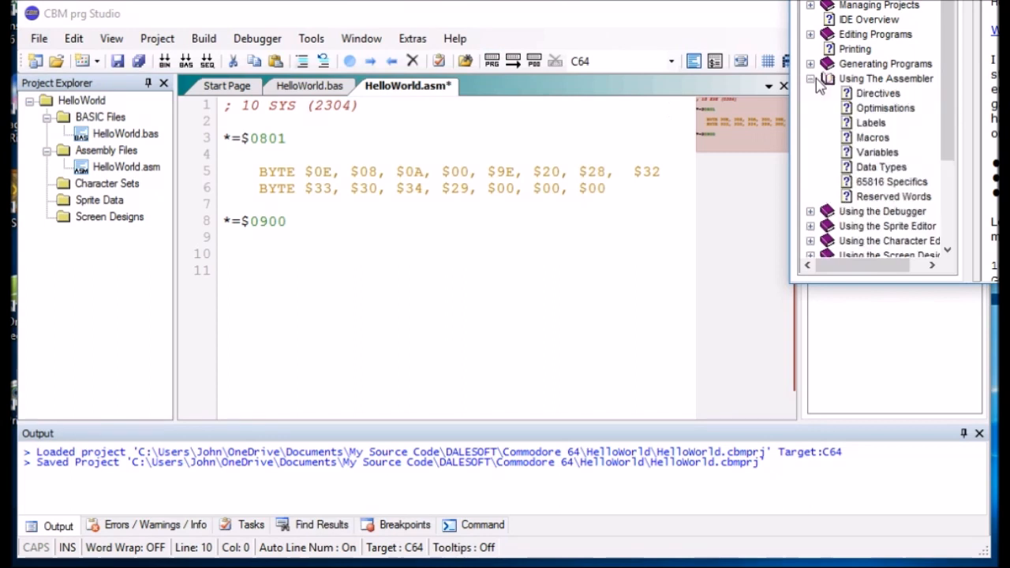
pyautogui.moveTo(916, 109)
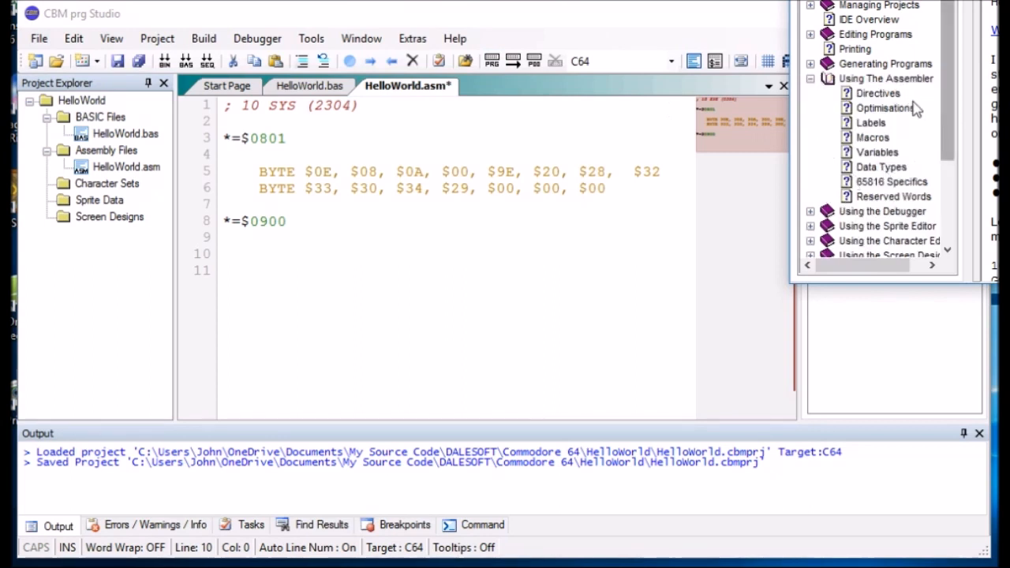
pyautogui.click(881, 166)
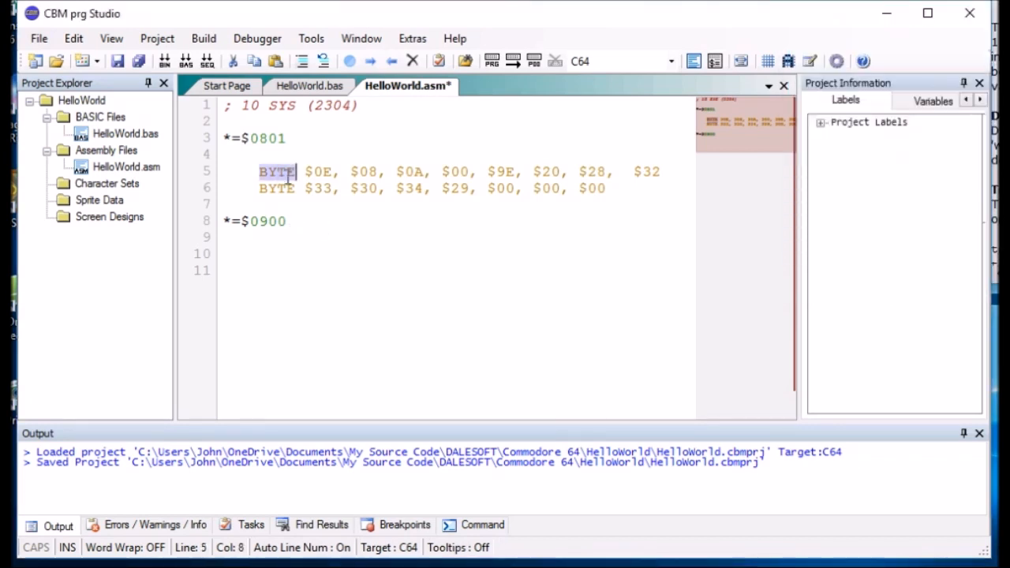
# Step: Scroll the Data Types help to the PTEXT and NULL directives and select NULL
pyautogui.click(454, 38)
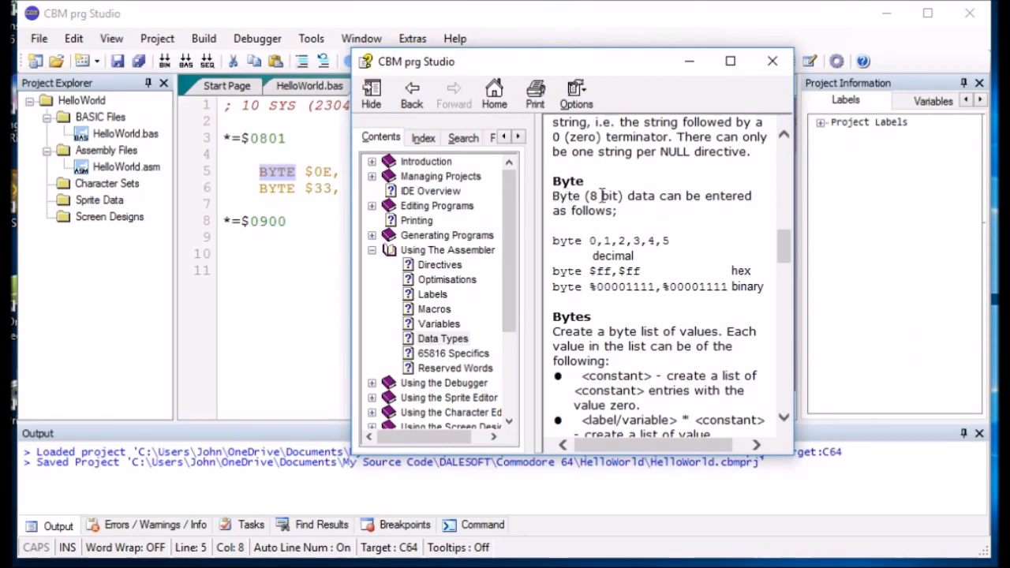
pyautogui.moveTo(642, 304)
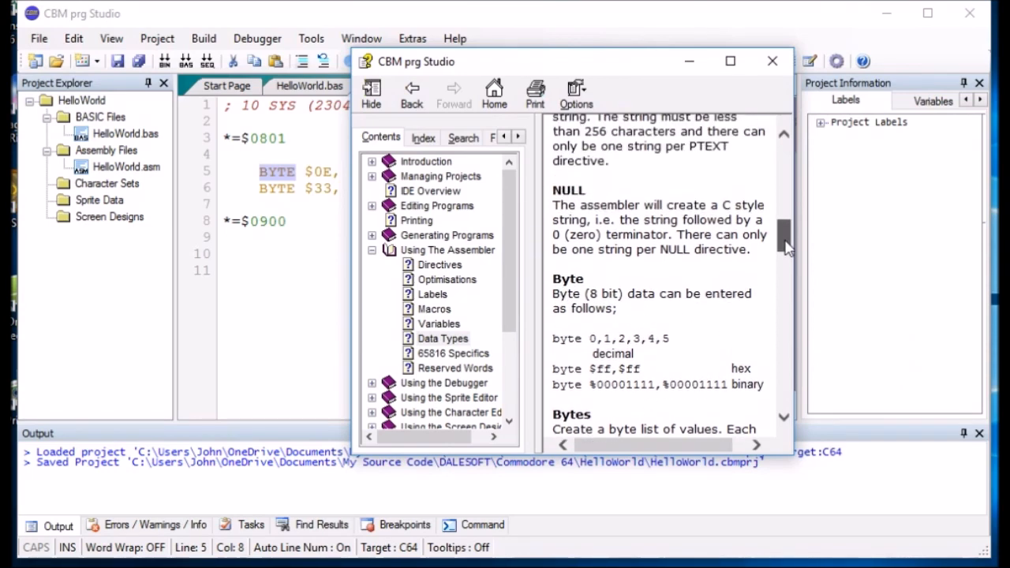
pyautogui.scroll(3)
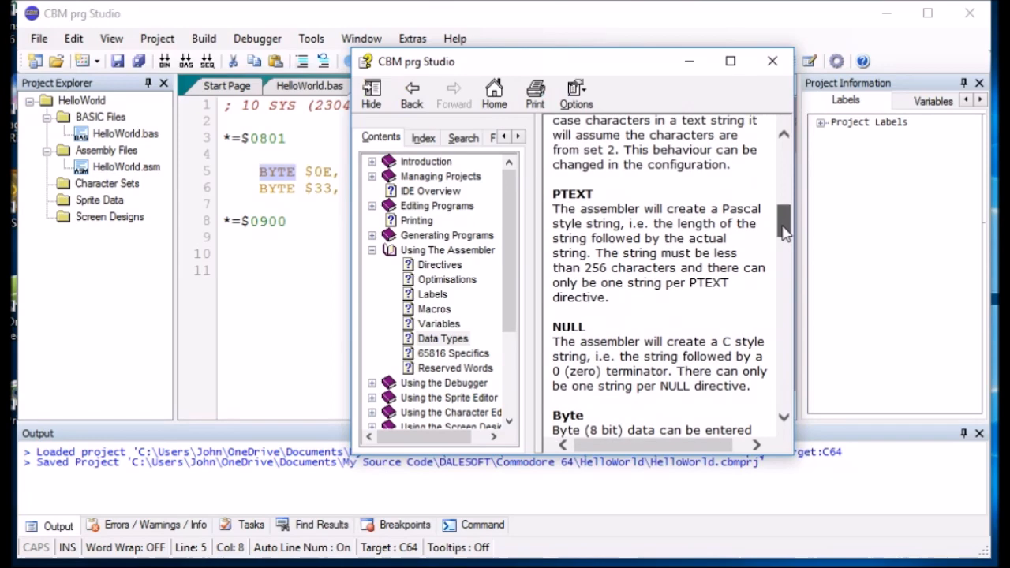
pyautogui.moveTo(552, 200)
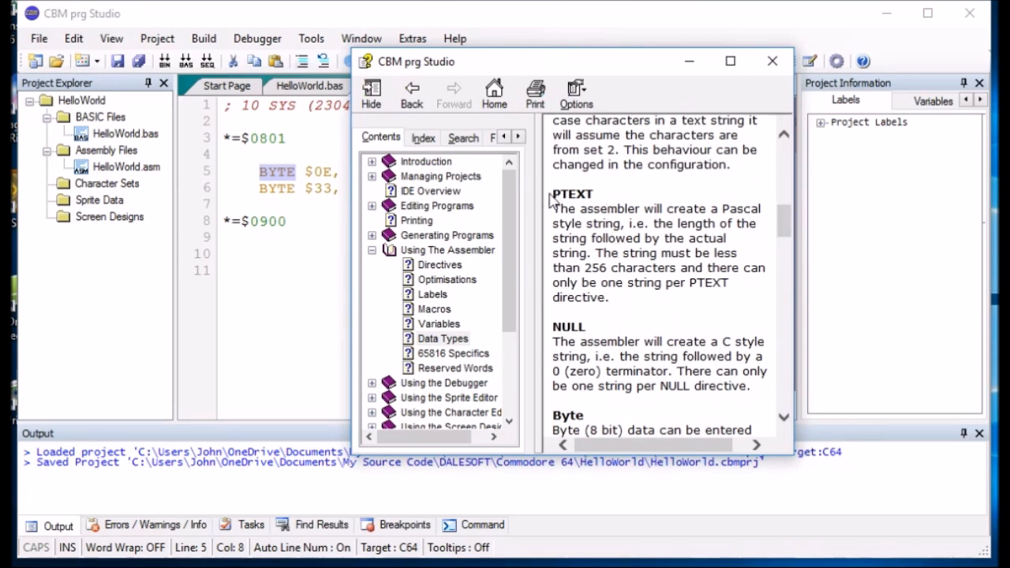
pyautogui.moveTo(711, 213)
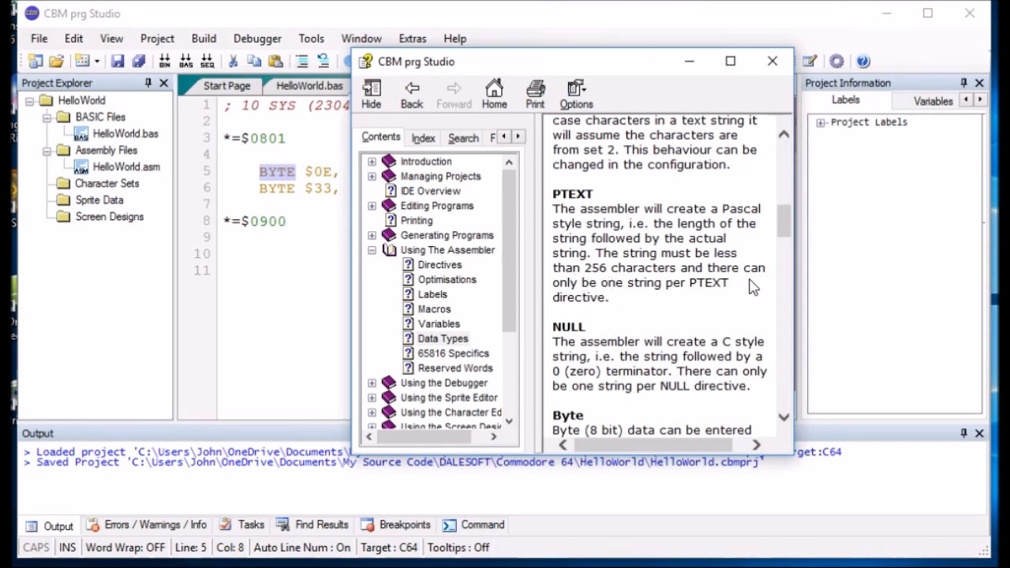
pyautogui.moveTo(790, 233)
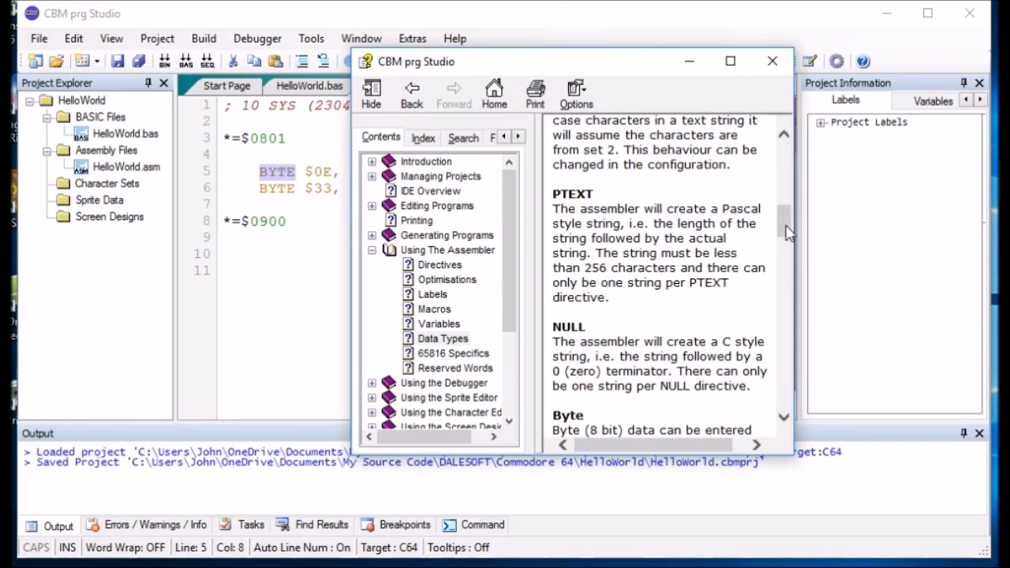
pyautogui.scroll(-3)
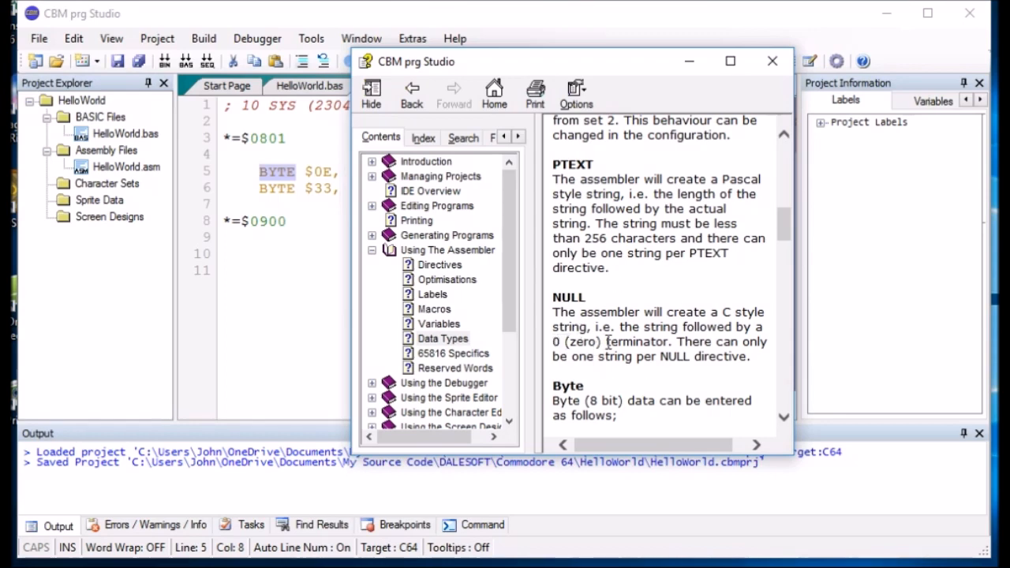
pyautogui.doubleClick(568, 296)
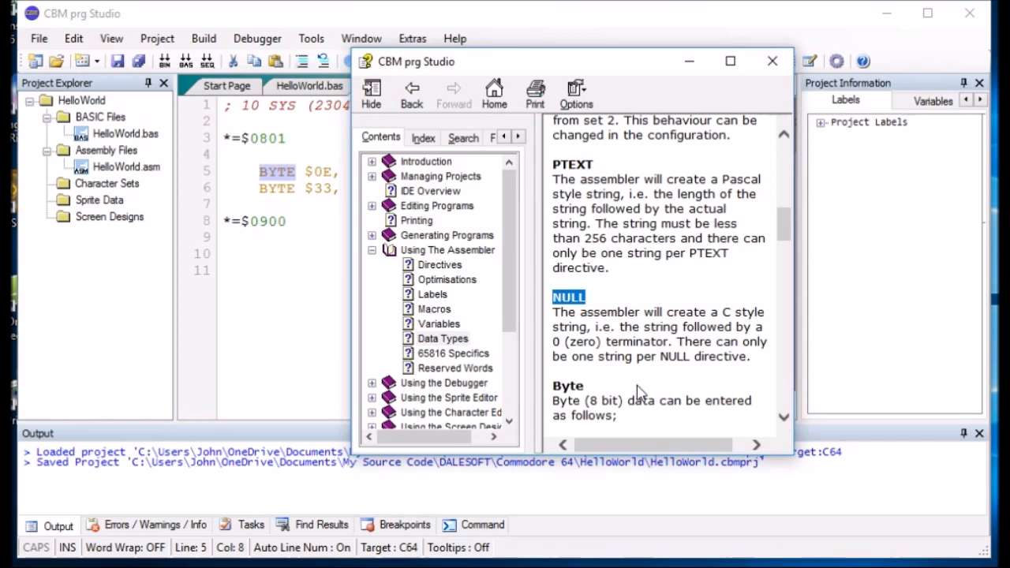
pyautogui.moveTo(795, 85)
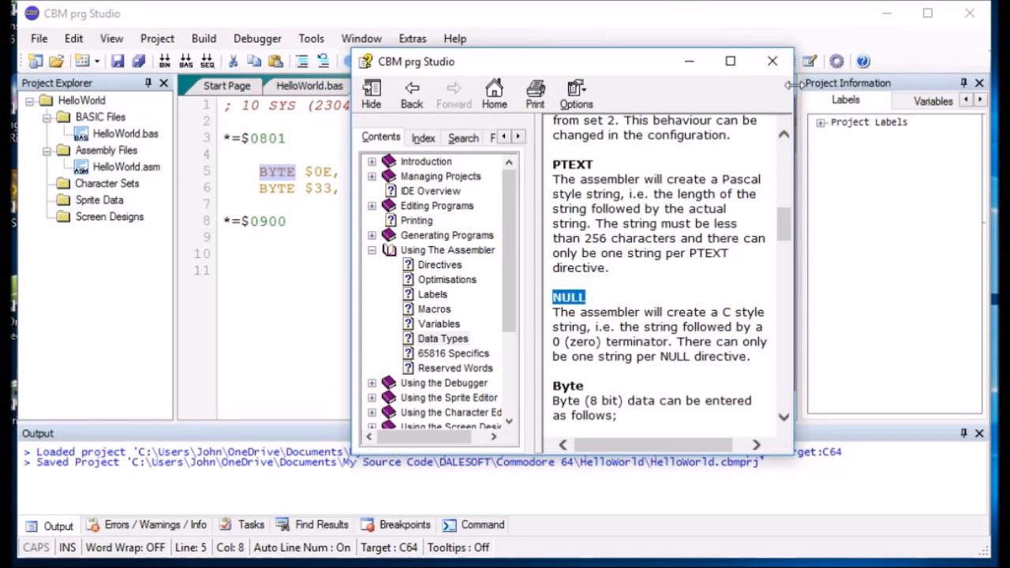
# Step: Close the help window and type NULL 'hello word' on line 11
pyautogui.click(771, 61)
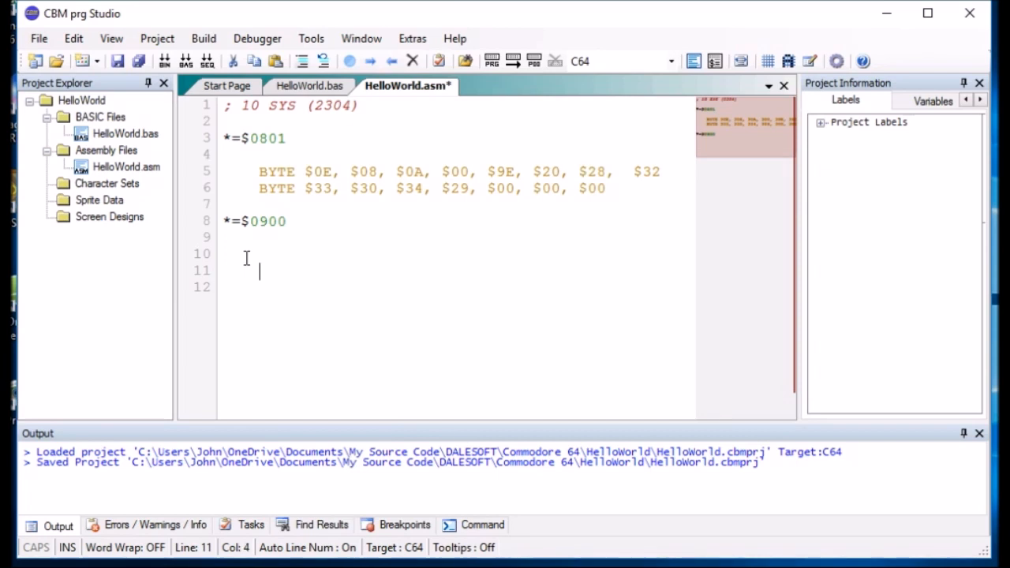
pyautogui.write('NULL')
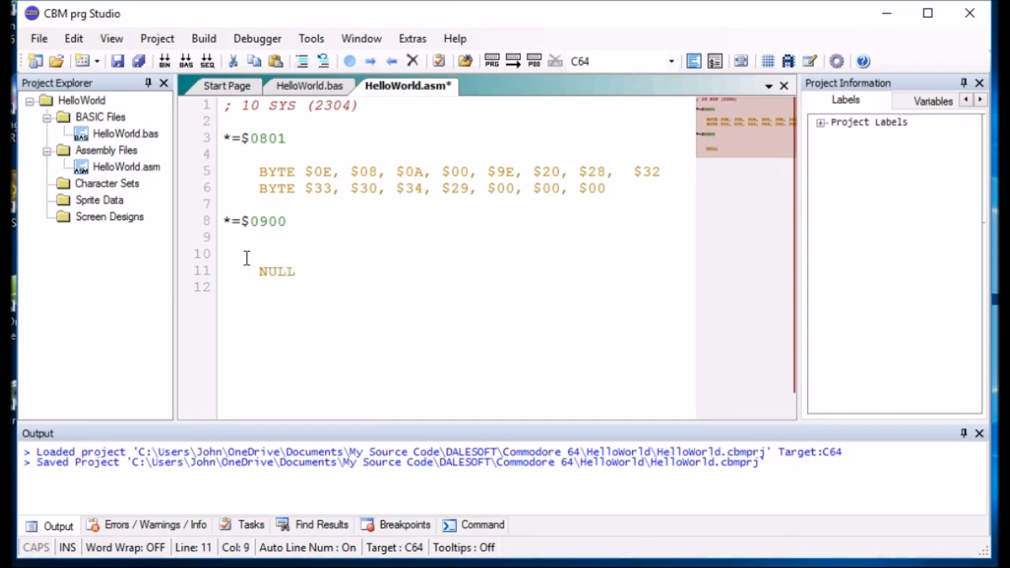
pyautogui.write("'H'")
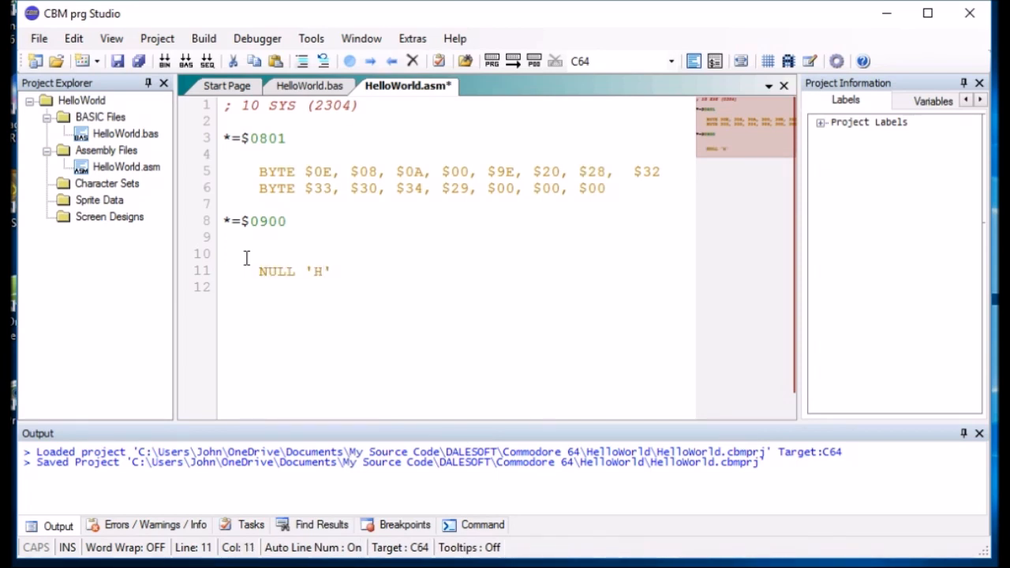
pyautogui.write('ell')
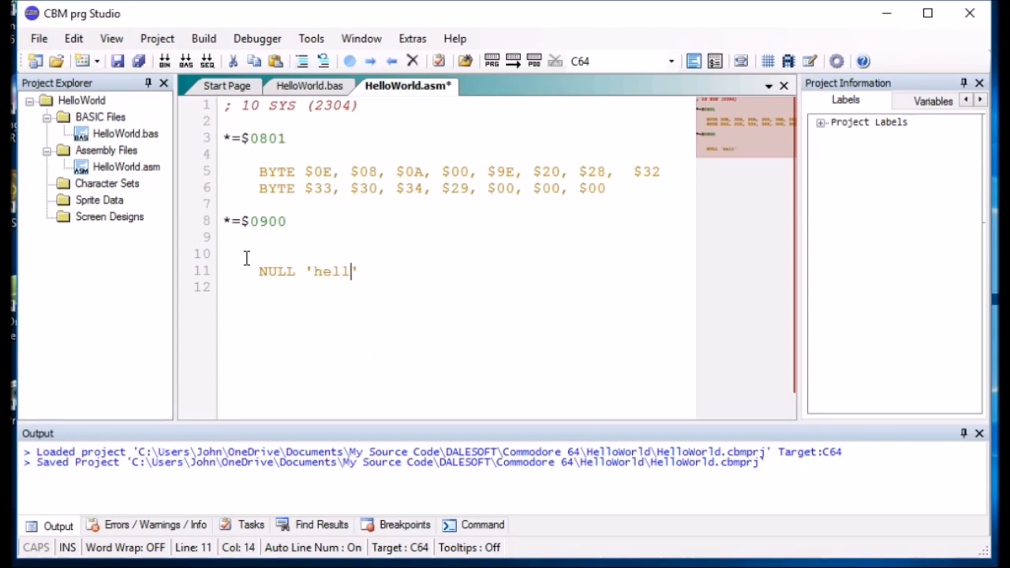
pyautogui.write('o word')
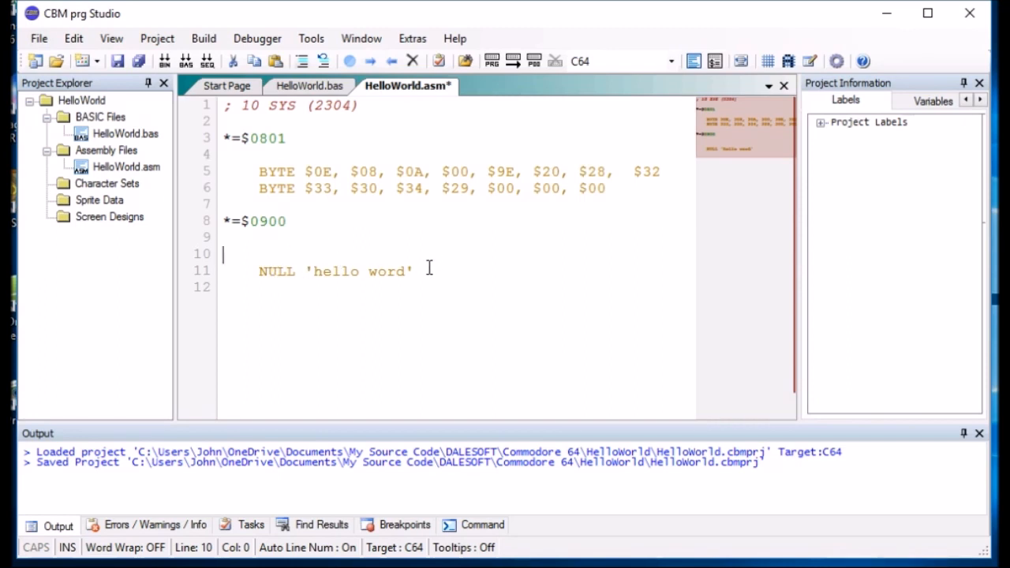
pyautogui.moveTo(276, 245)
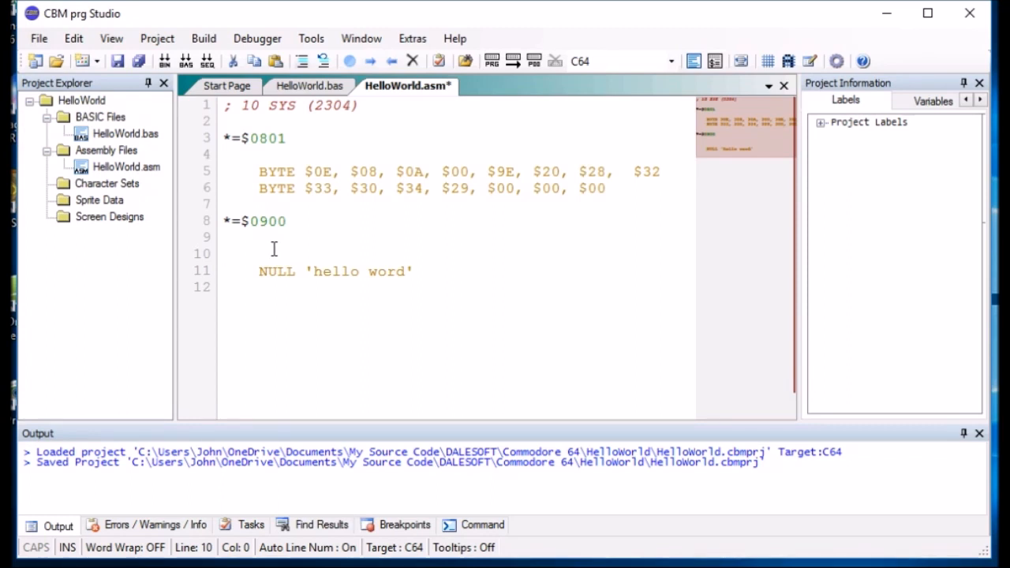
# Step: Type lda #<HELLOWORLD and ldy #>HELLOWORLD, and label the string HELLOWORLD
pyautogui.click(278, 254)
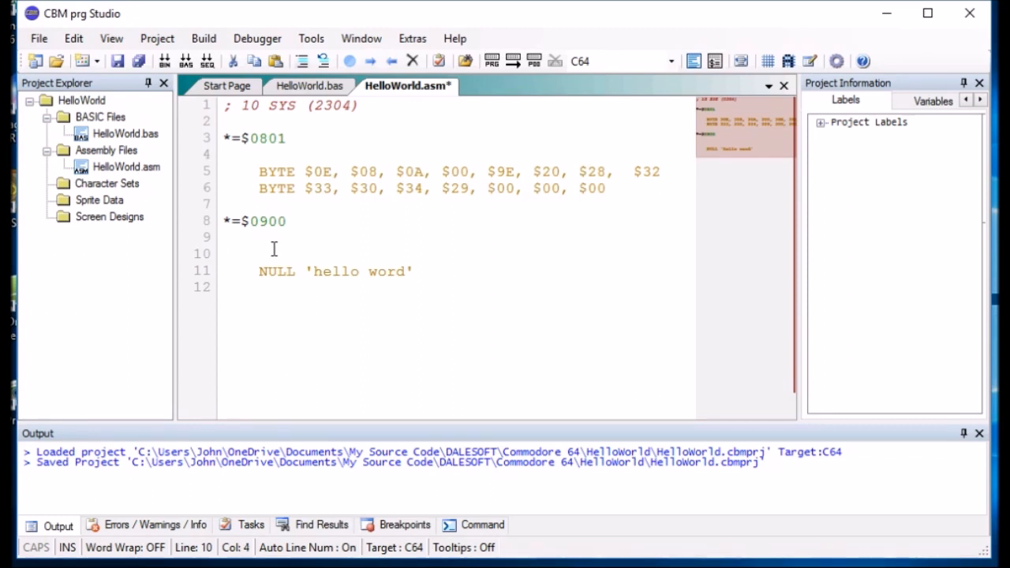
pyautogui.write('lda')
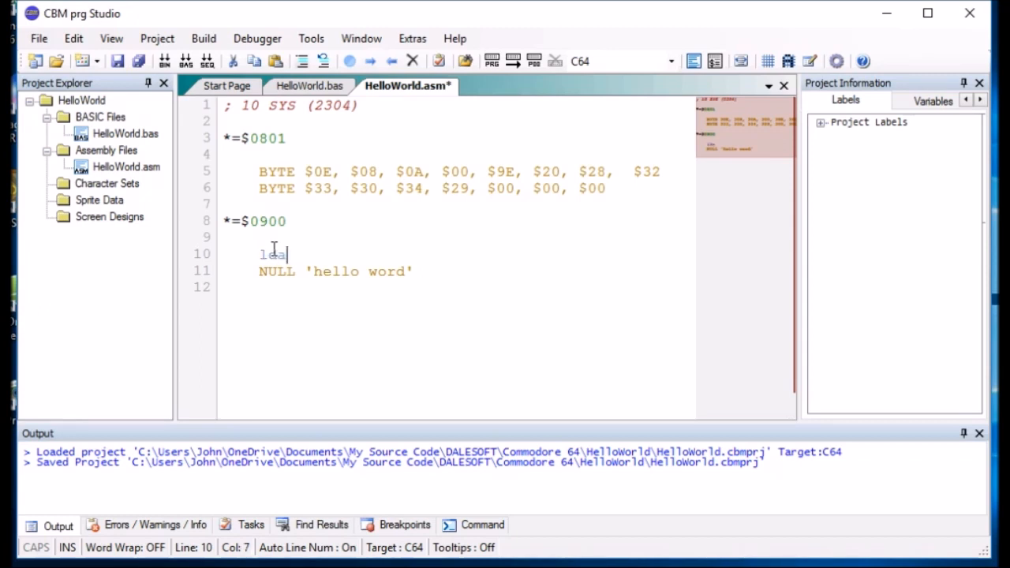
pyautogui.write('#')
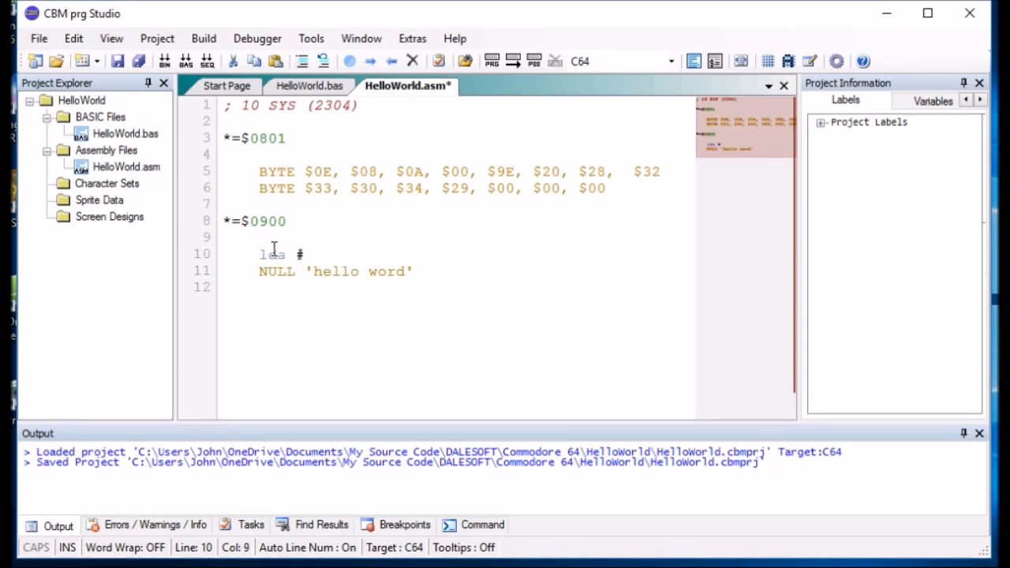
pyautogui.write('<')
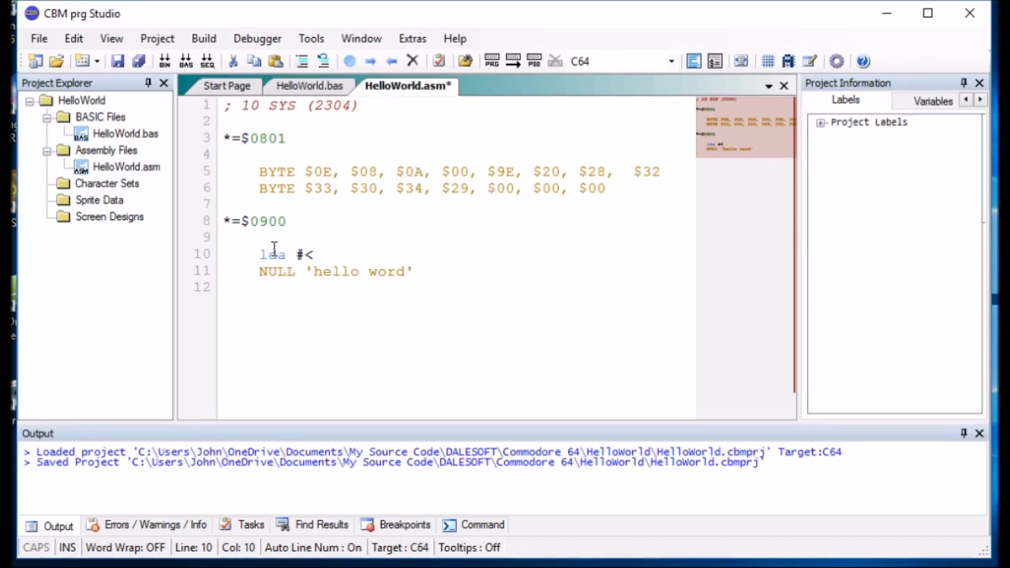
pyautogui.write('H')
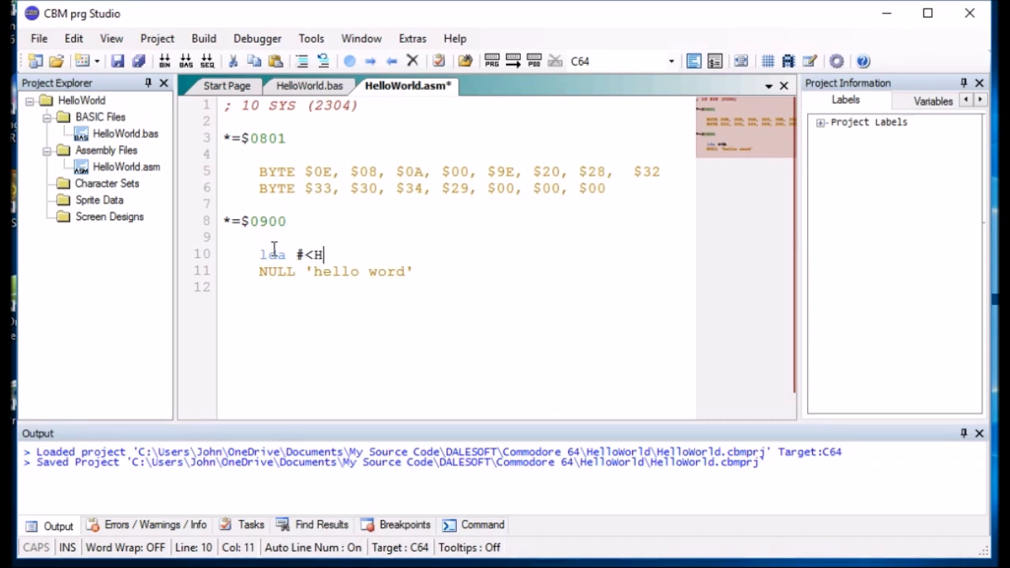
pyautogui.write('ELLOW')
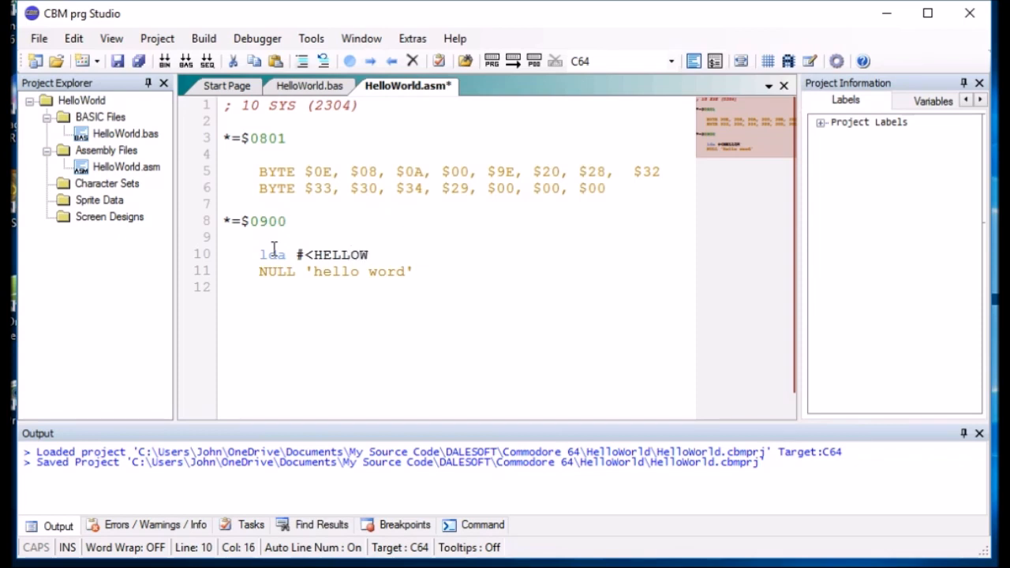
pyautogui.write('ORLD4')
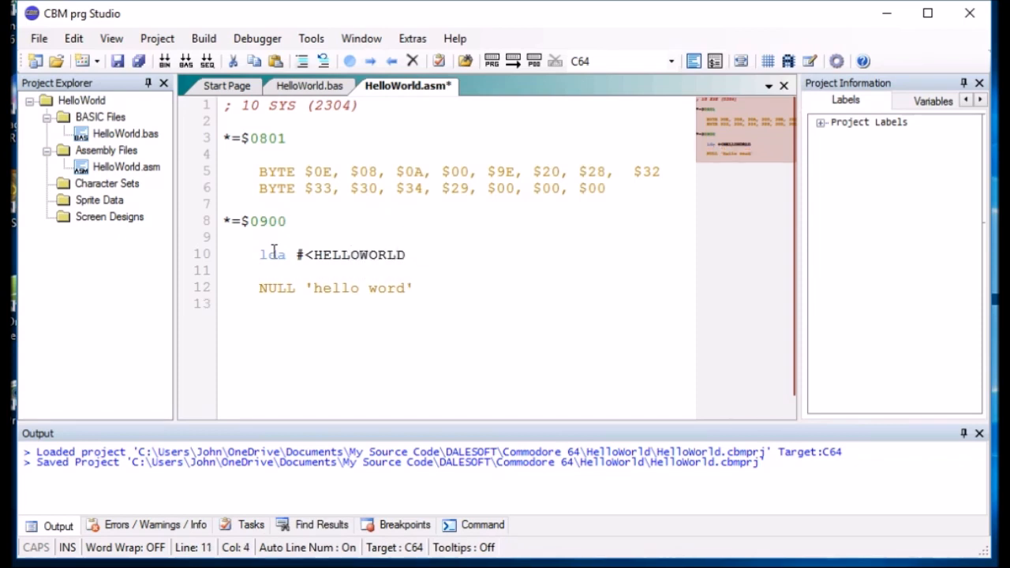
pyautogui.write('ldy')
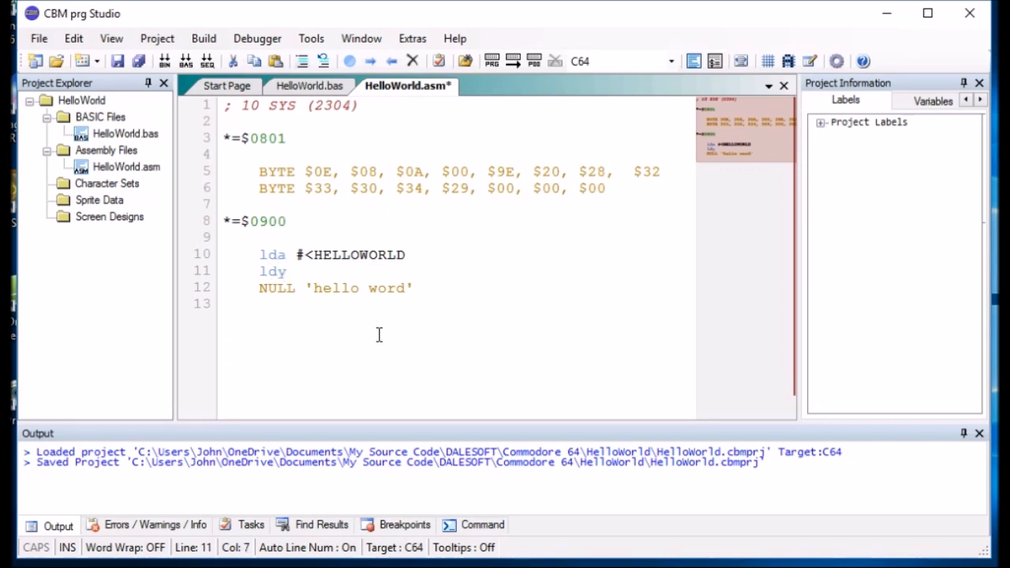
pyautogui.write('#>')
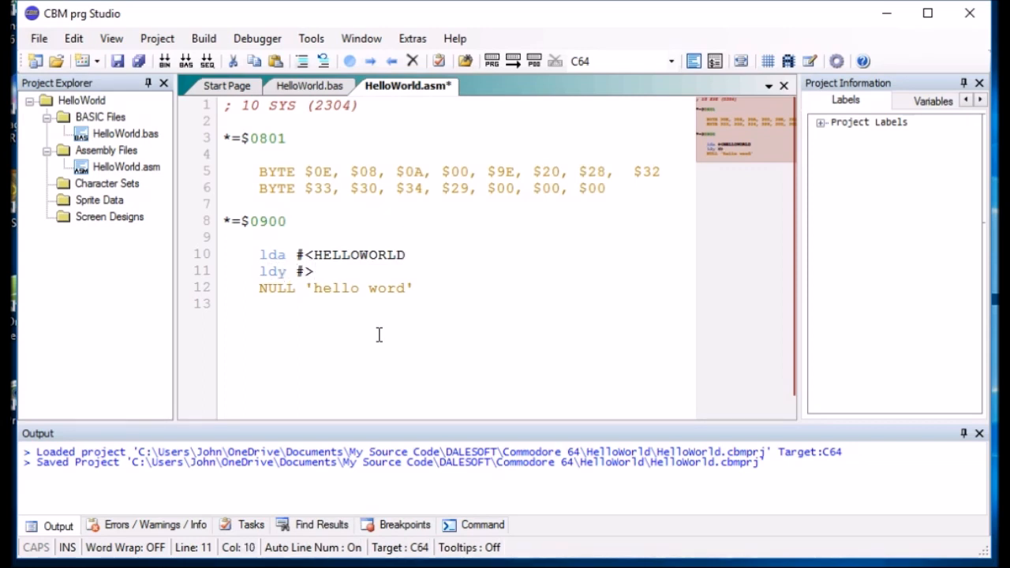
pyautogui.write('HELLO')
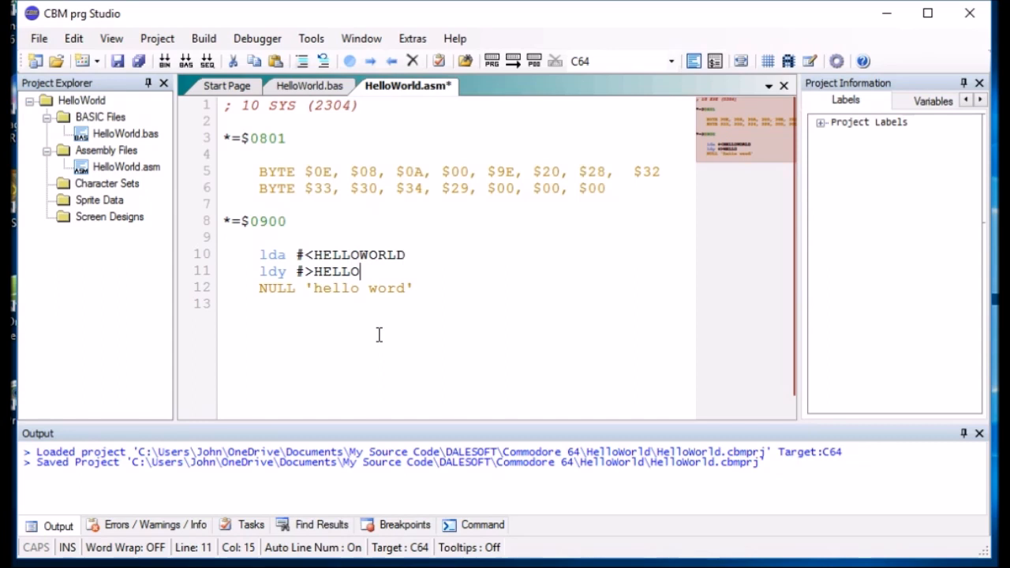
pyautogui.write('WORLD')
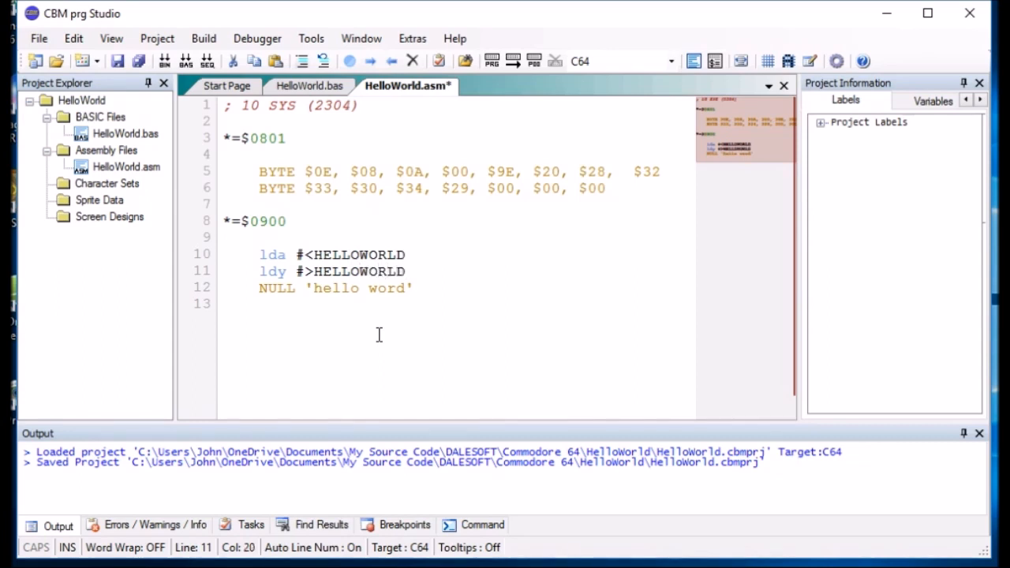
pyautogui.write('H')
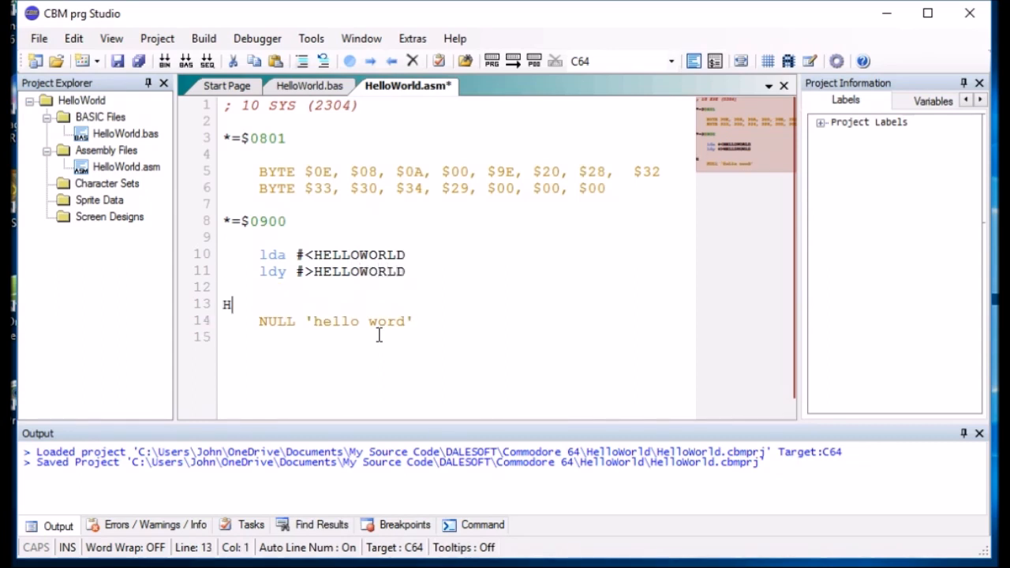
pyautogui.write('ELLOWOR')
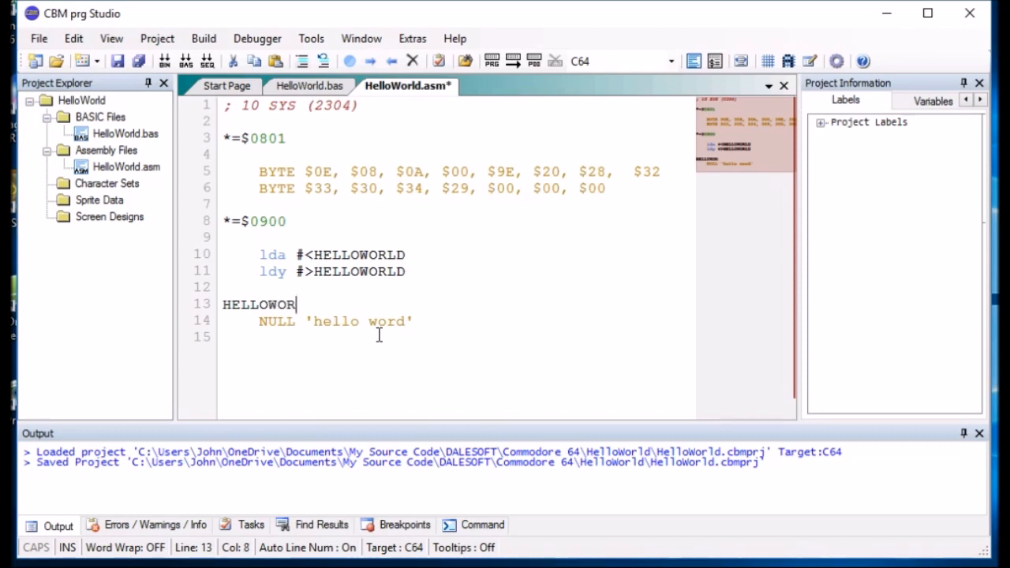
pyautogui.write('LD')
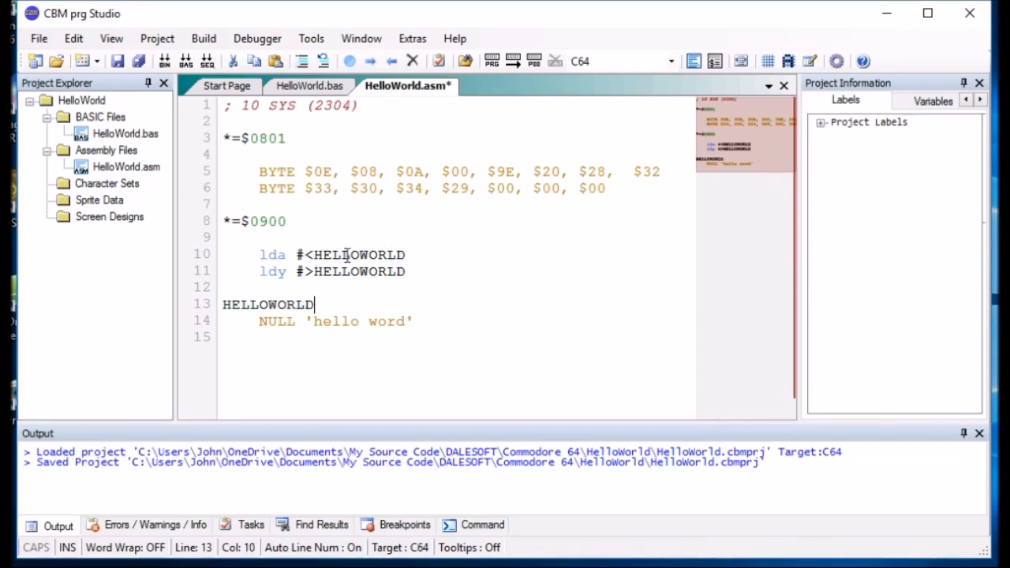
# Step: Add jsr $AB1E and rts lines below the ldy instruction
pyautogui.click(404, 271)
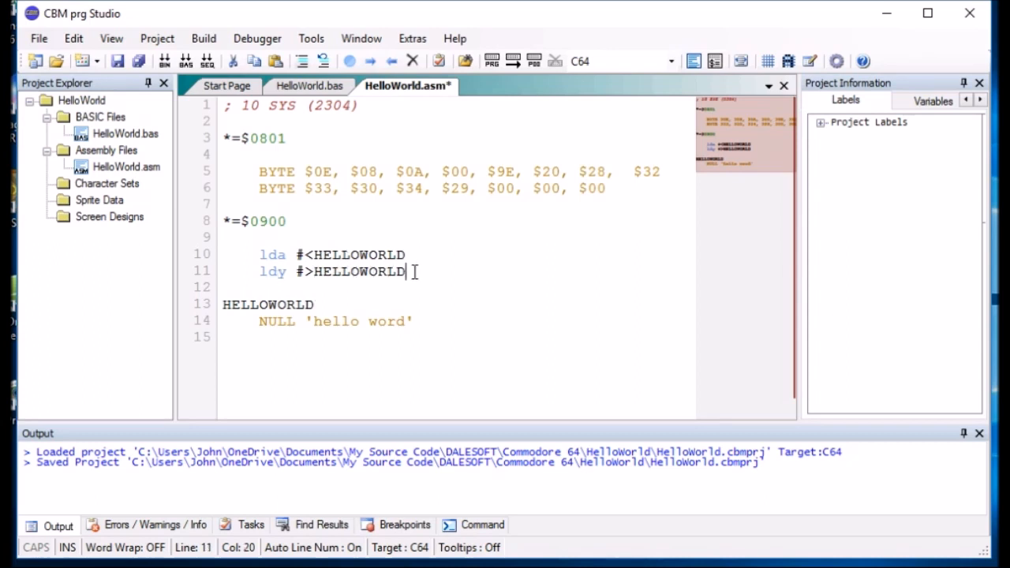
pyautogui.press('Return')
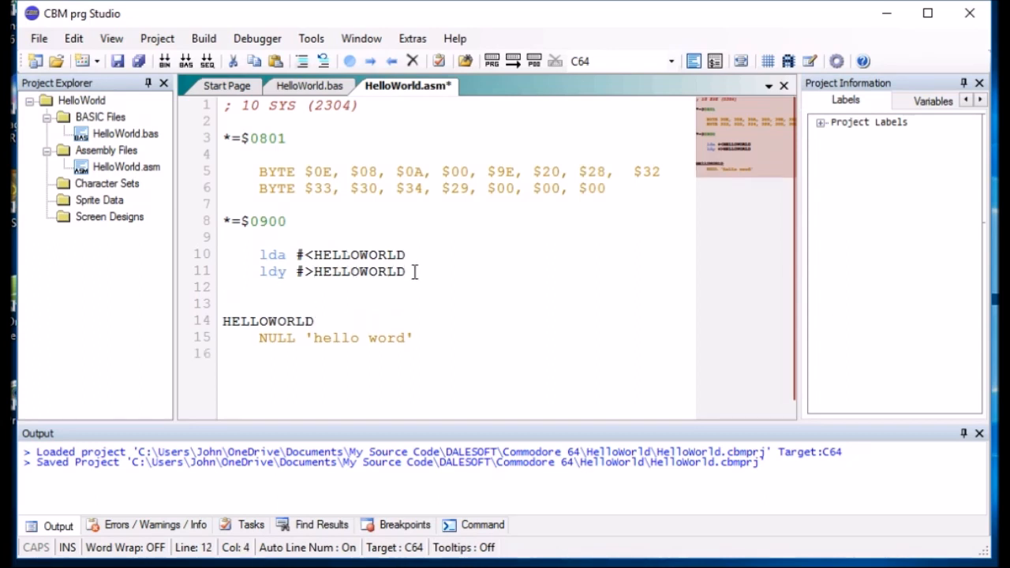
pyautogui.write('jsr $AB1E')
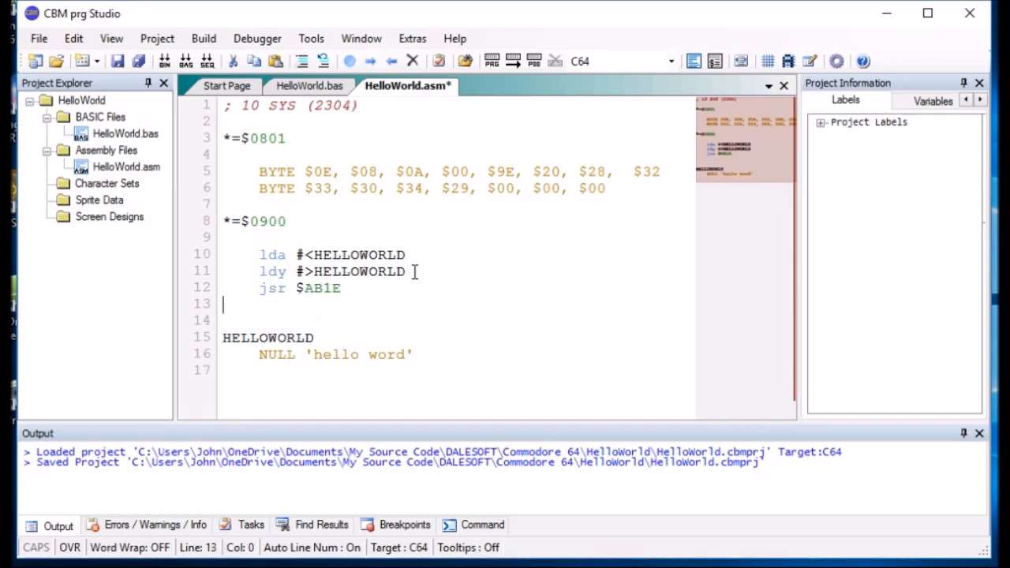
pyautogui.write('rts')
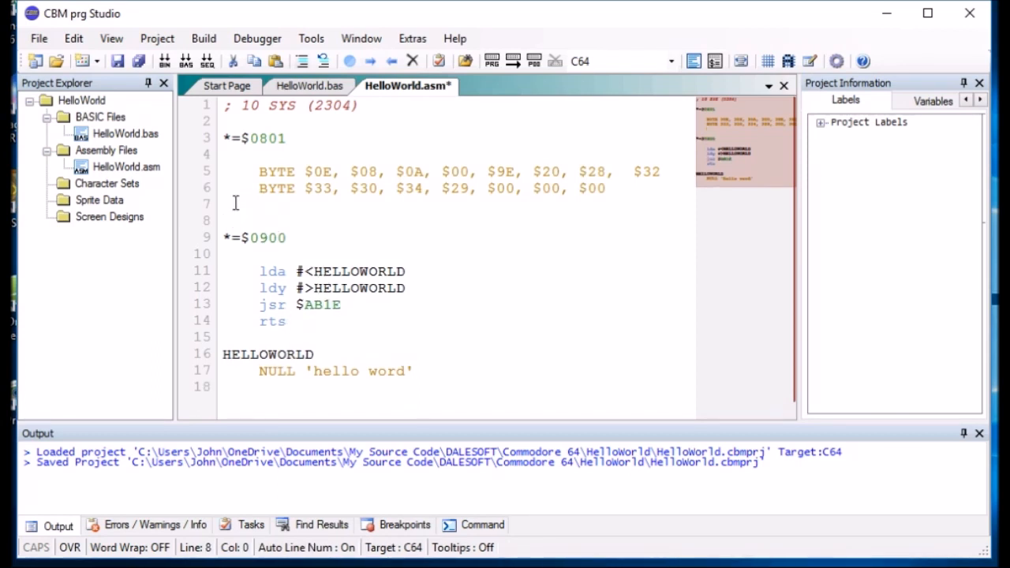
# Step: Add PRINT_LINE = $AB1E, call jsr PRINT_LINE instead, and save HelloWorld.asm
pyautogui.write('P')
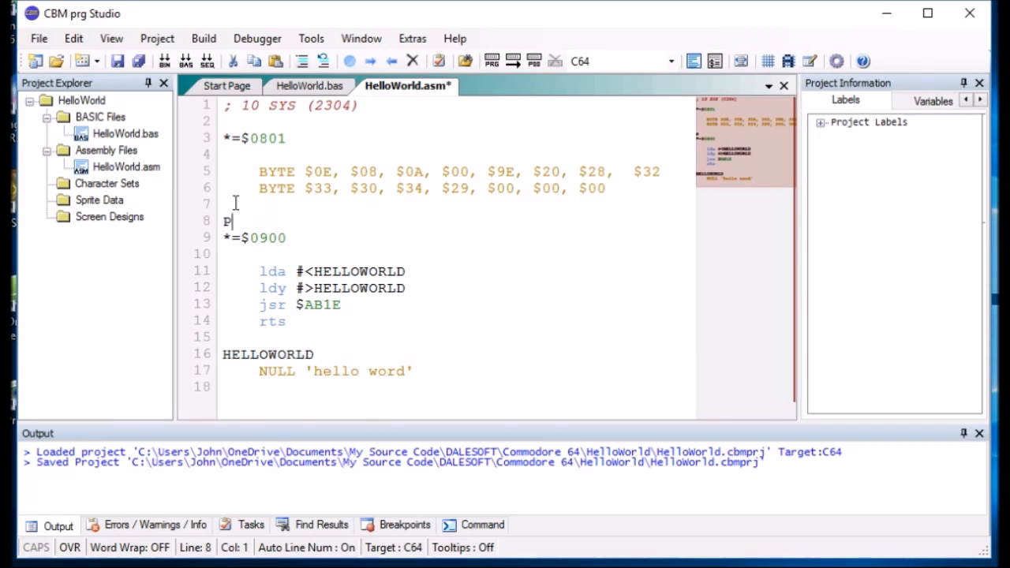
pyautogui.write('RINT_LI')
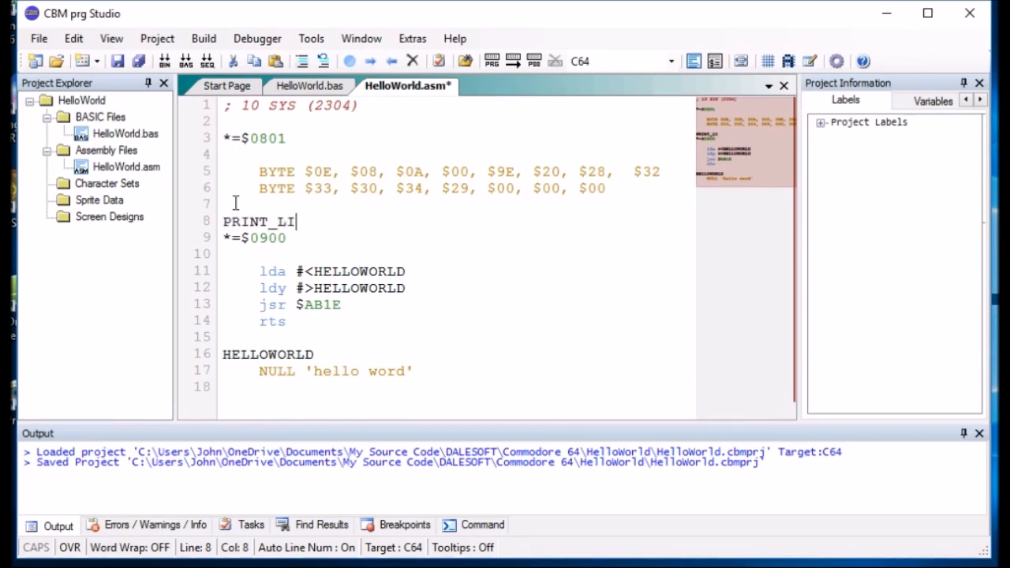
pyautogui.write('NE = $AB1E')
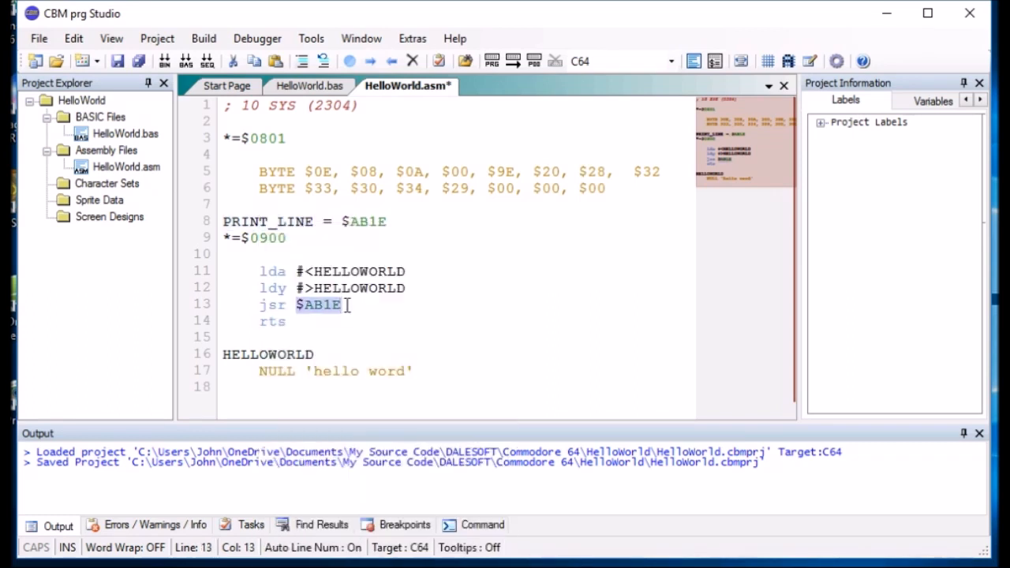
pyautogui.write('PRINT_LINE')
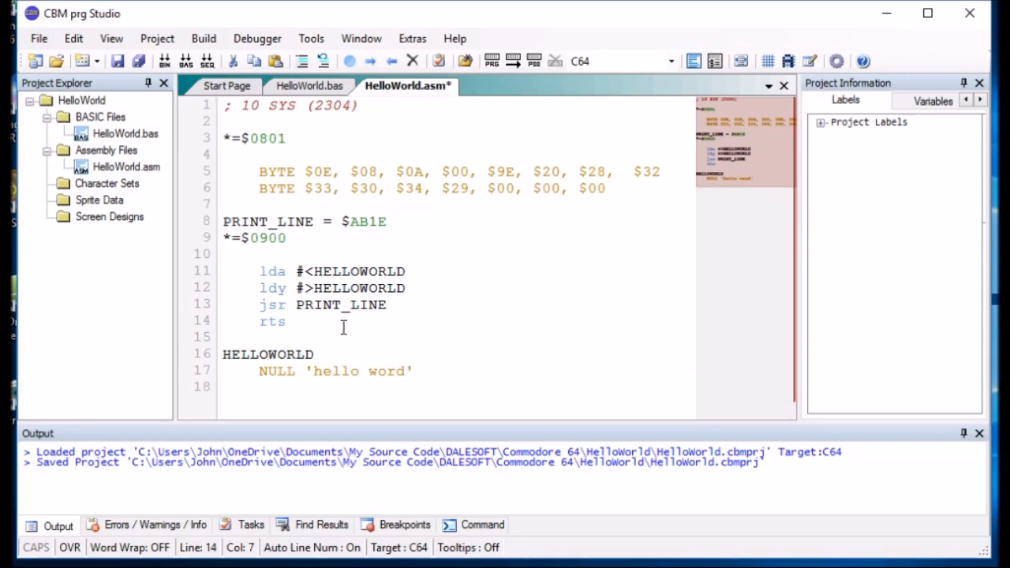
pyautogui.moveTo(187, 134)
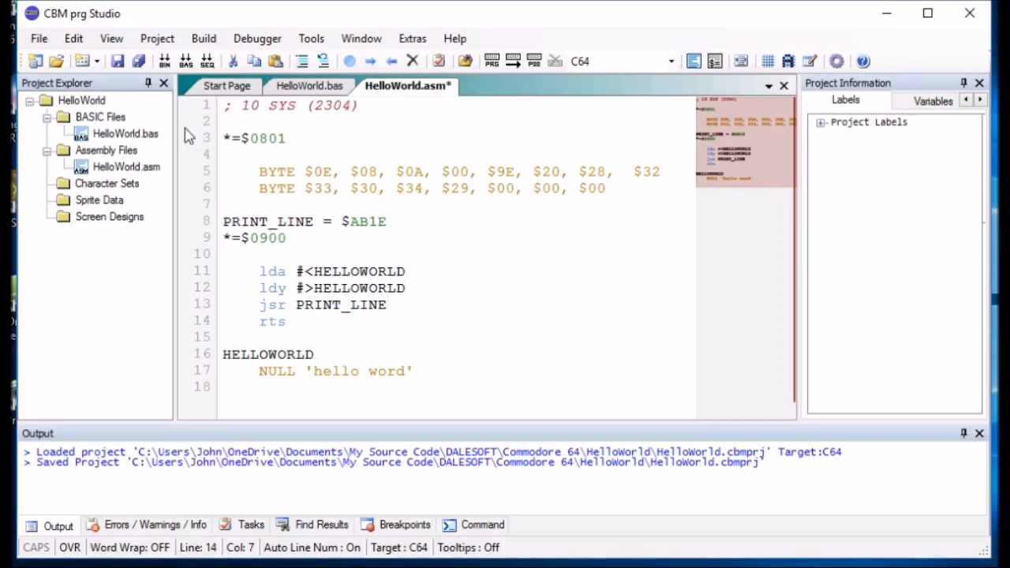
pyautogui.press('ctrl+s')
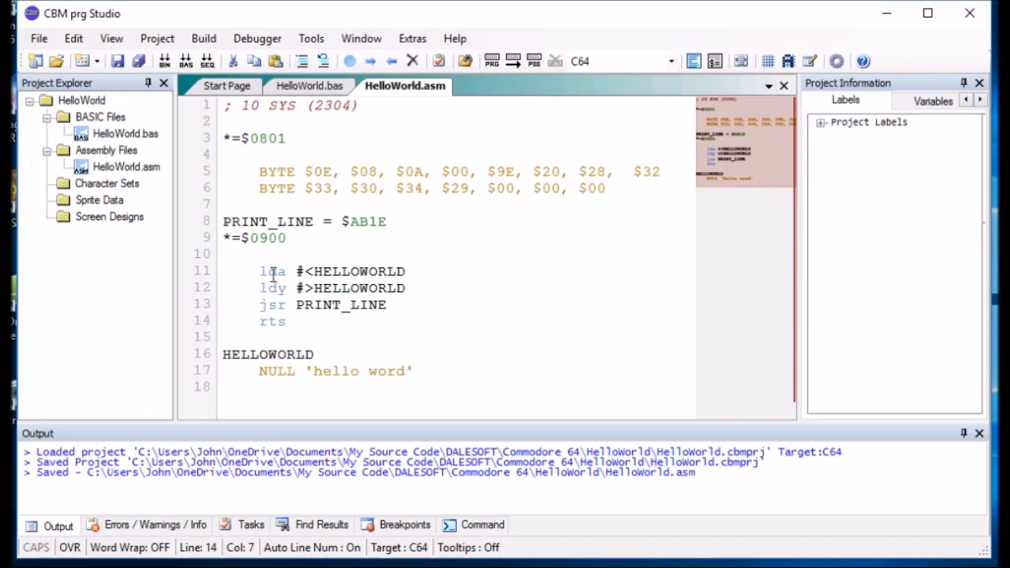
# Step: Change the string line to null "hello world" and build and run it in VICE
pyautogui.doubleClick(272, 271)
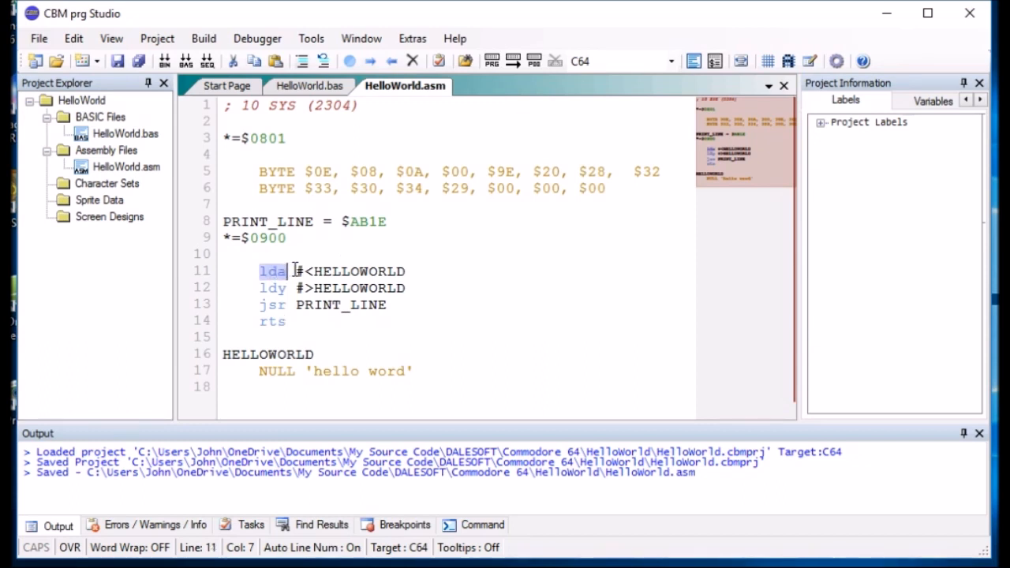
pyautogui.doubleClick(359, 271)
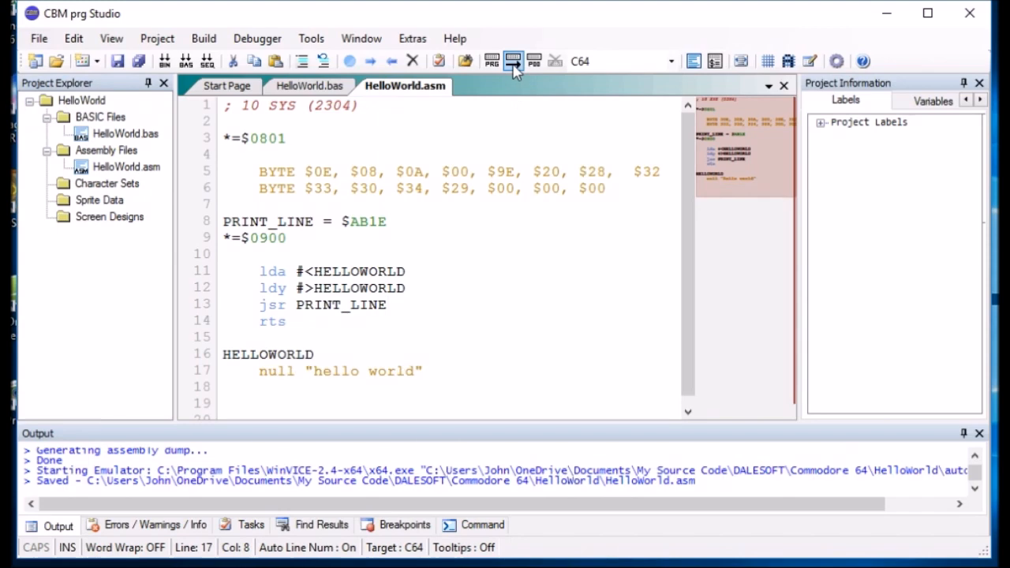
pyautogui.click(513, 60)
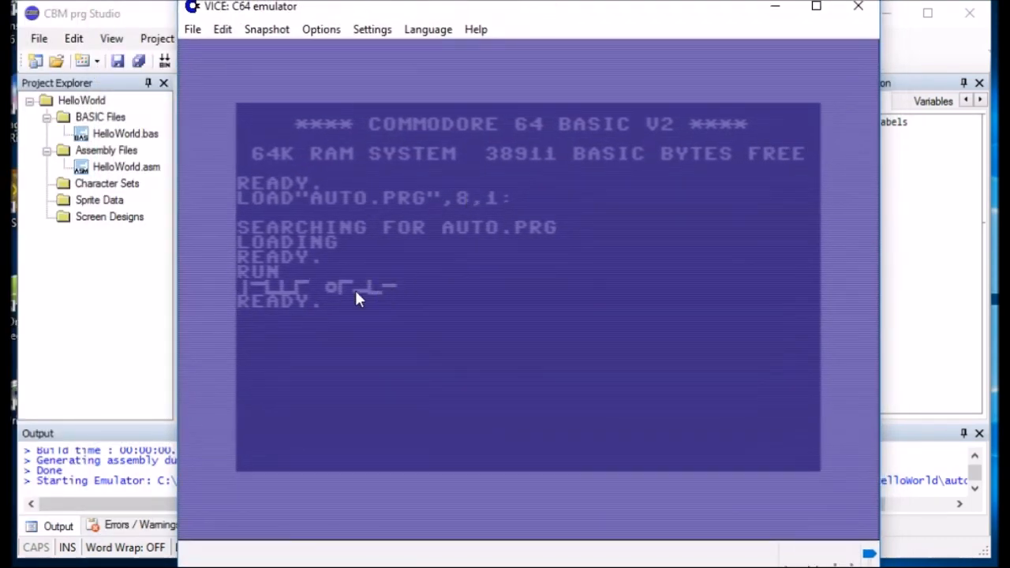
pyautogui.moveTo(387, 292)
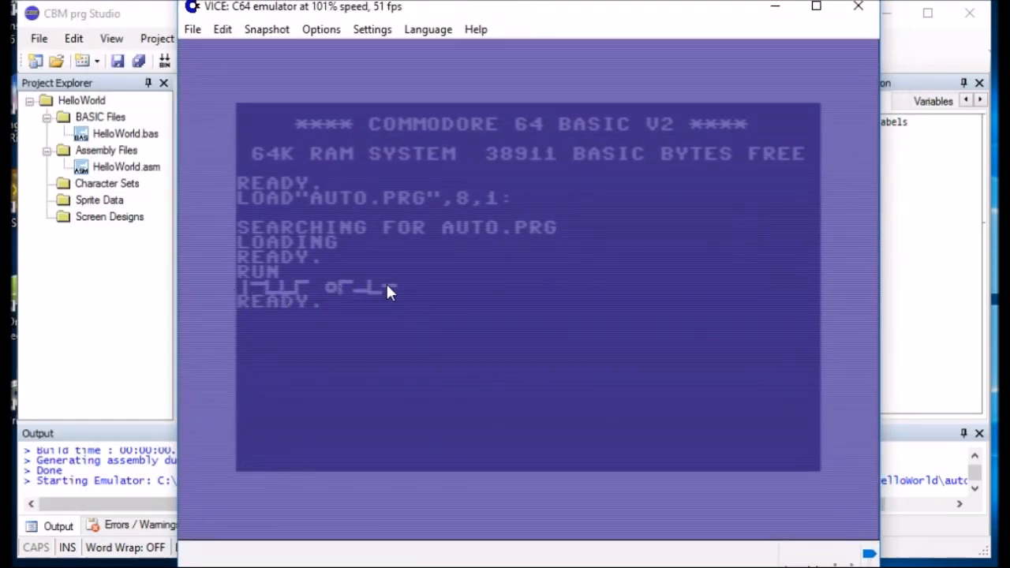
pyautogui.moveTo(859, 9)
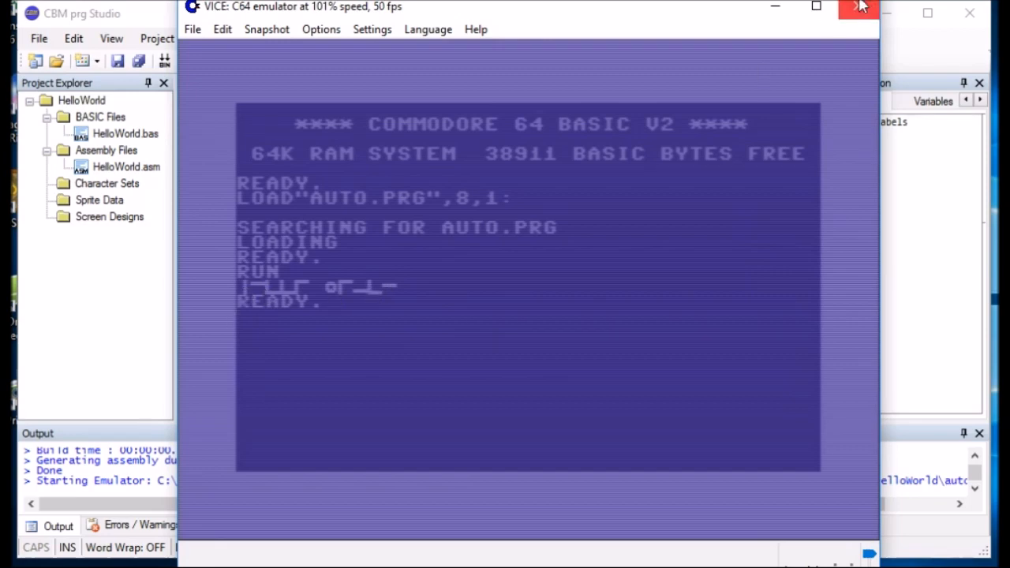
# Step: Close the VICE window after seeing the garbled output
pyautogui.click(862, 6)
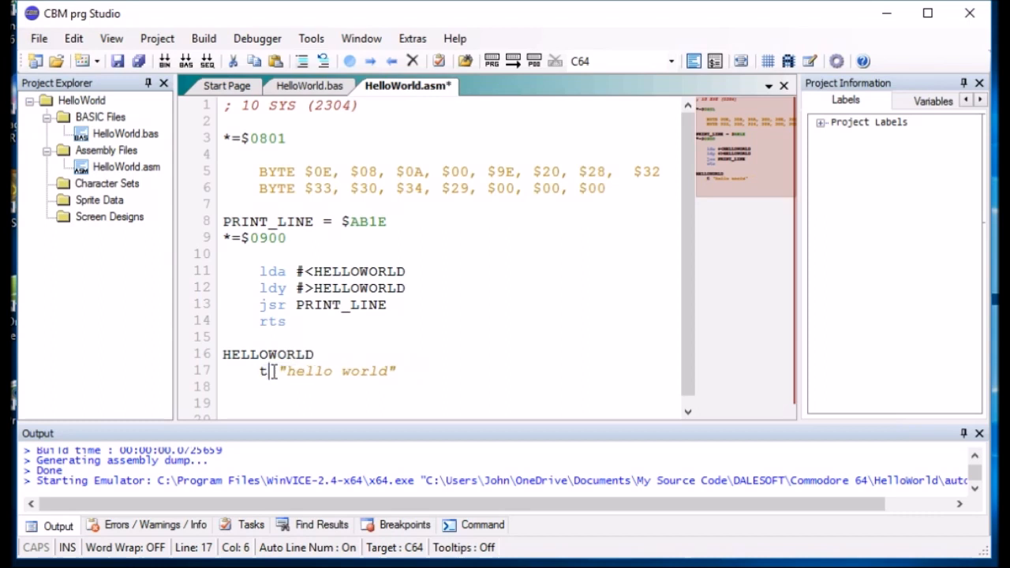
# Step: Change null to text, rerun in VICE to see HELLO WORLD, then quit VICE
pyautogui.write('ext')
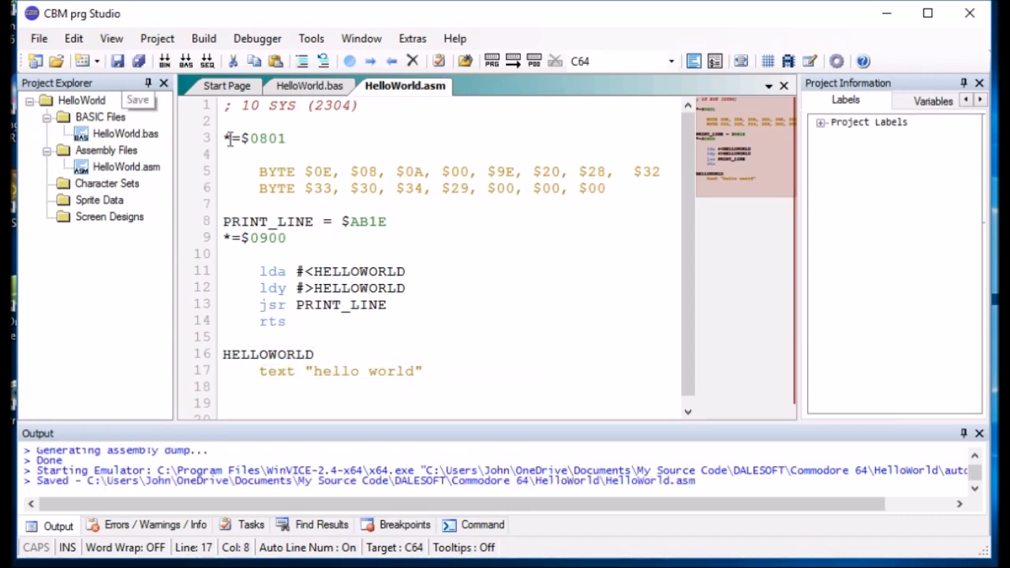
pyautogui.click(512, 61)
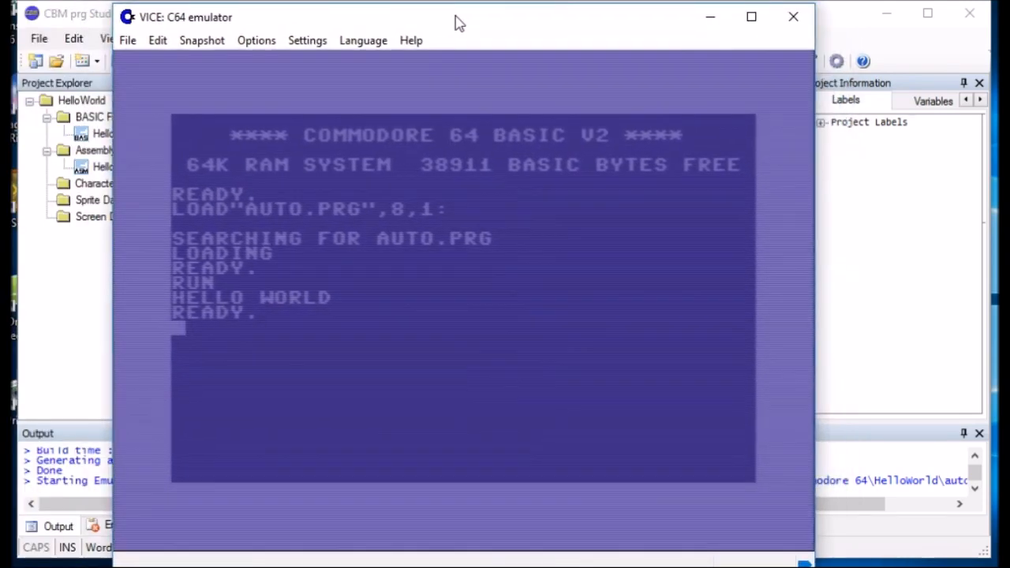
pyautogui.click(793, 17)
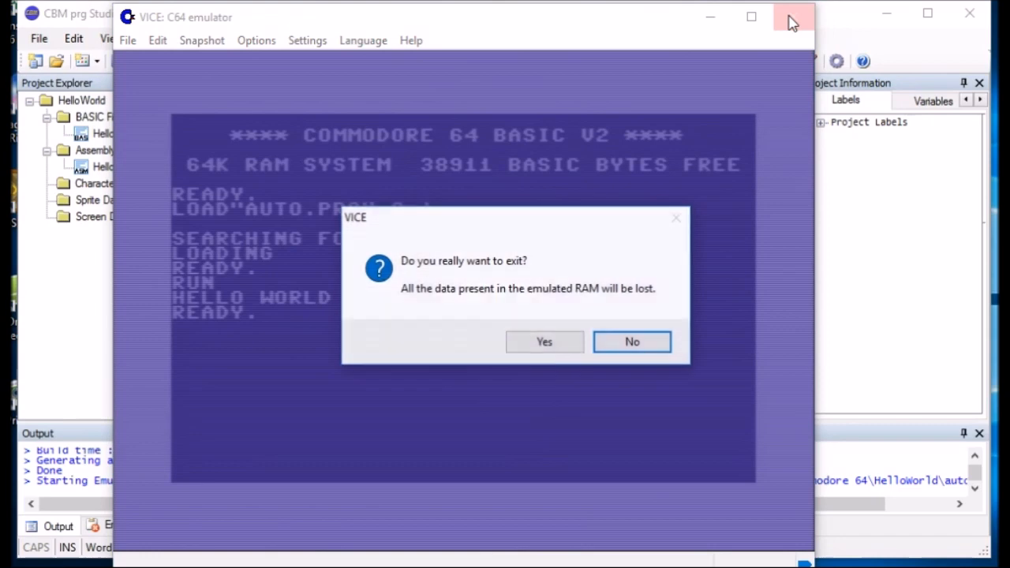
pyautogui.click(544, 342)
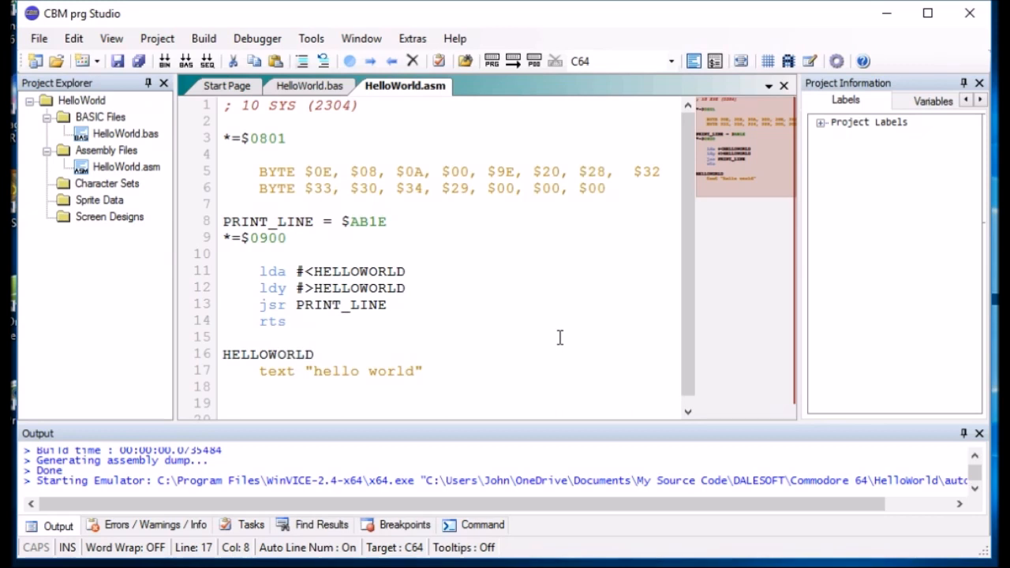
# Step: Add byte 13, 00 after the text line to end the message
pyautogui.click(424, 372)
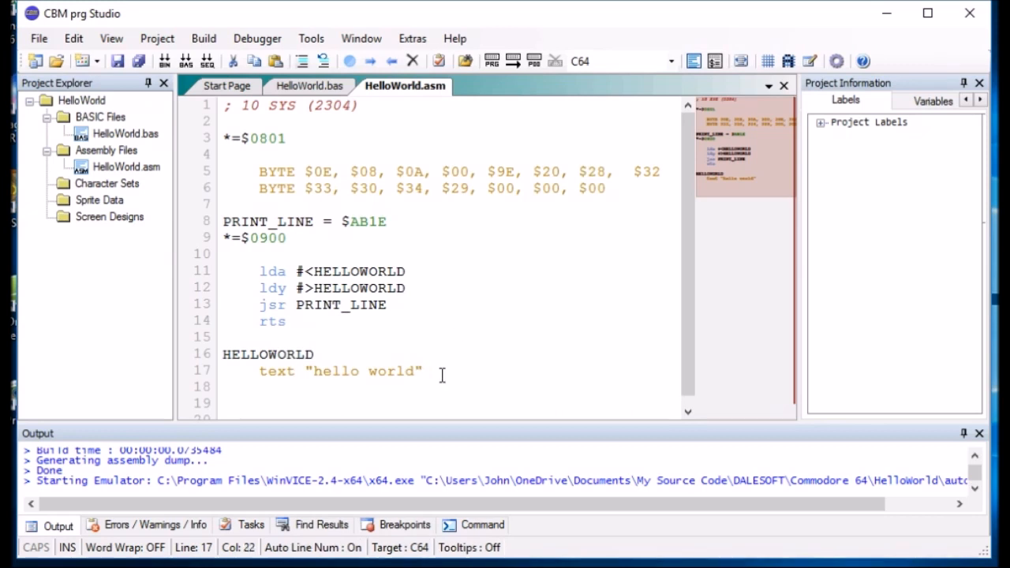
pyautogui.write('b')
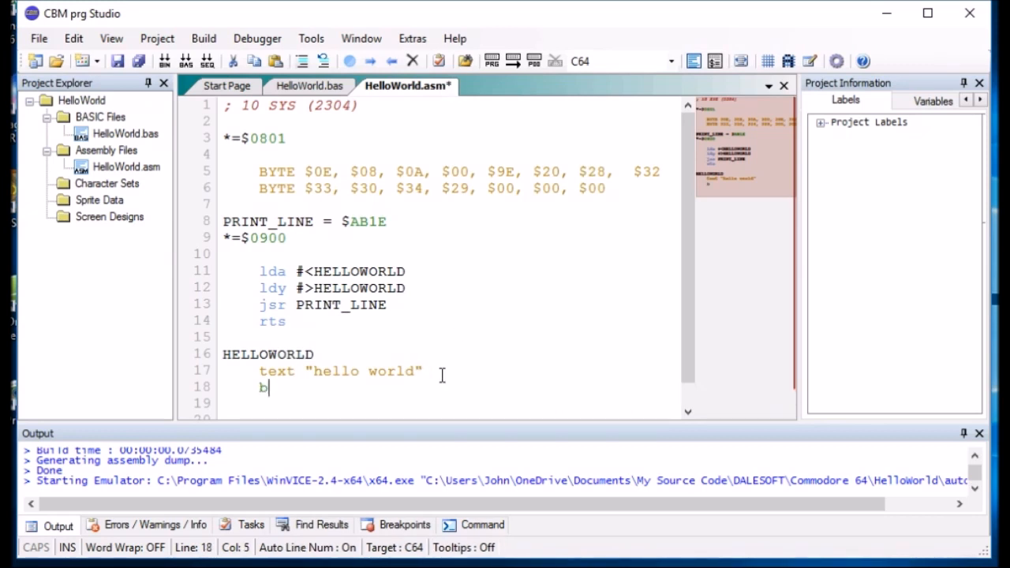
pyautogui.write('yte')
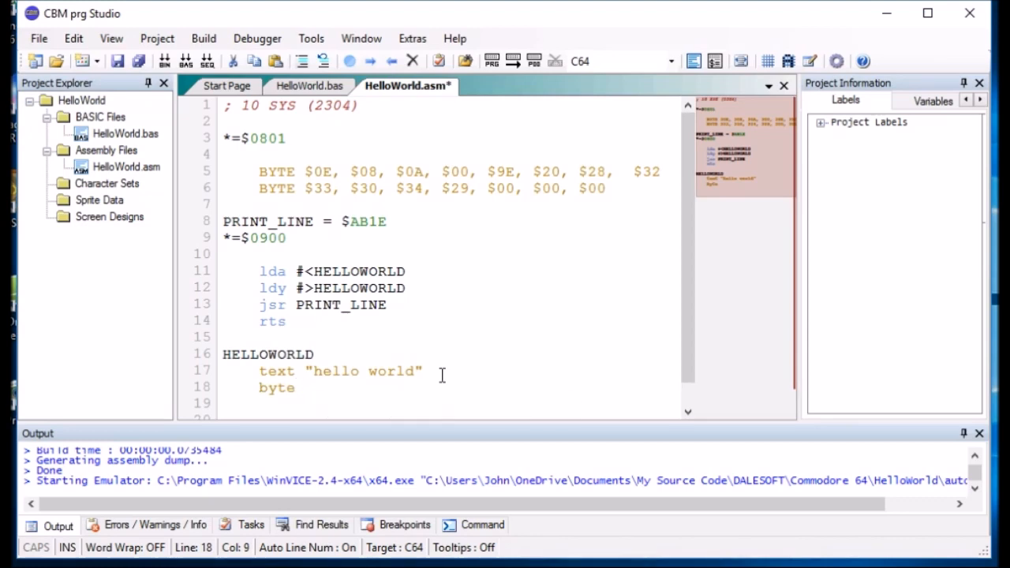
pyautogui.write('13')
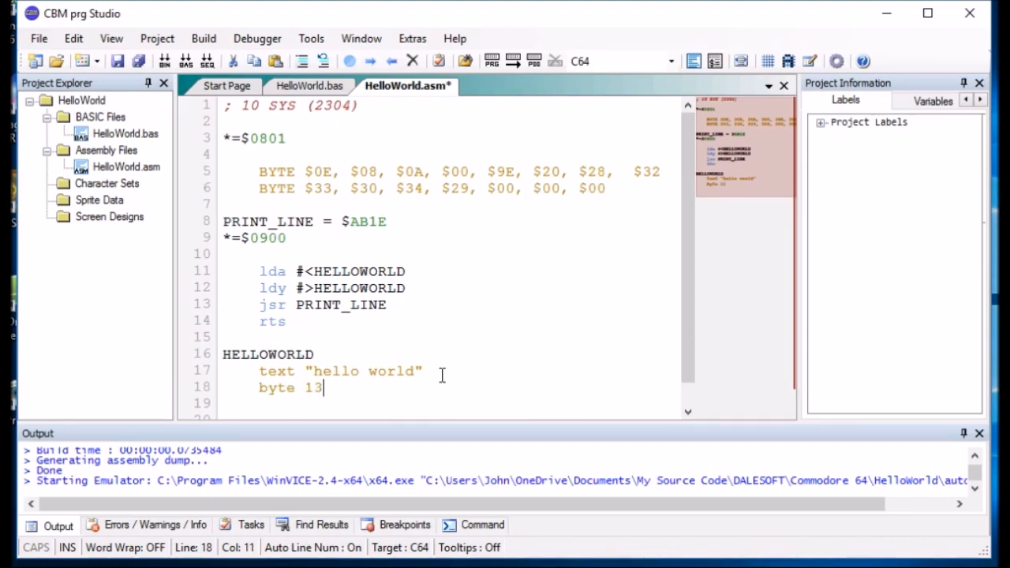
pyautogui.write(', 00')
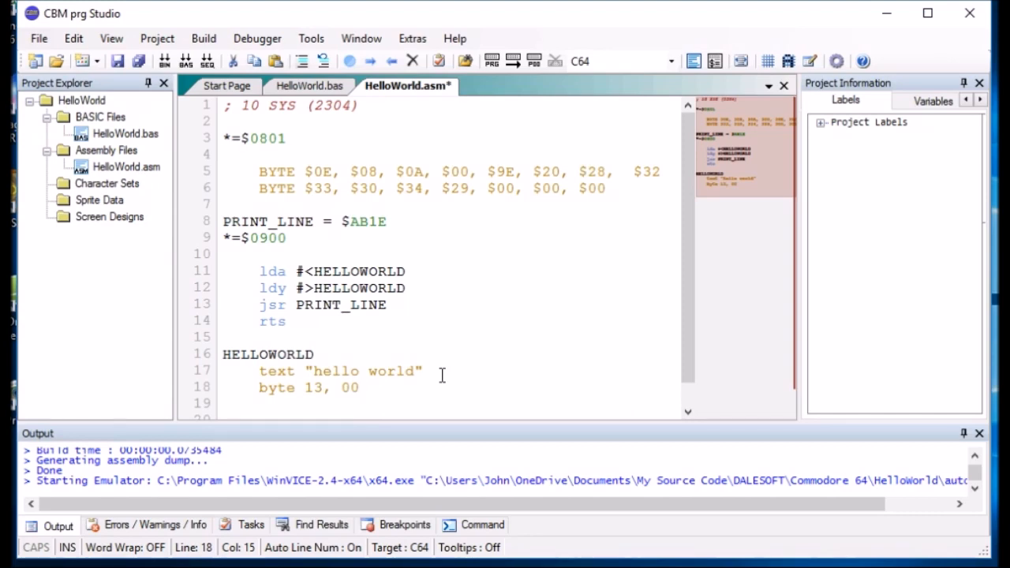
# Step: Add a START label above lda, replace rts with jmp START, and save
pyautogui.click(361, 388)
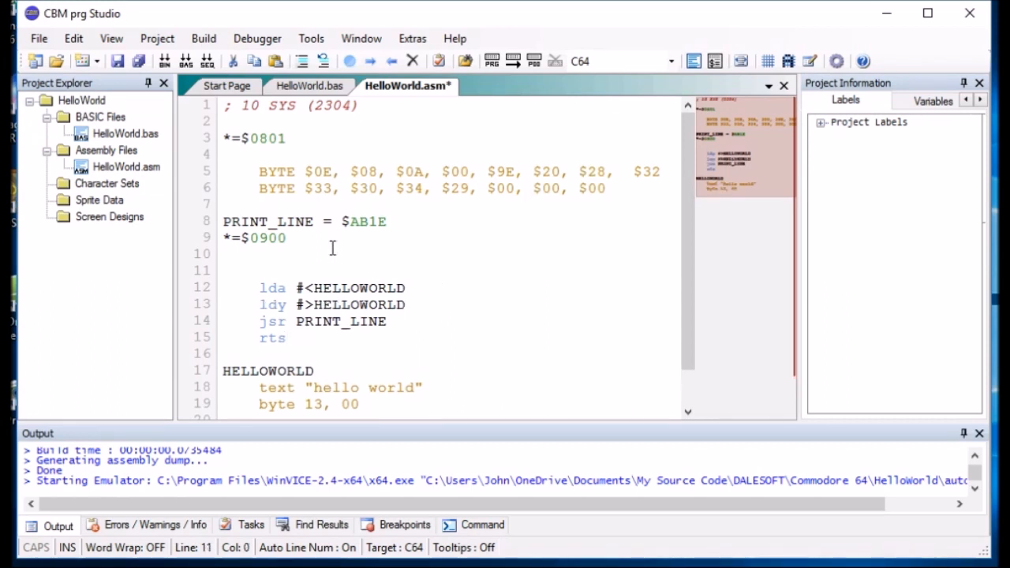
pyautogui.write('START')
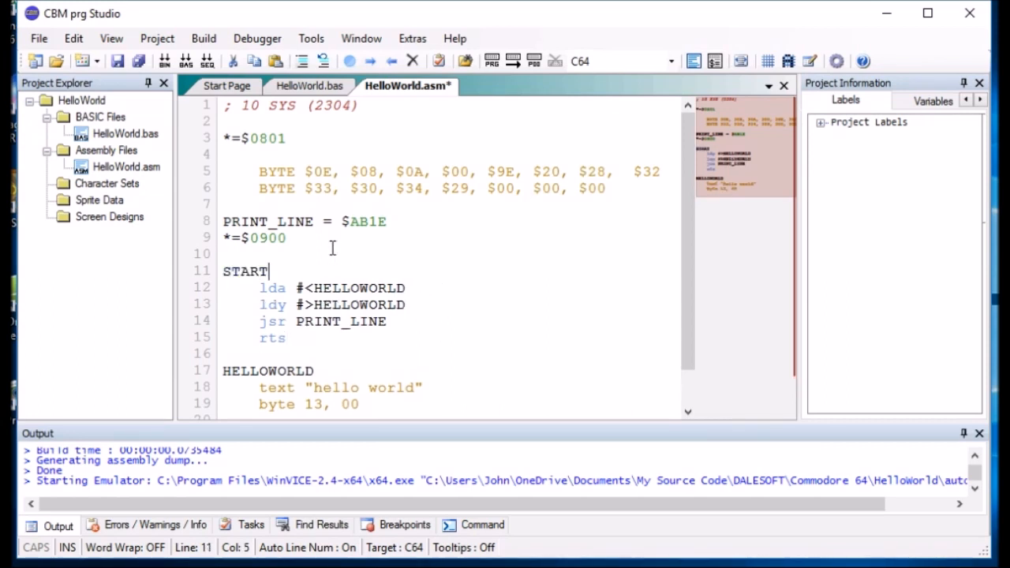
pyautogui.doubleClick(273, 338)
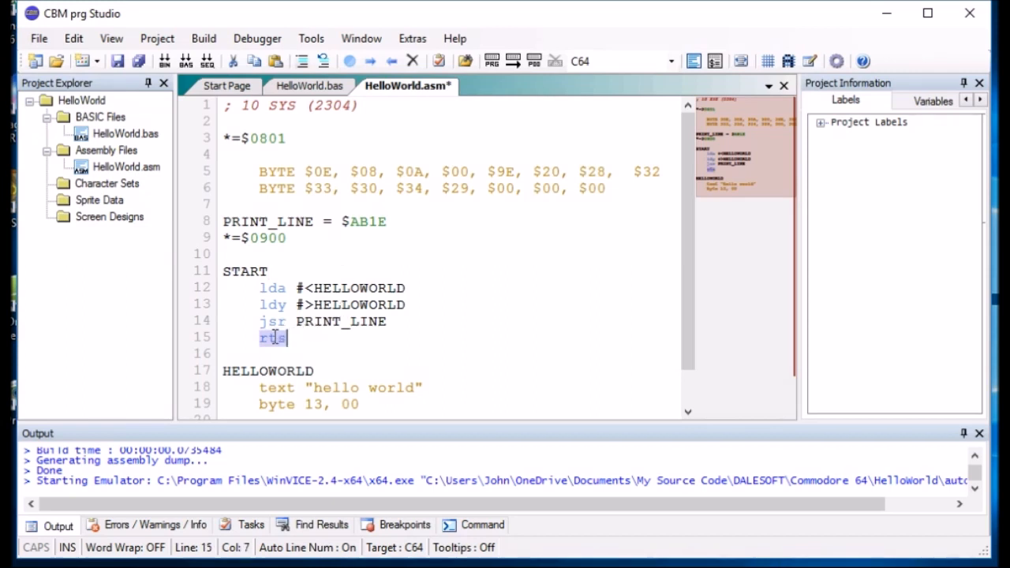
pyautogui.write('jmp')
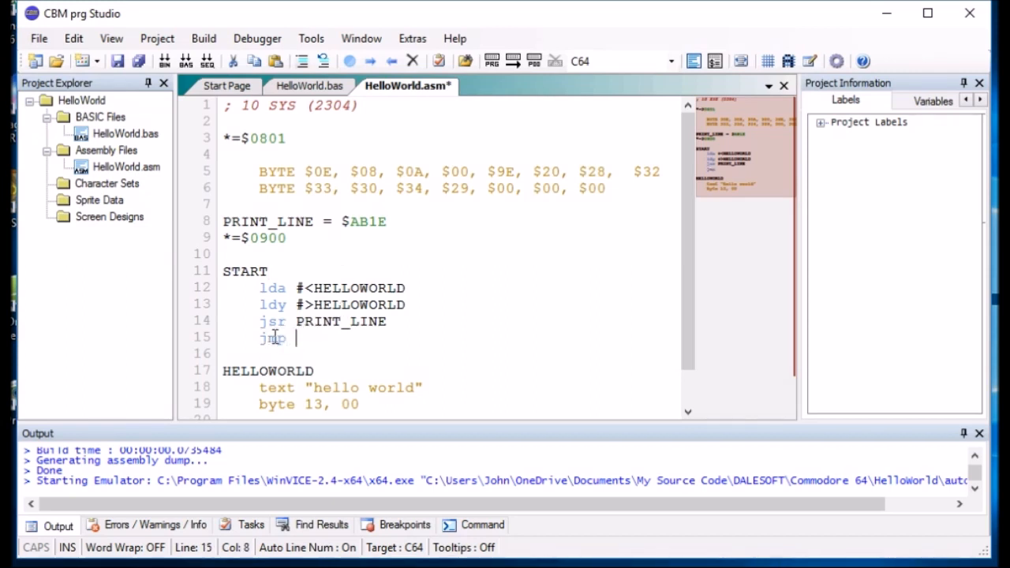
pyautogui.write('STA?R')
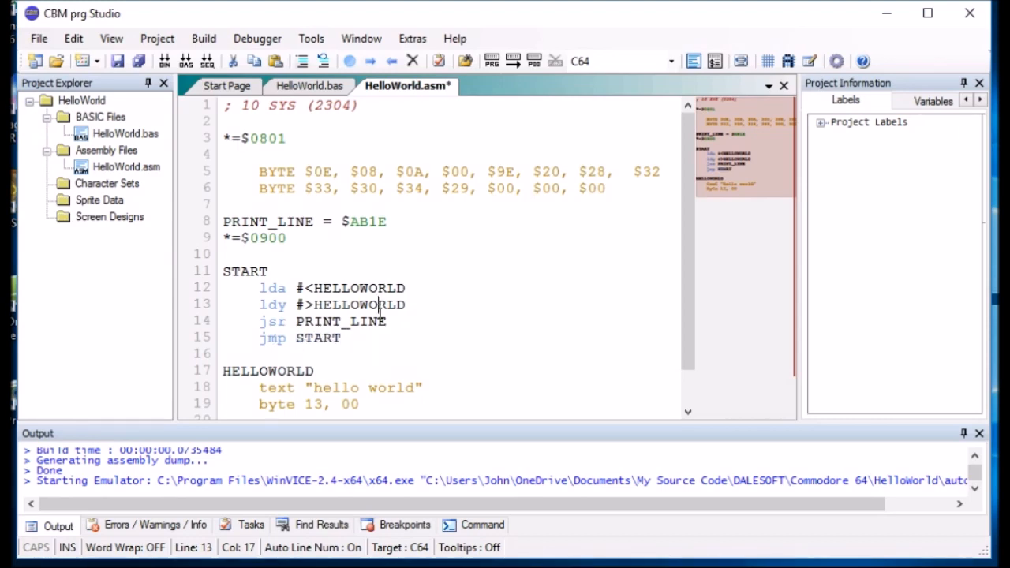
pyautogui.click(117, 61)
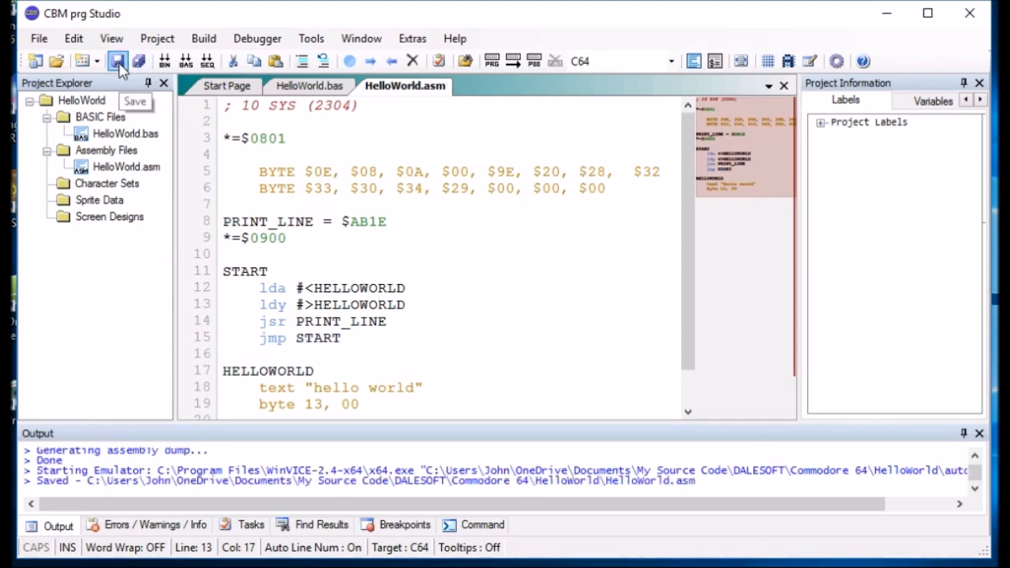
pyautogui.moveTo(409, 229)
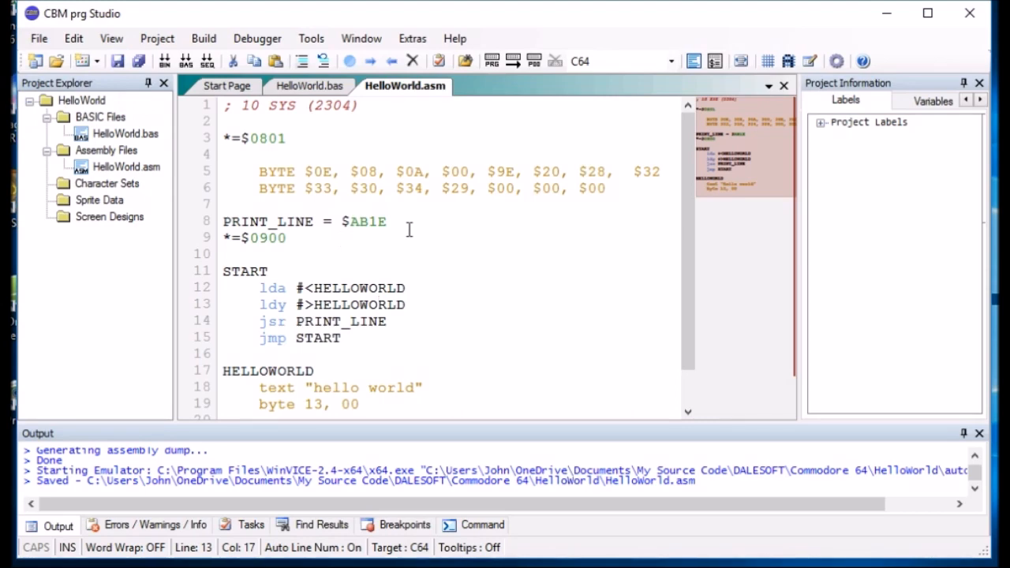
pyautogui.moveTo(490, 314)
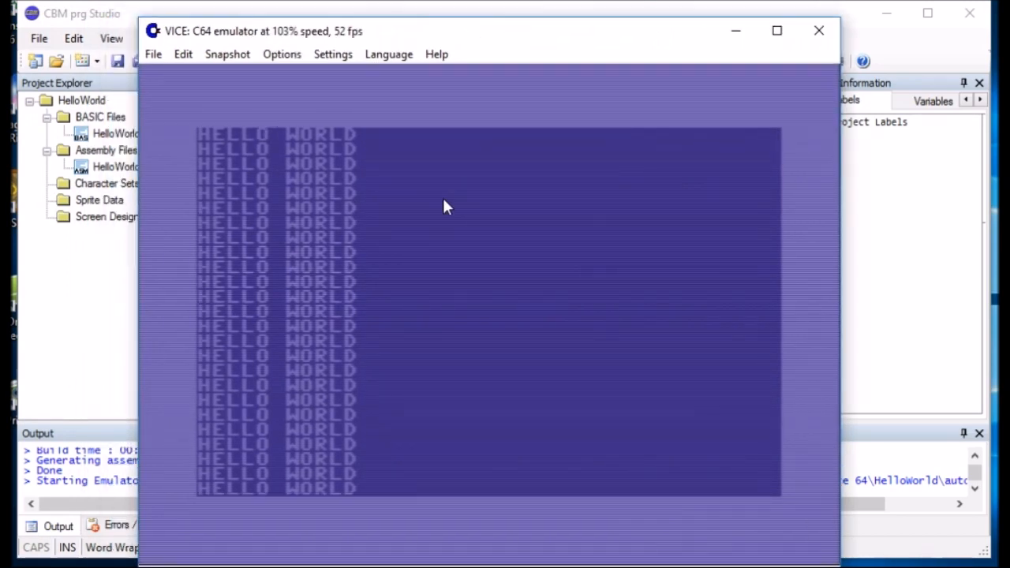
# Step: Exit VICE via File > Exit and confirm with Yes after the repeating output
pyautogui.click(819, 31)
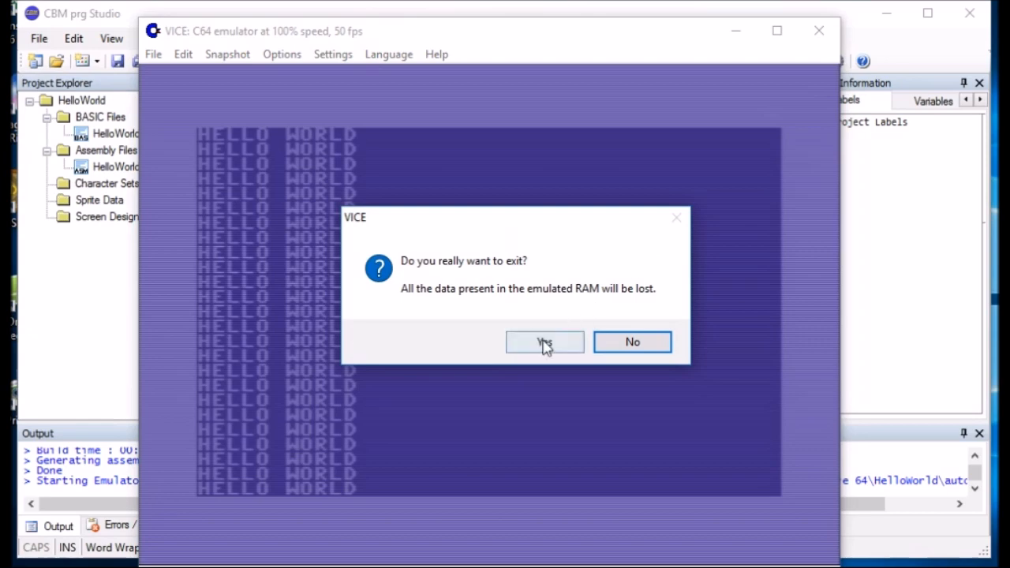
pyautogui.click(544, 342)
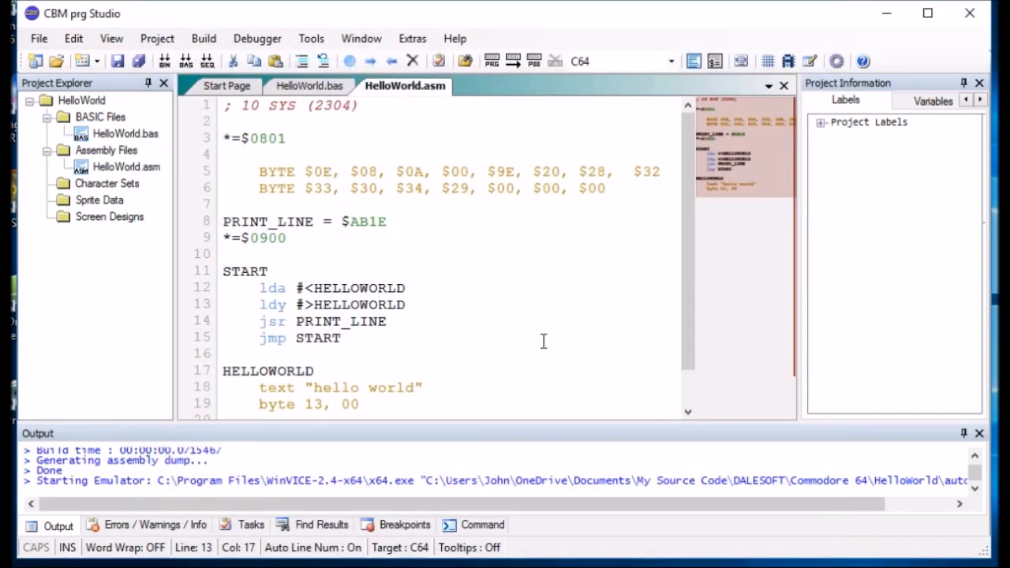
pyautogui.moveTo(298, 330)
pyautogui.write('rts')
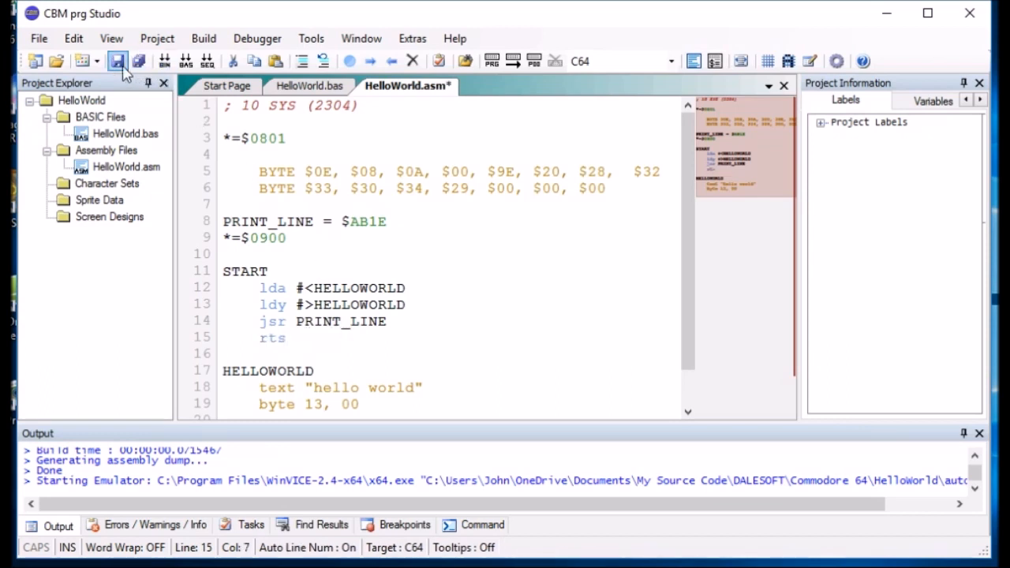
# Step: Save with rts restored, then comment out the byte 13, 00 line with a semicolon
pyautogui.click(117, 61)
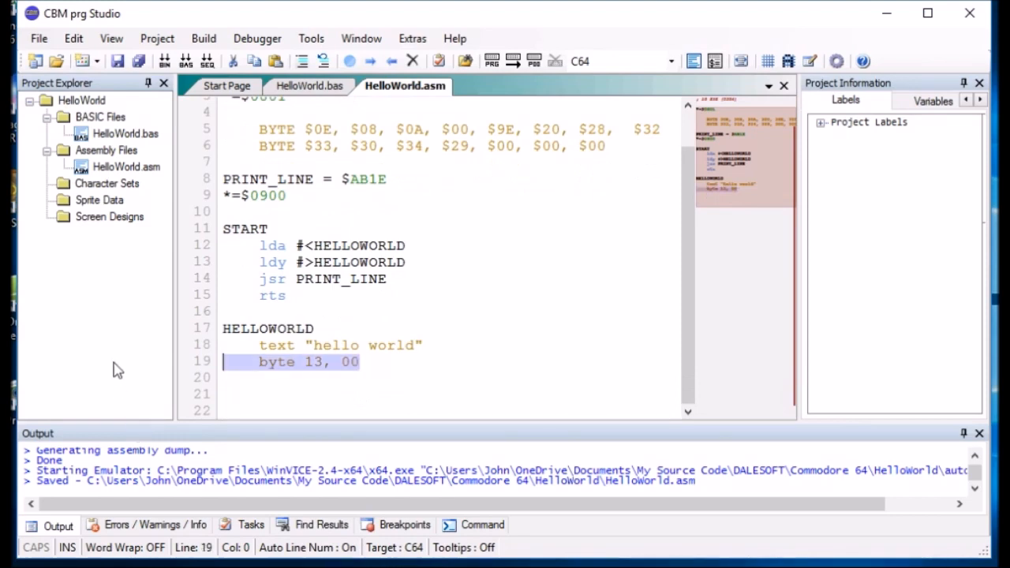
pyautogui.click(229, 361)
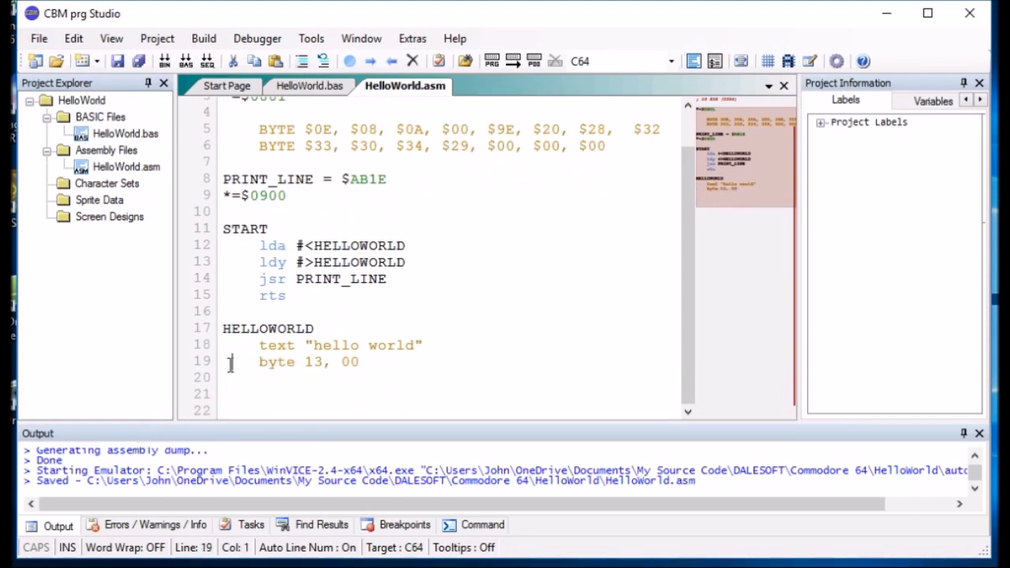
pyautogui.write(';')
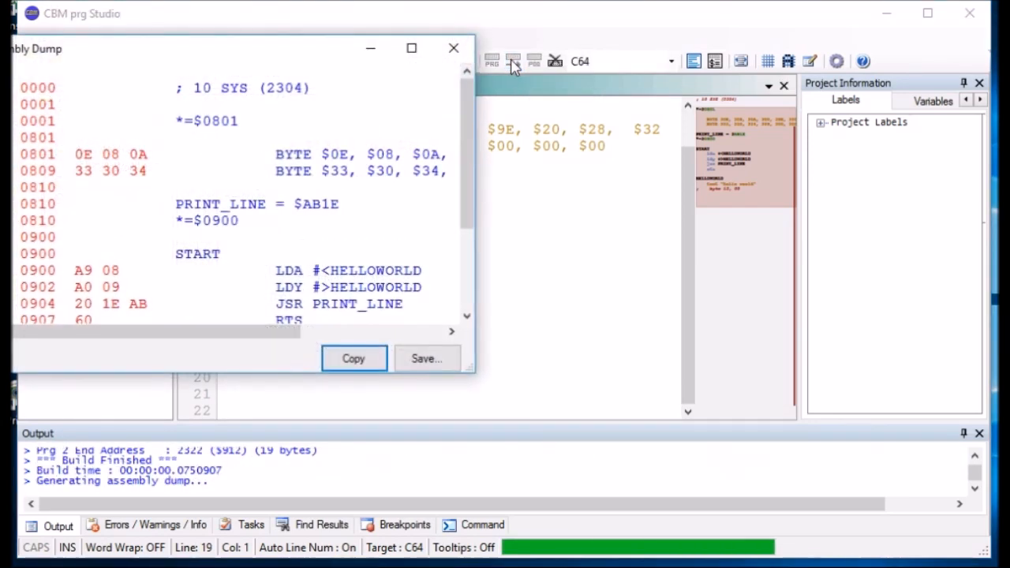
# Step: Build and run in VICE, printing HELLO WORLD once, then close the emulator
pyautogui.click(454, 48)
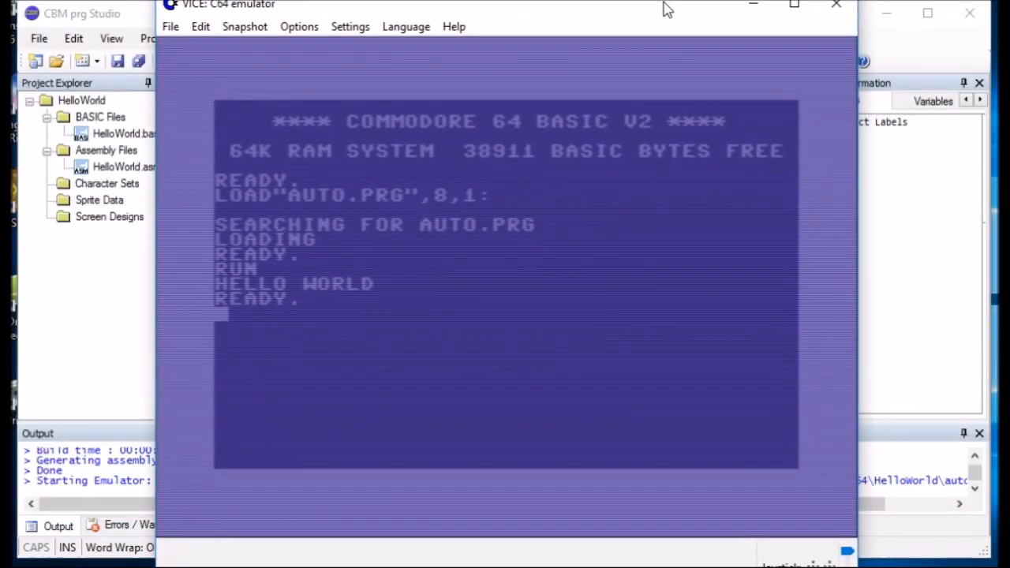
pyautogui.click(836, 5)
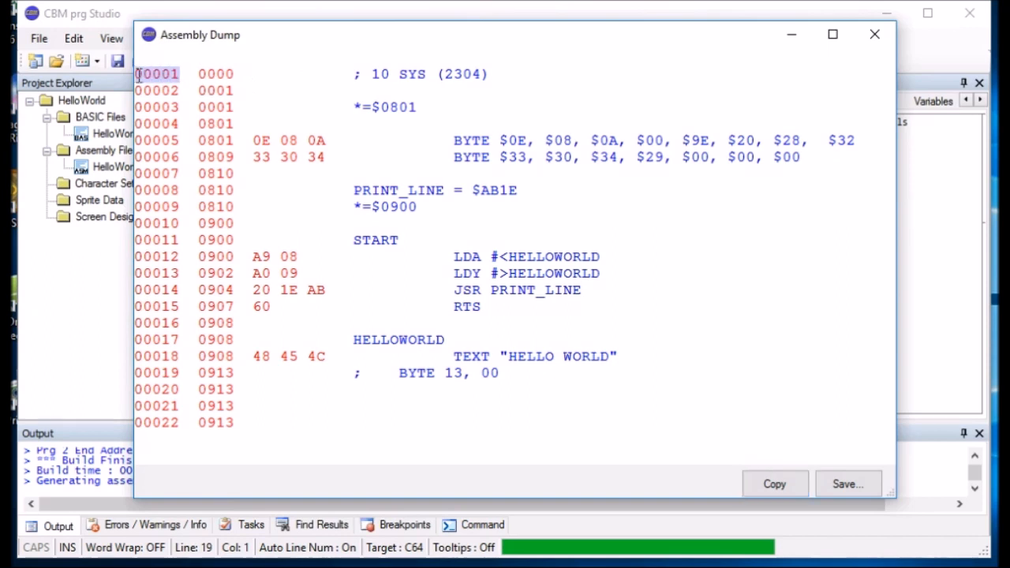
# Step: Highlight the dump's first line, the 0801 origin directive and the PRINT_LINE call, then close it
pyautogui.click(216, 73)
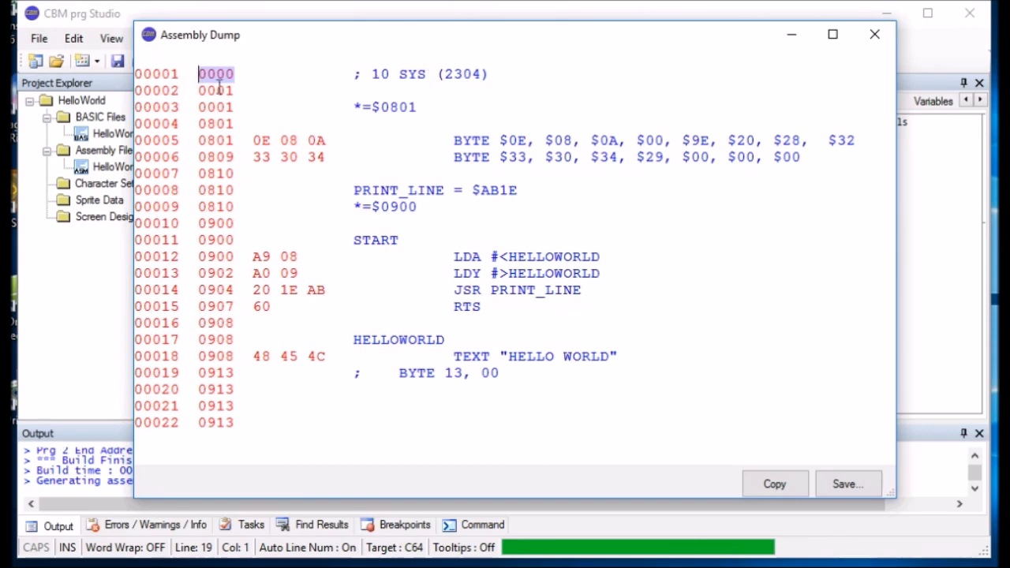
pyautogui.moveTo(359, 73)
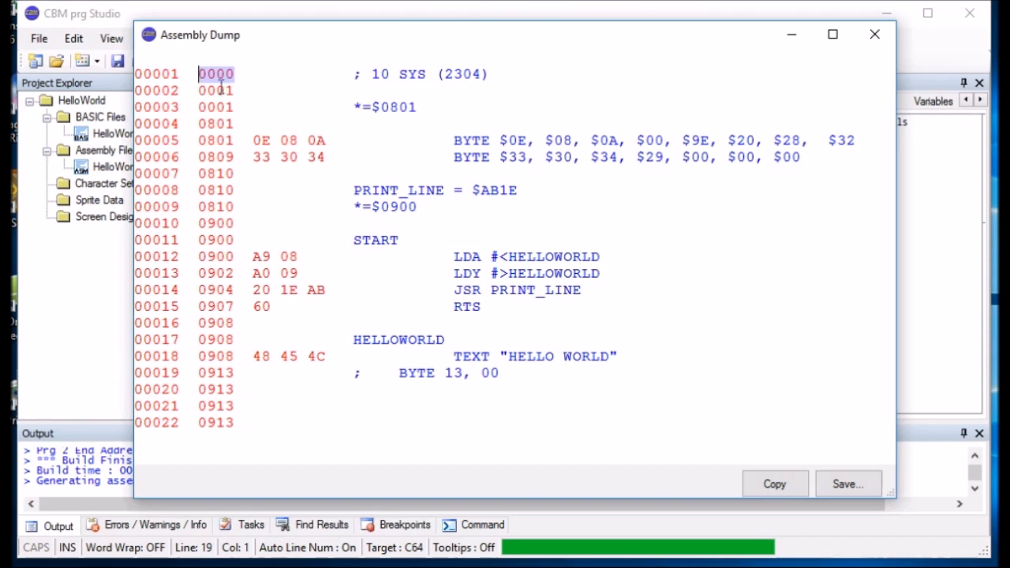
pyautogui.click(397, 107)
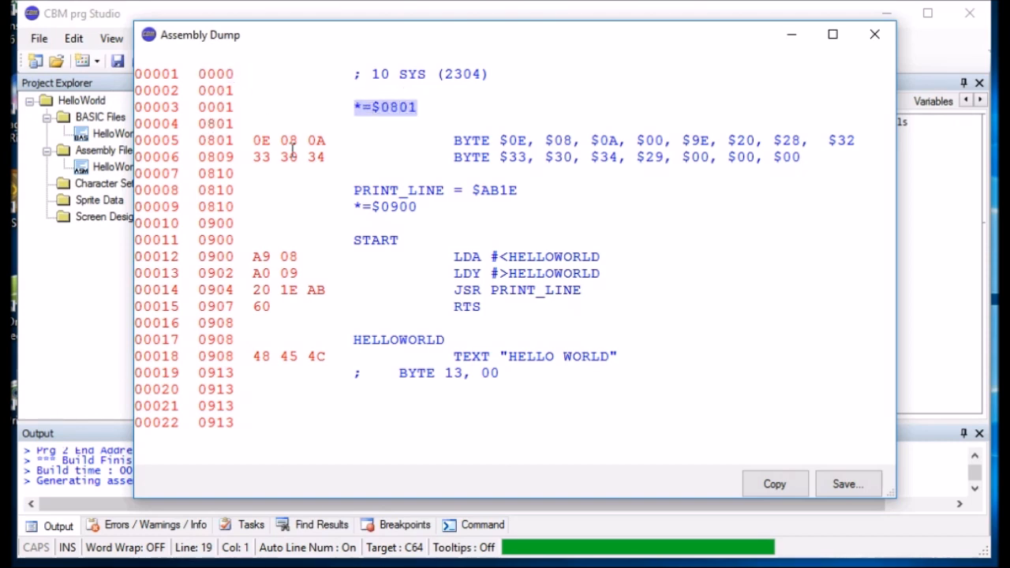
pyautogui.moveTo(246, 134)
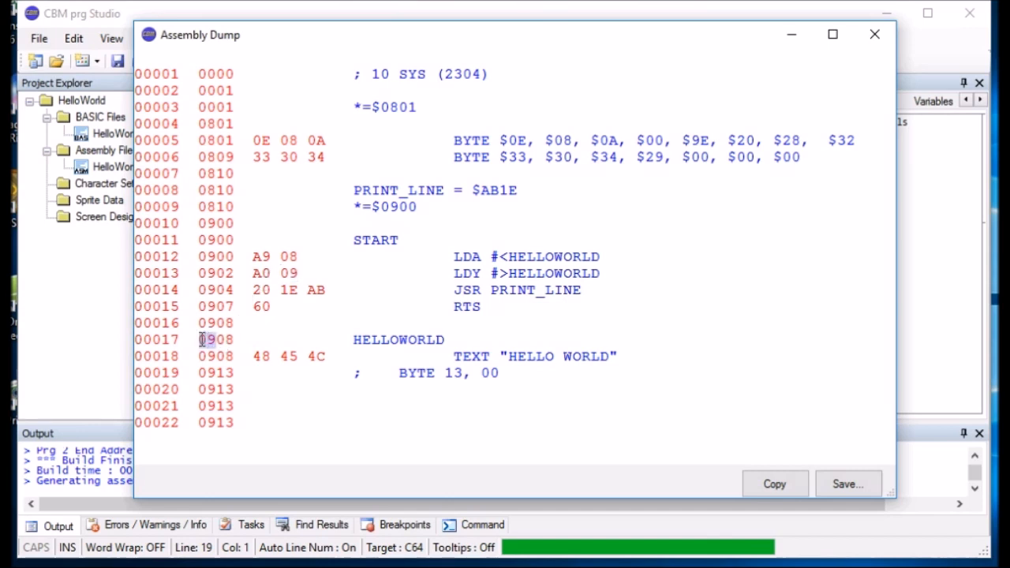
pyautogui.doubleClick(535, 290)
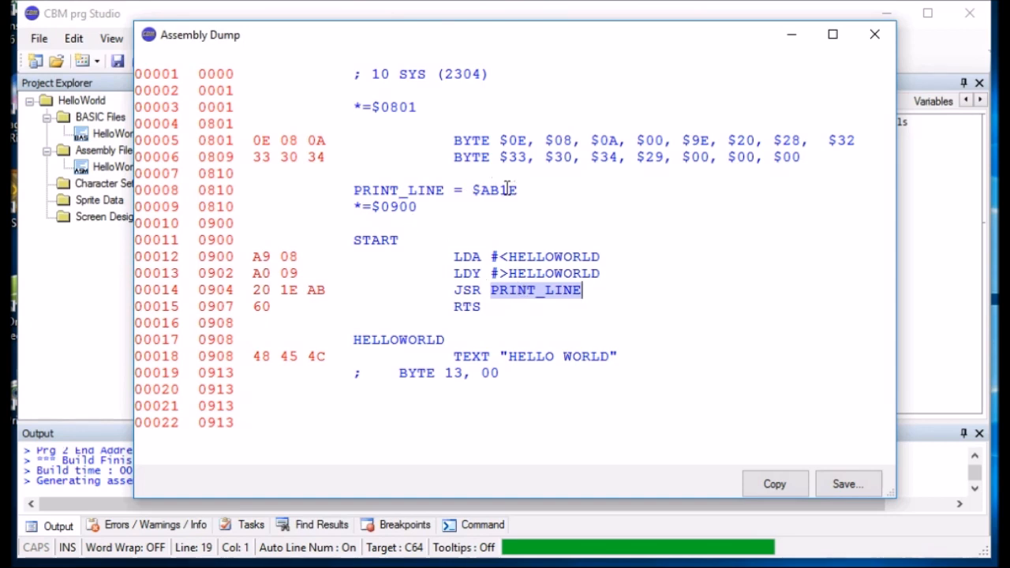
pyautogui.moveTo(260, 290)
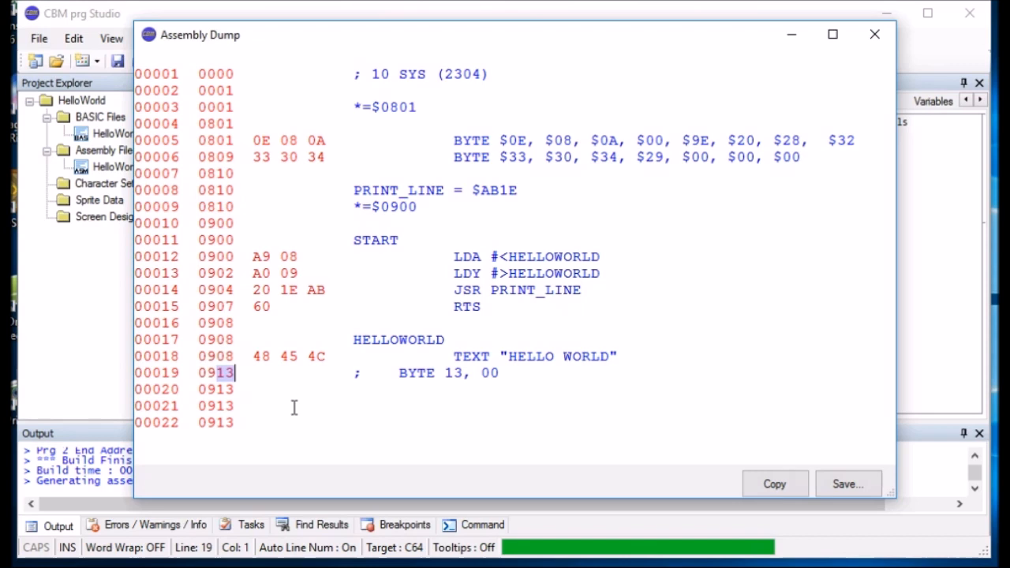
pyautogui.moveTo(373, 427)
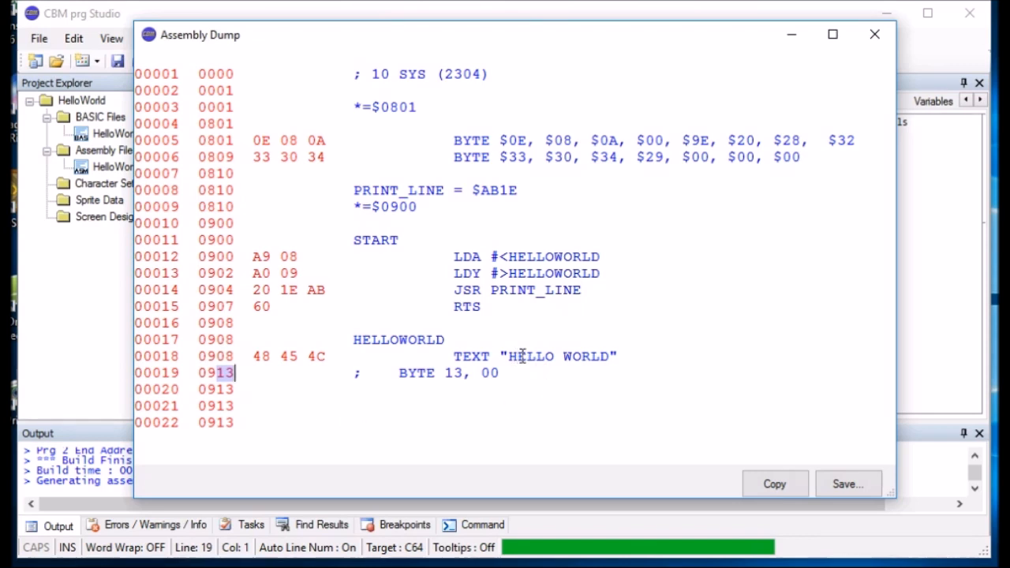
pyautogui.moveTo(580, 356)
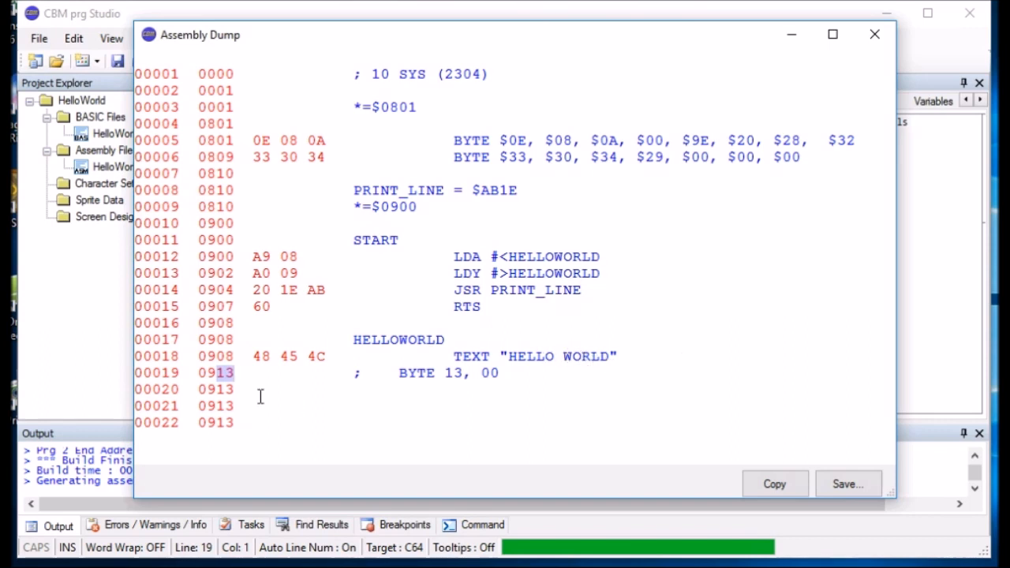
pyautogui.moveTo(874, 35)
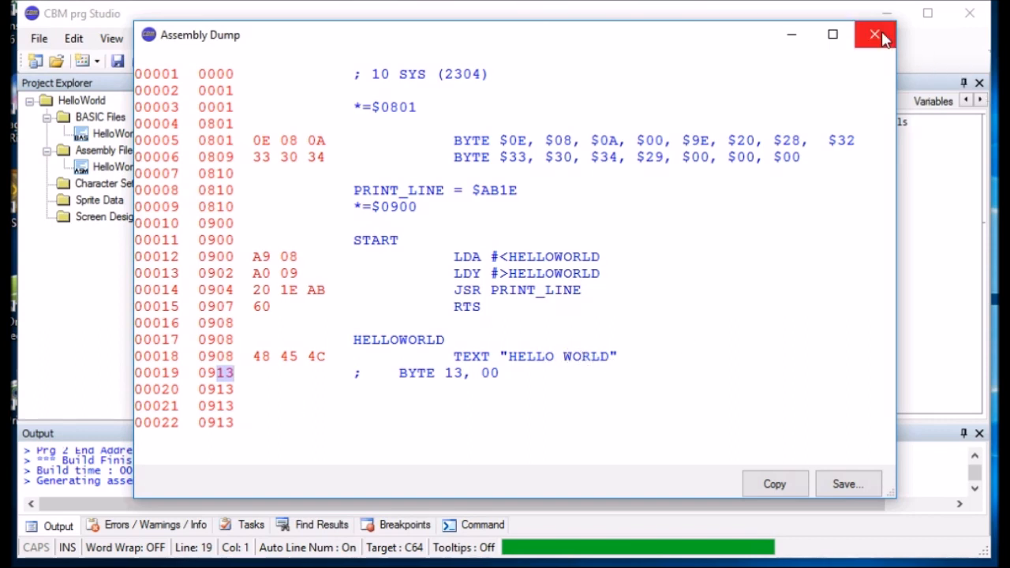
pyautogui.click(875, 34)
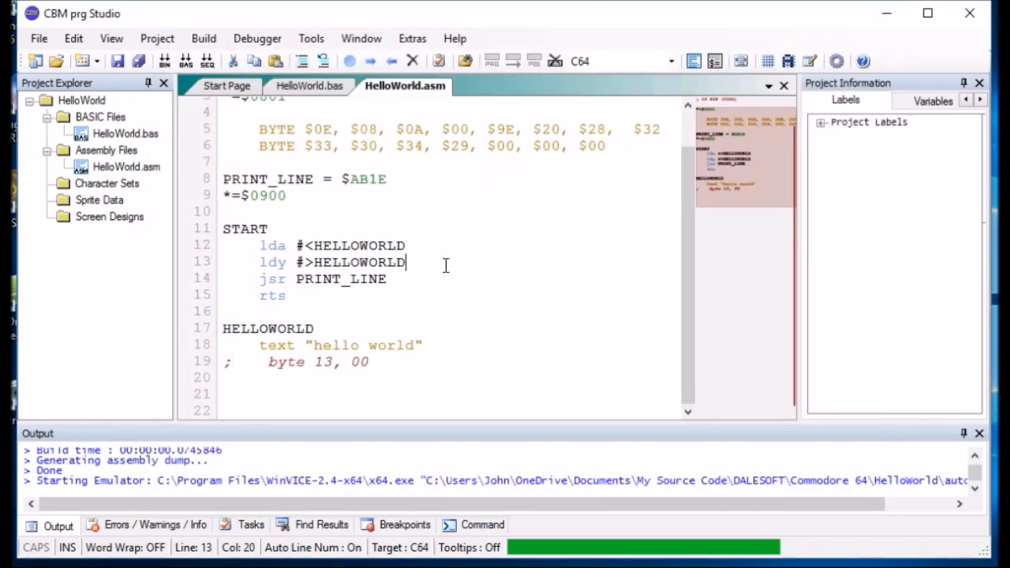